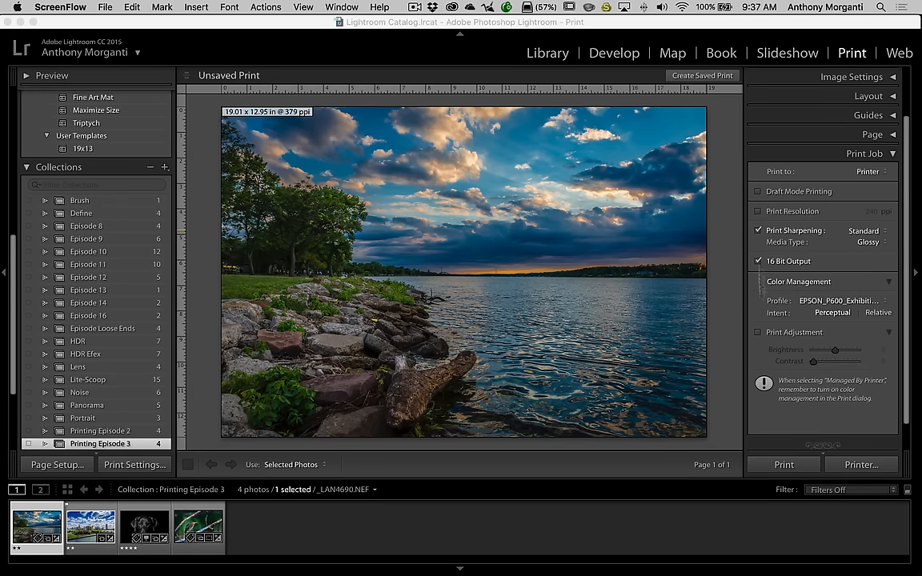
pyautogui.moveTo(770, 185)
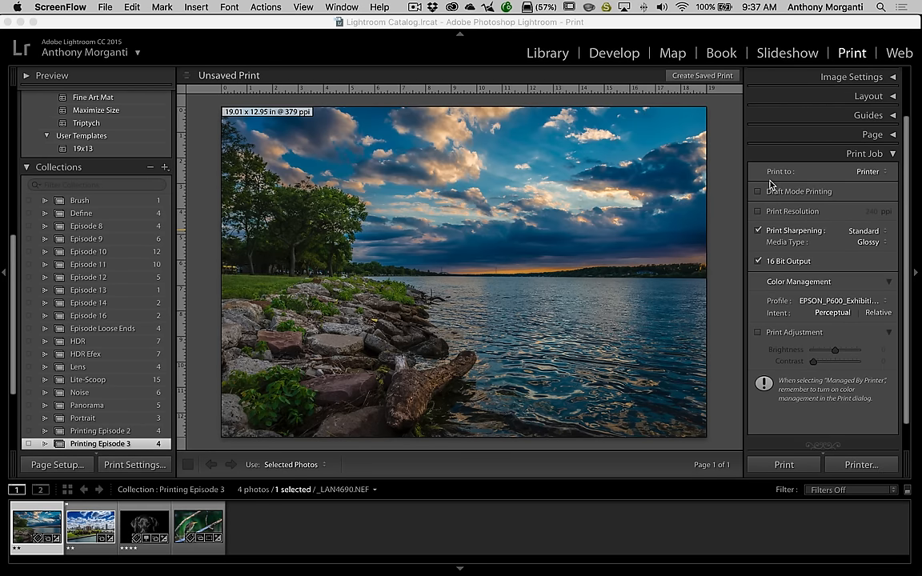
pyautogui.moveTo(841, 177)
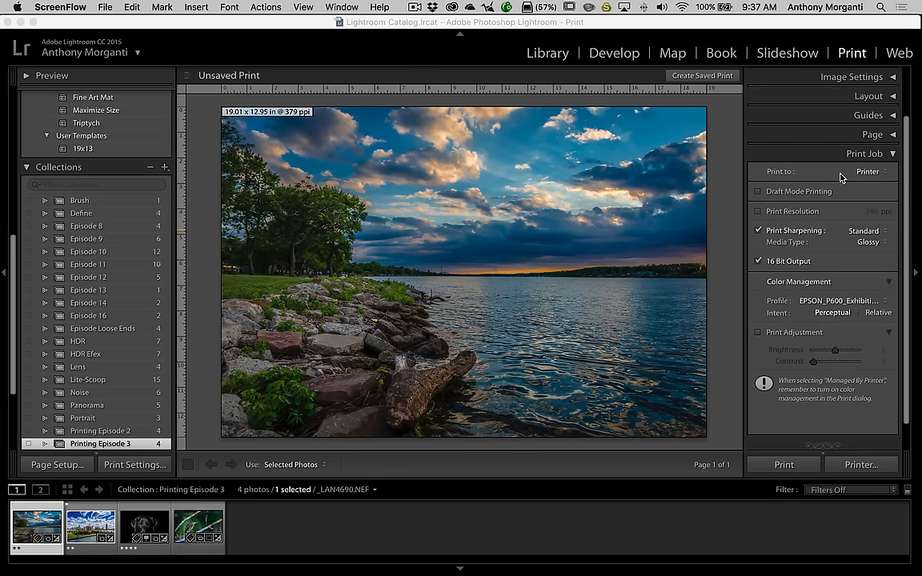
# - Keep printing to the printer, trying draft mode and fixed print resolution, then turning both off
pyautogui.click(868, 171)
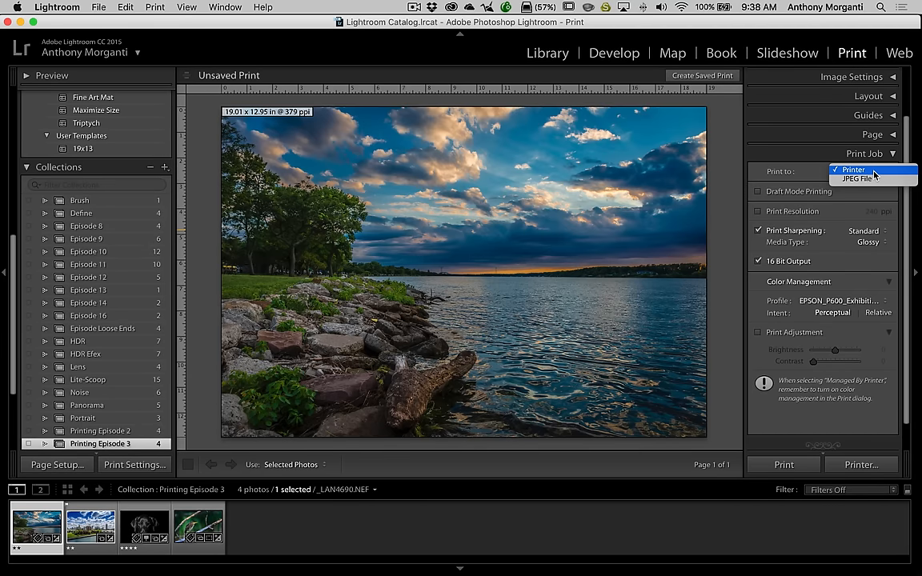
pyautogui.moveTo(881, 172)
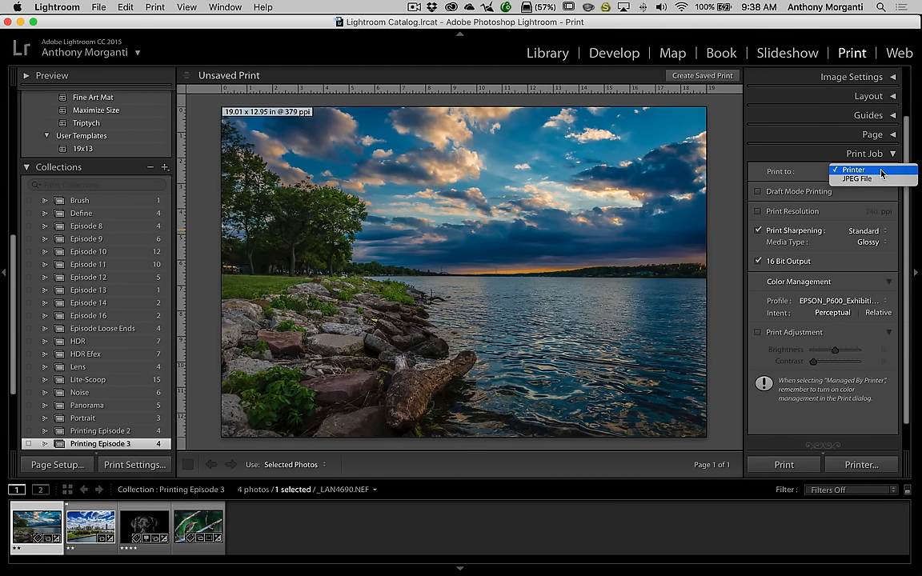
pyautogui.click(852, 170)
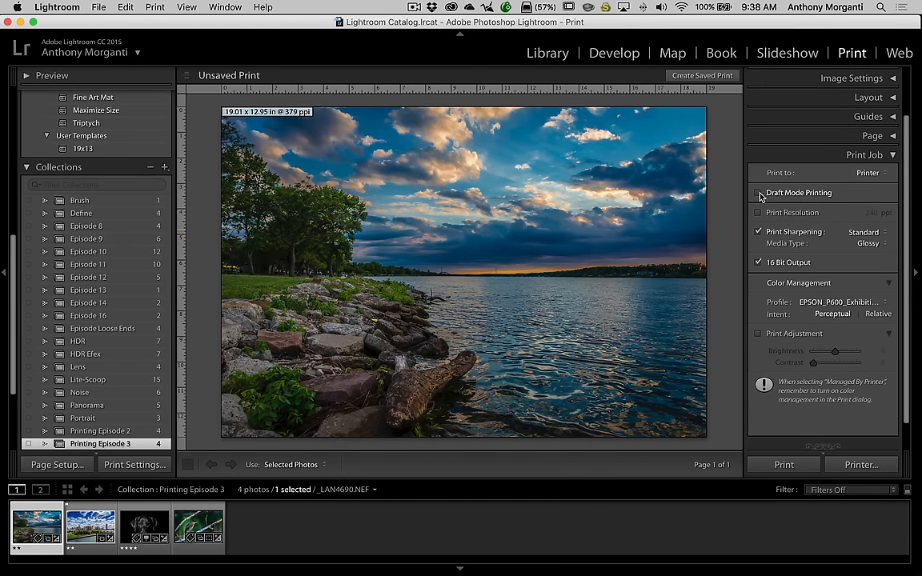
pyautogui.click(758, 193)
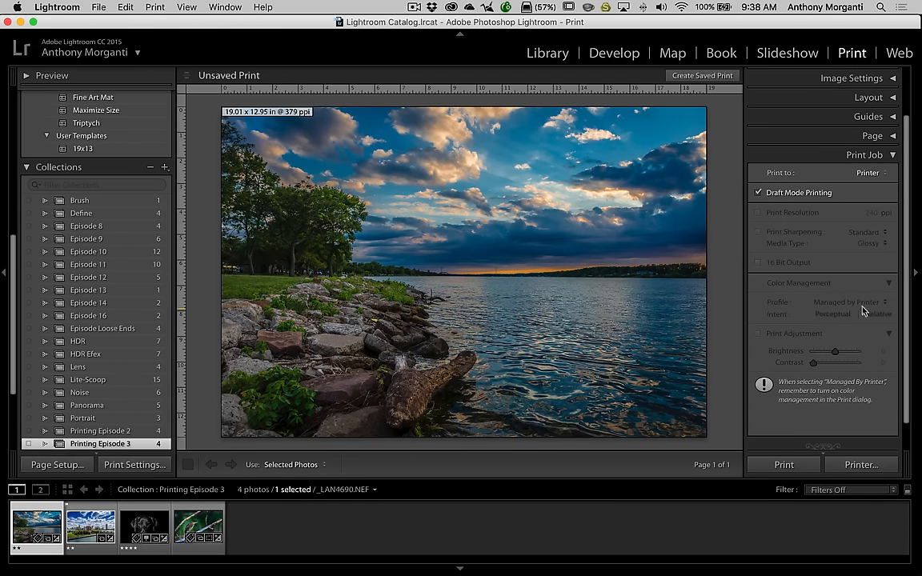
pyautogui.moveTo(851, 303)
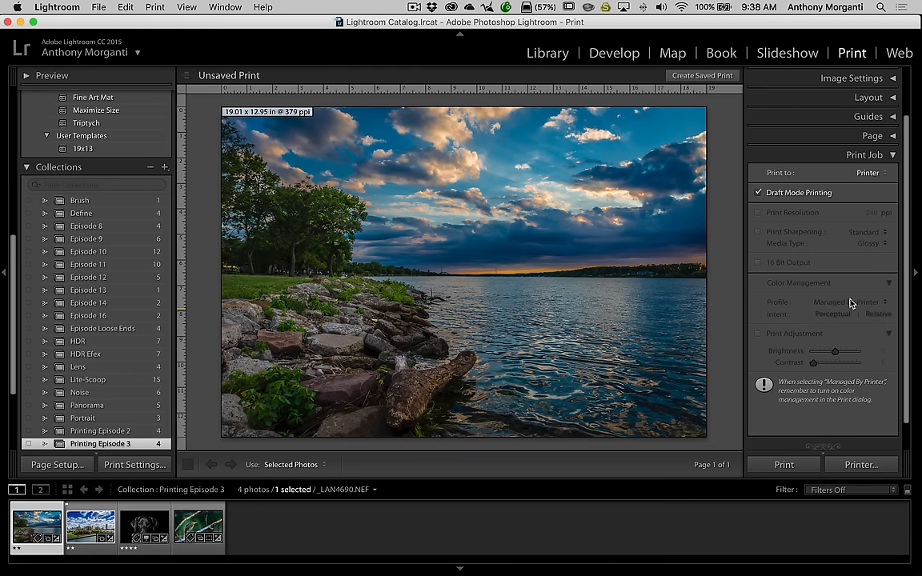
pyautogui.click(758, 192)
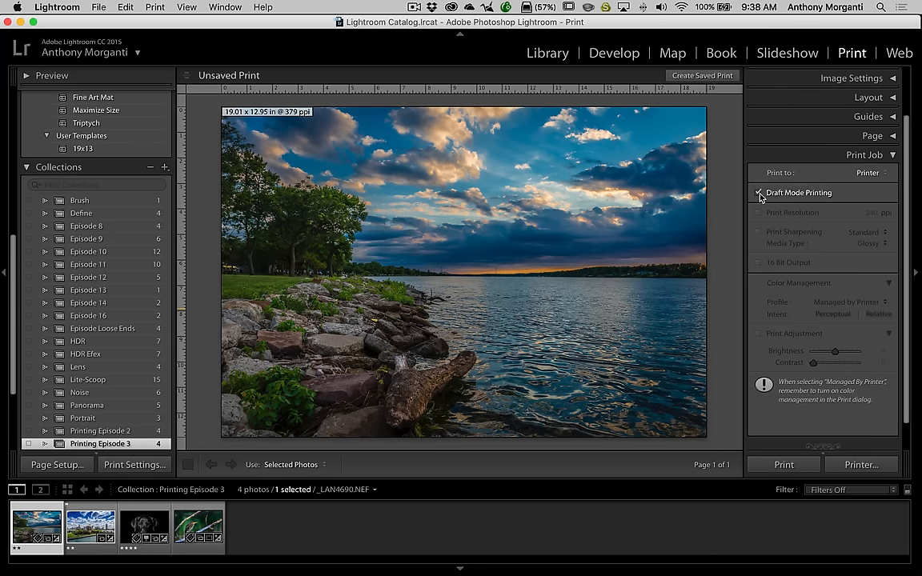
pyautogui.click(758, 193)
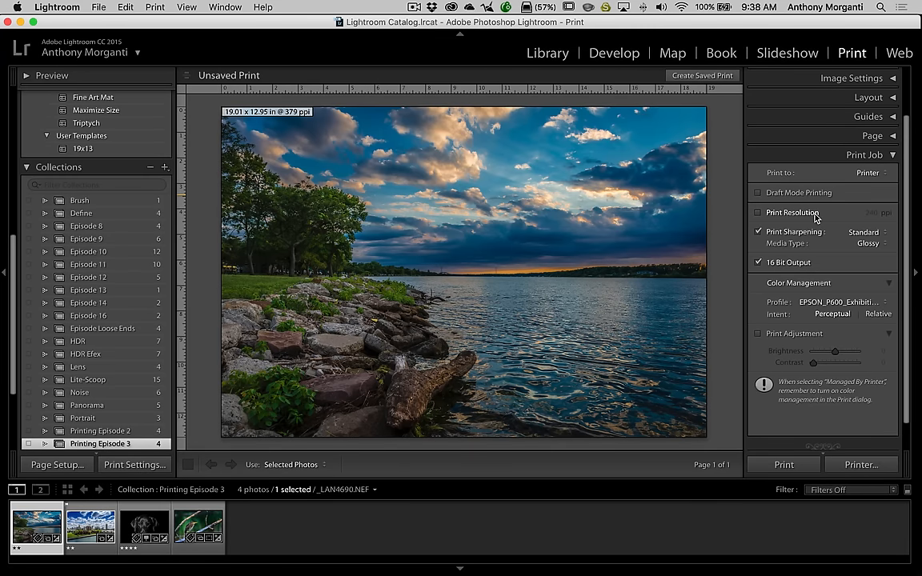
pyautogui.click(758, 212)
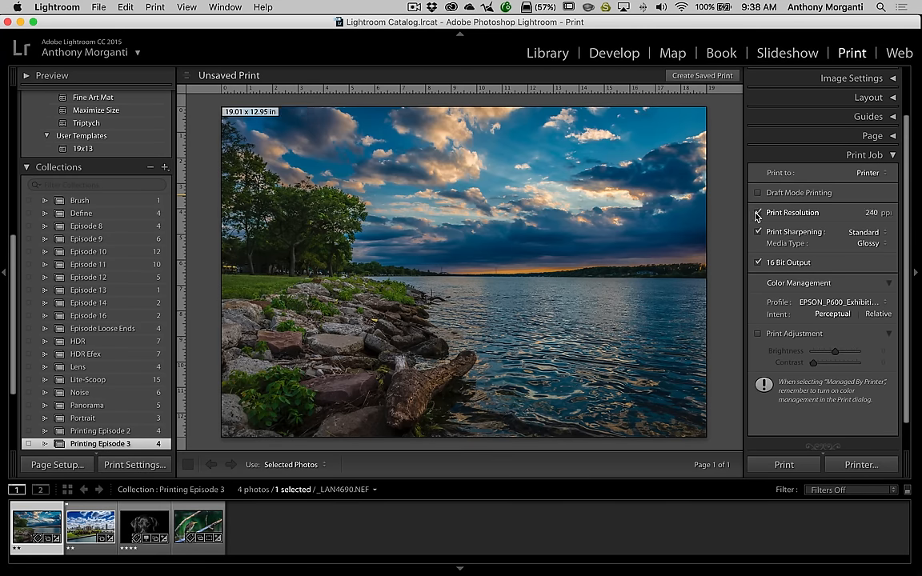
pyautogui.click(757, 213)
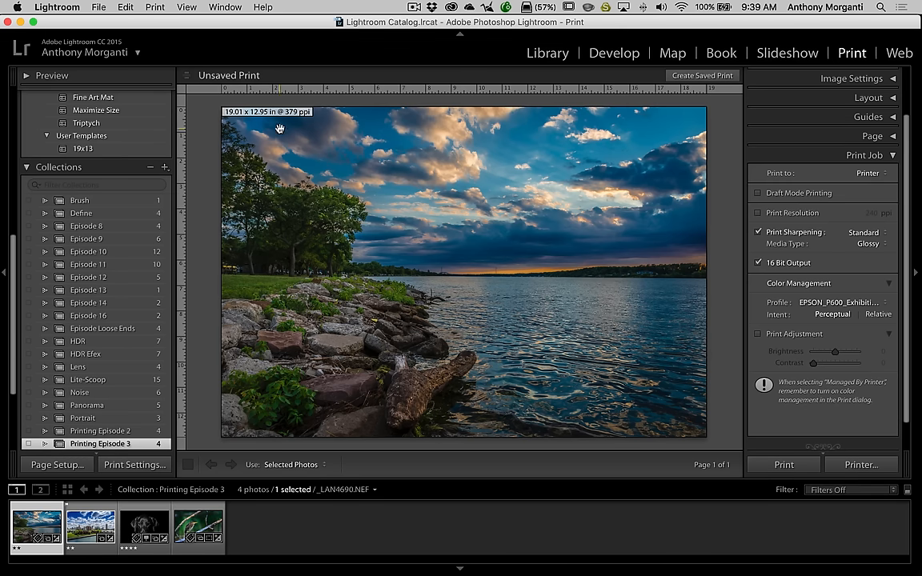
pyautogui.moveTo(303, 121)
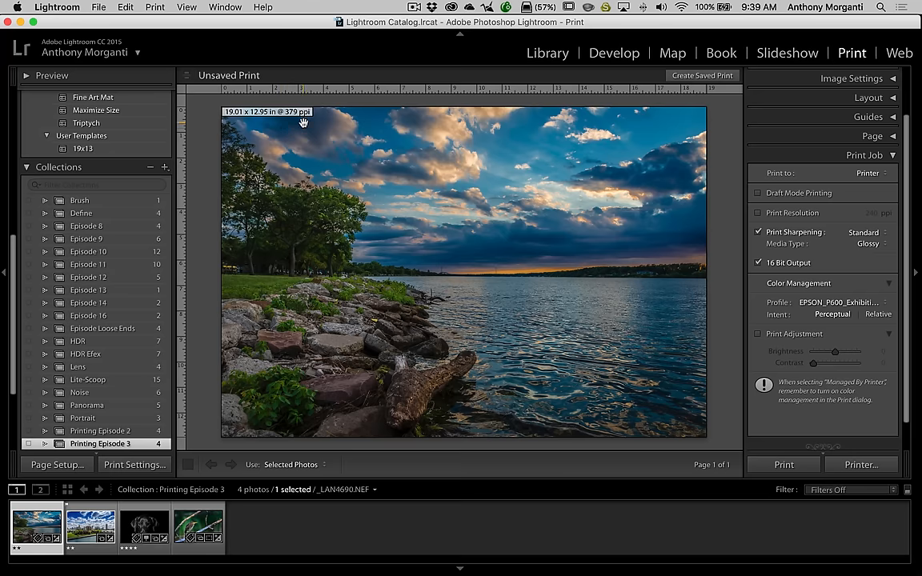
pyautogui.moveTo(335, 124)
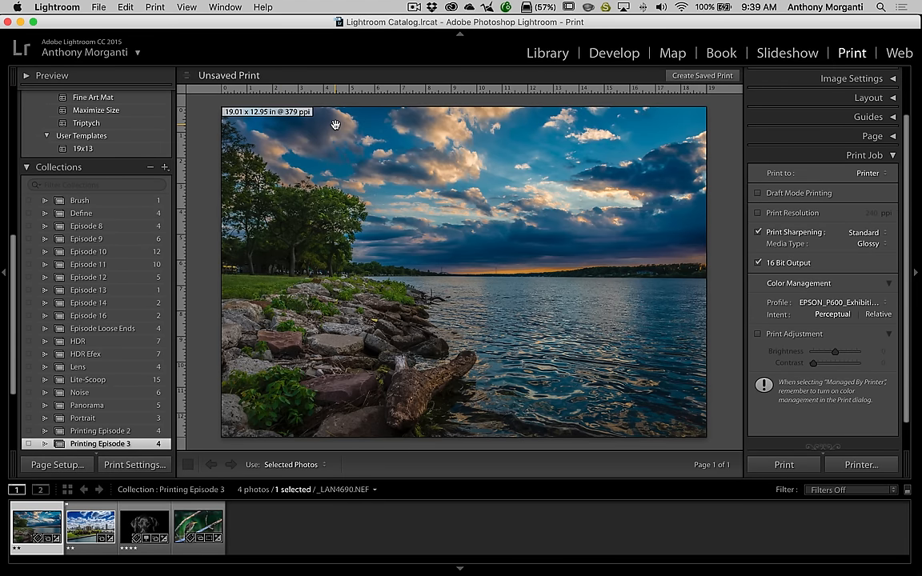
# - Switch to borderless Super B 13 x 19 fine art paper and enlarge the photo cell
pyautogui.click(56, 464)
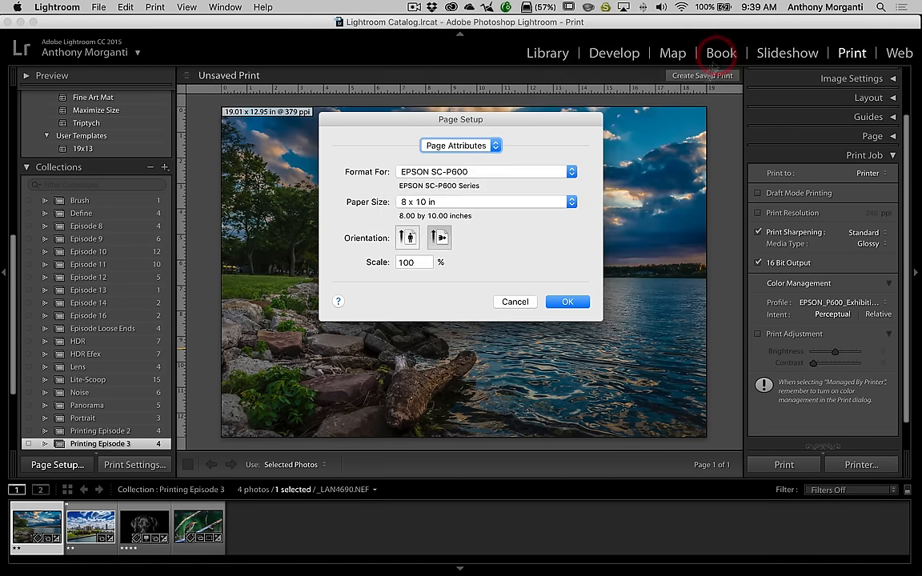
pyautogui.click(567, 302)
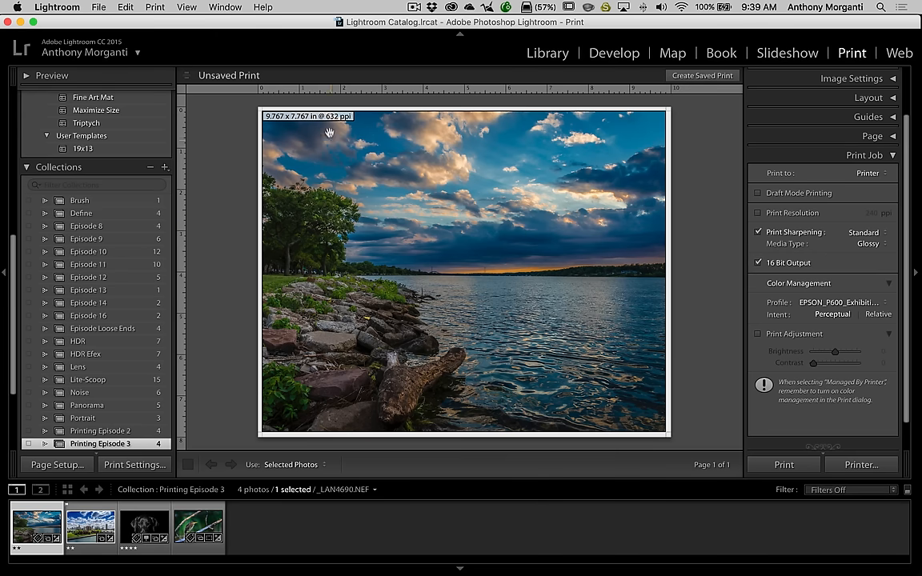
pyautogui.moveTo(358, 129)
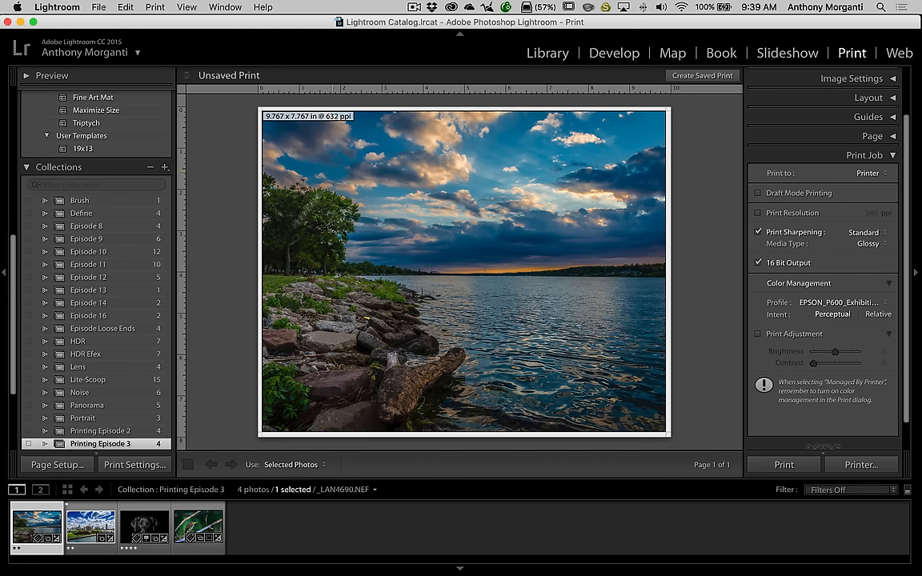
pyautogui.click(57, 464)
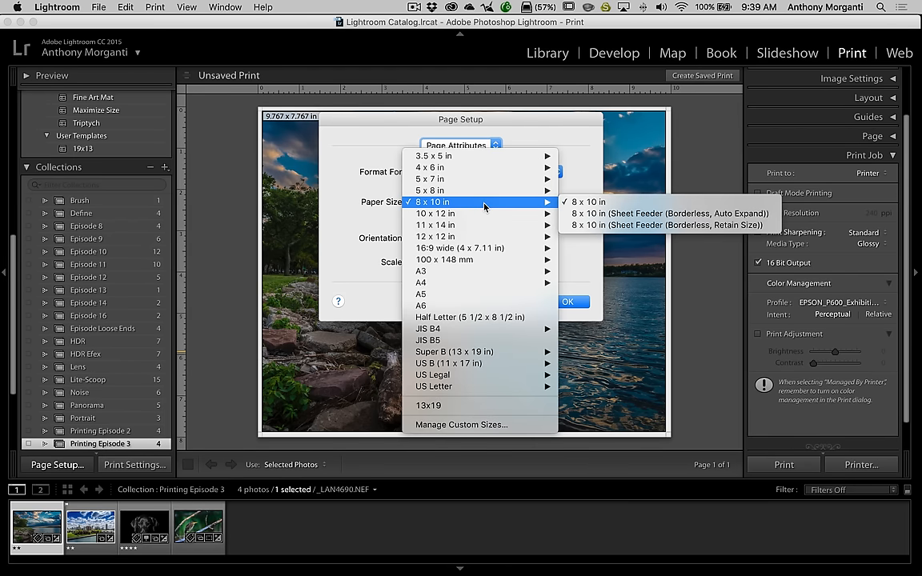
pyautogui.moveTo(454, 351)
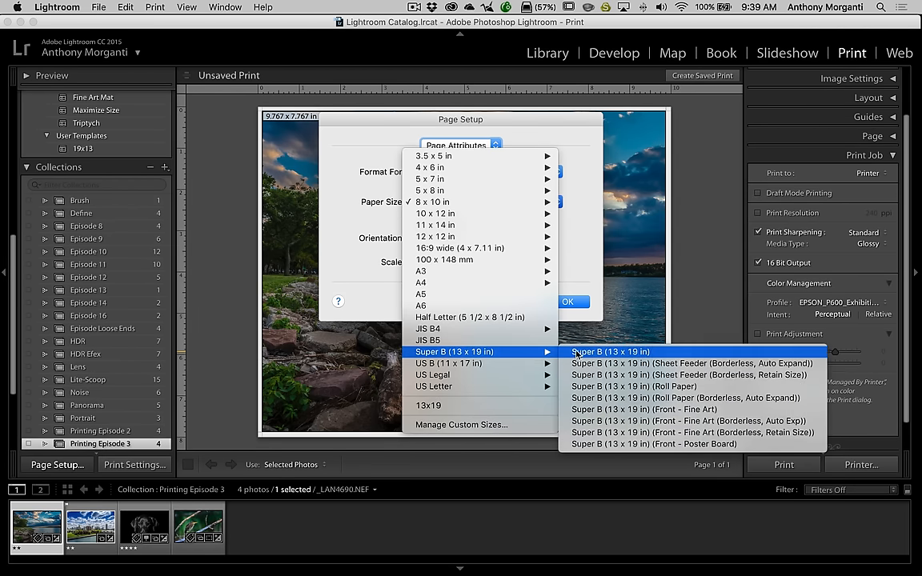
pyautogui.moveTo(685, 398)
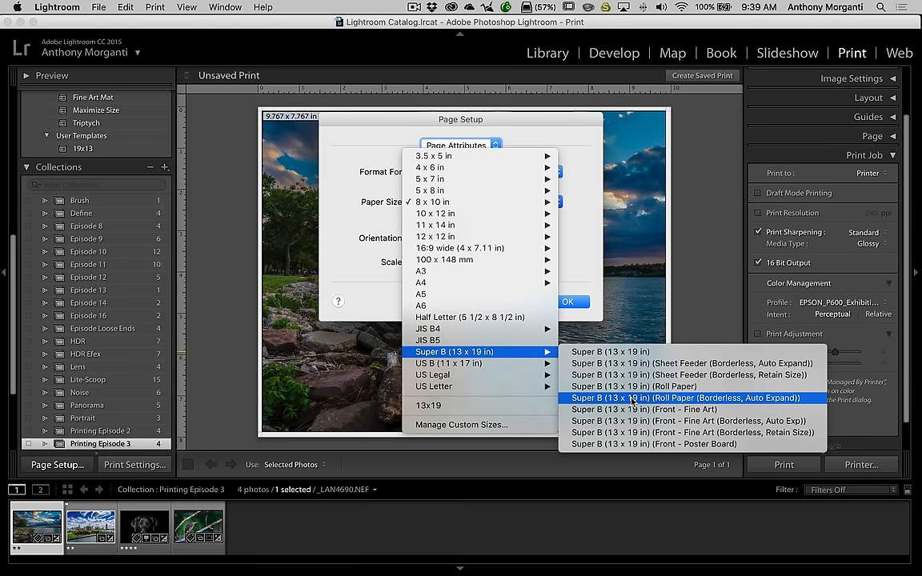
pyautogui.moveTo(684, 421)
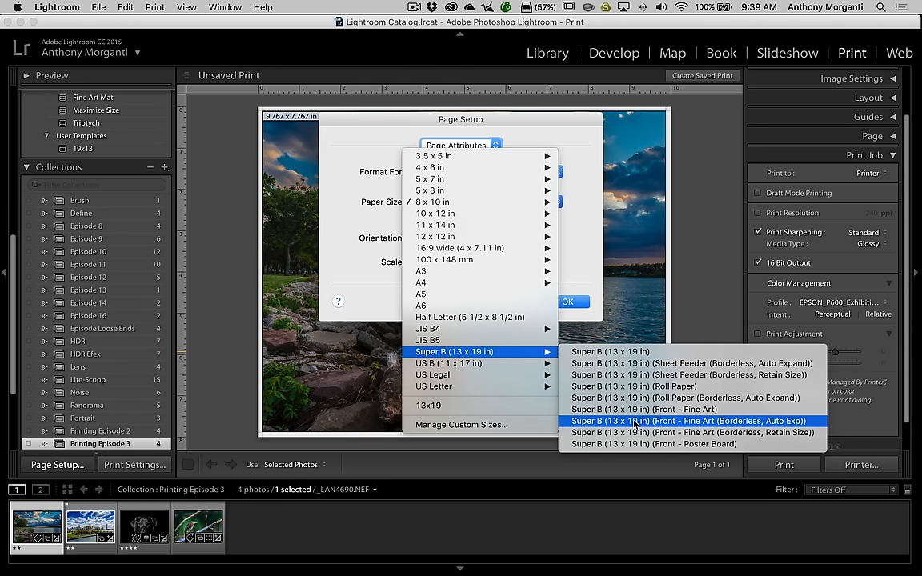
pyautogui.click(690, 421)
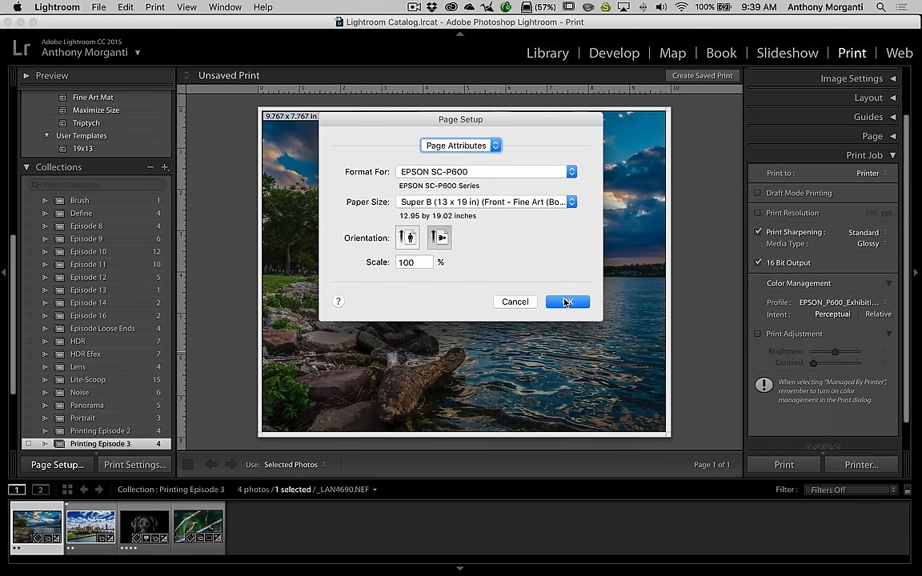
pyautogui.click(568, 301)
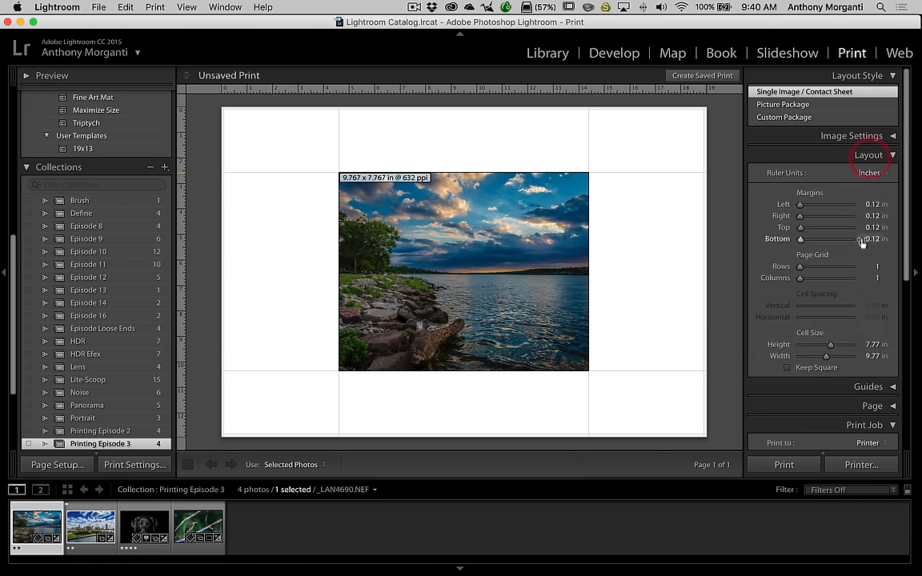
pyautogui.moveTo(829, 344); pyautogui.dragTo(853, 344)
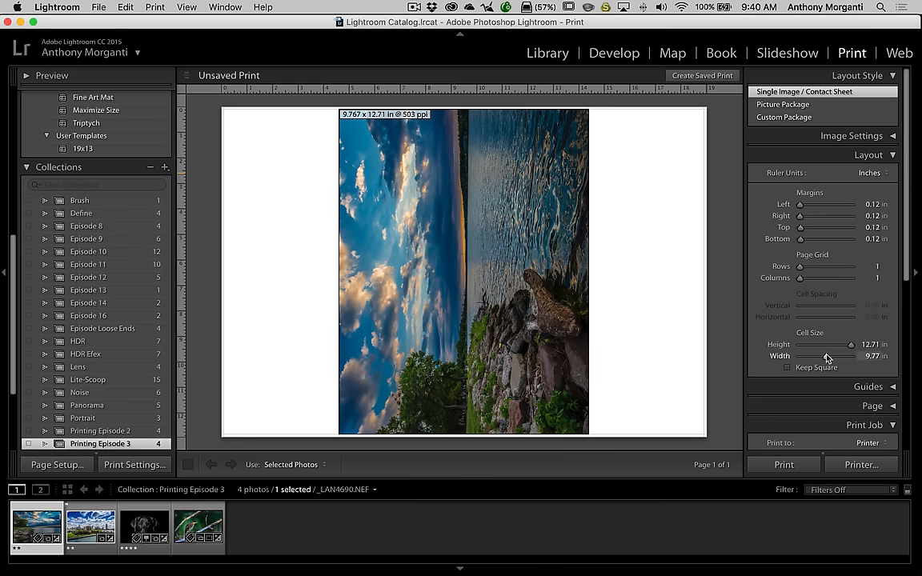
pyautogui.moveTo(825, 355); pyautogui.dragTo(860, 355)
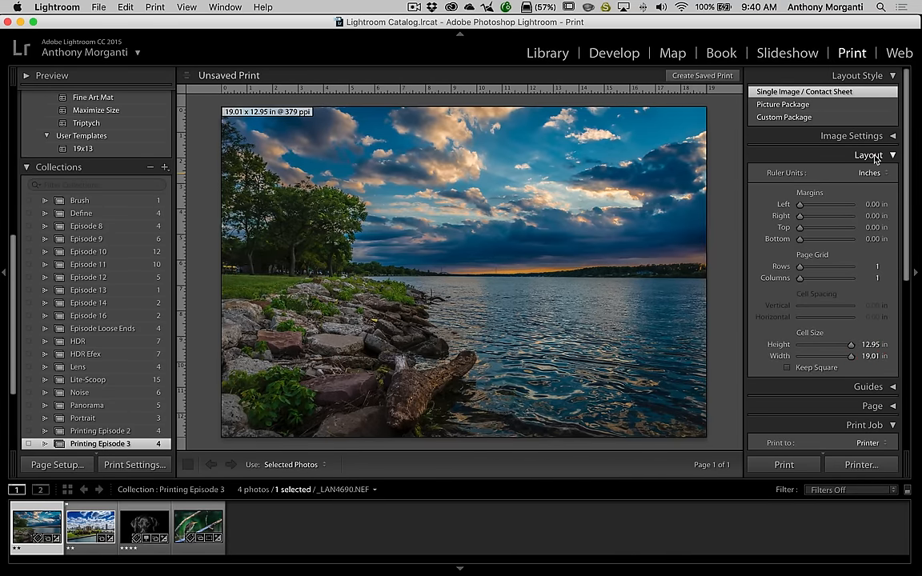
# - Hide the layout settings, then try a fixed 240 ppi print resolution and switch it off
pyautogui.click(869, 155)
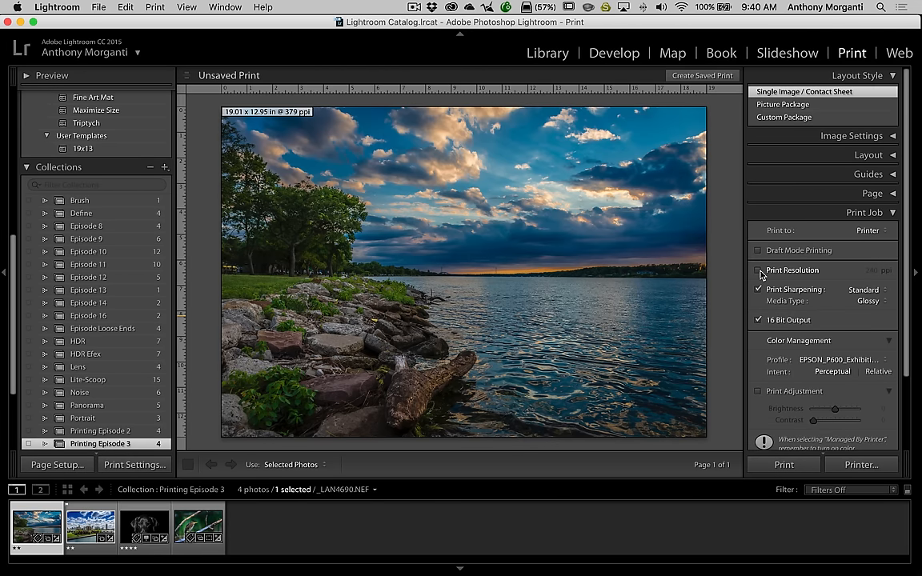
pyautogui.click(759, 270)
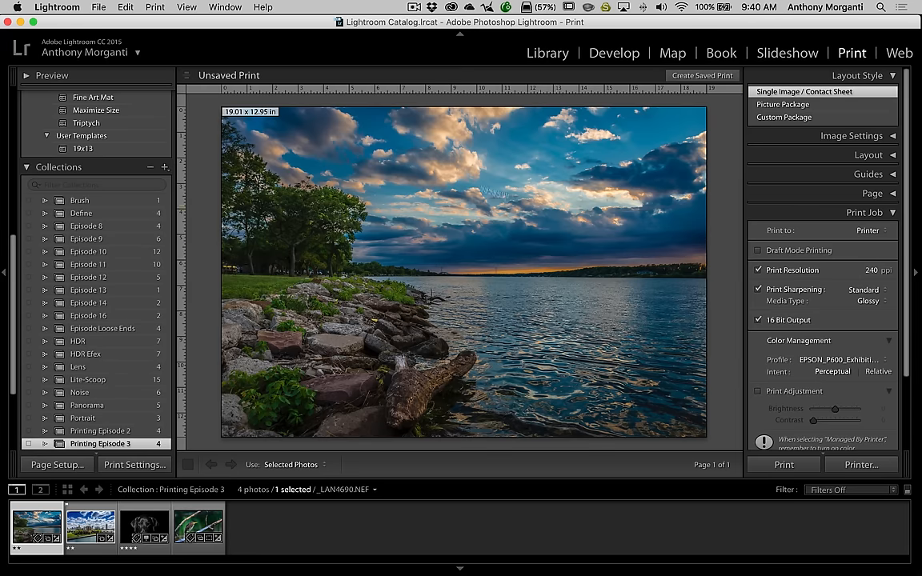
pyautogui.moveTo(302, 114)
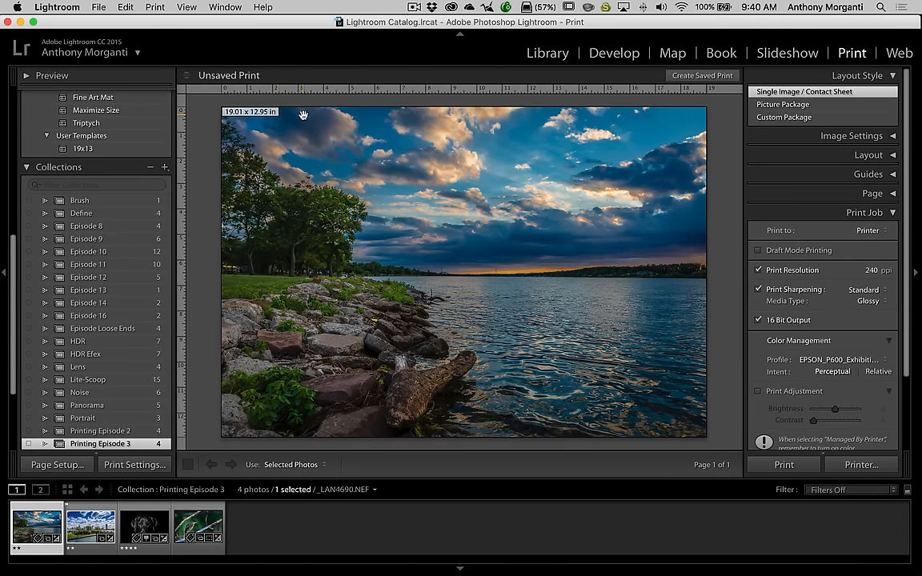
pyautogui.moveTo(324, 134)
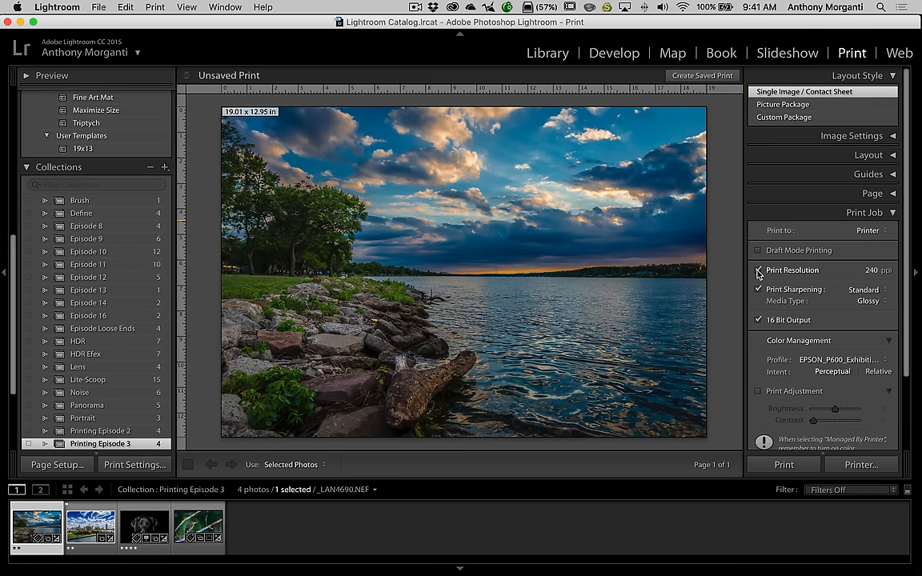
pyautogui.click(758, 270)
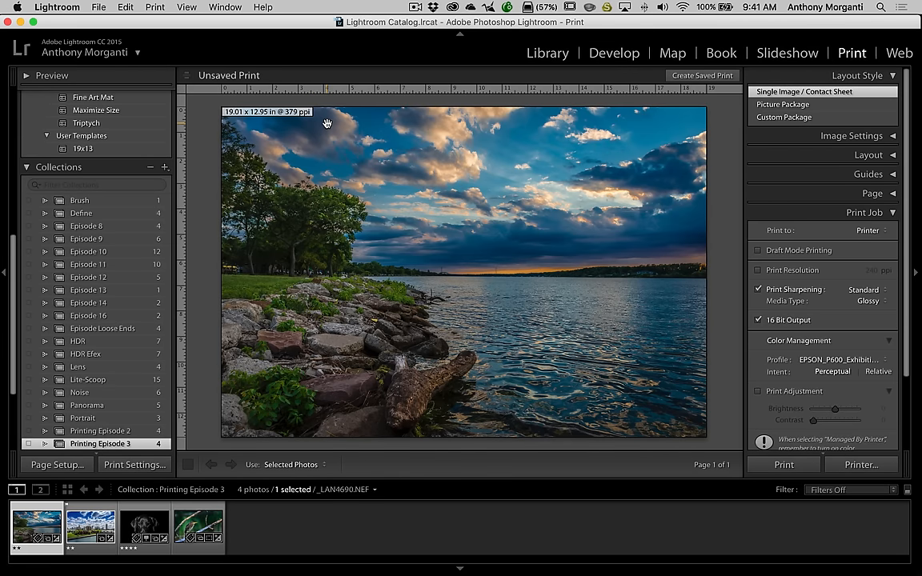
pyautogui.moveTo(668, 221)
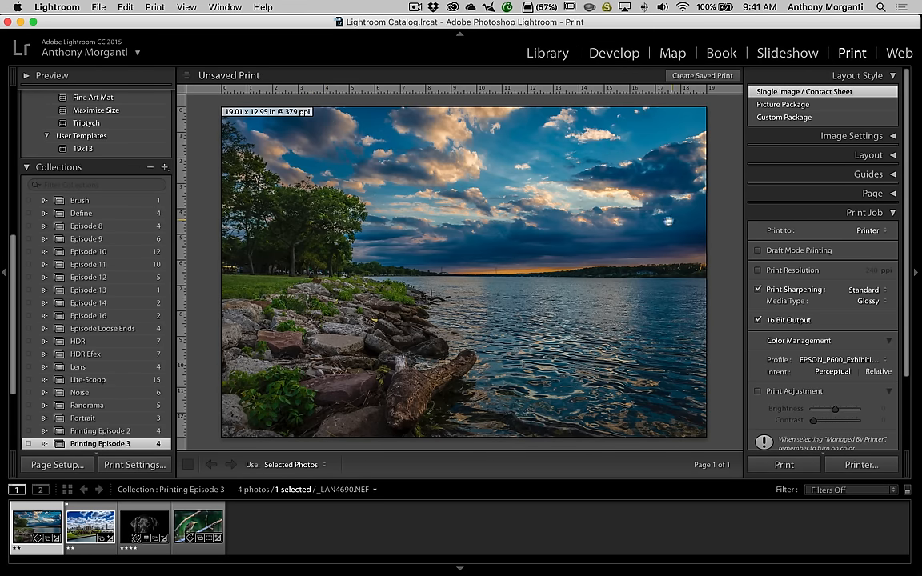
# - Show the heron photo in the print layout, briefly comparing it with the lakeshore
pyautogui.click(198, 527)
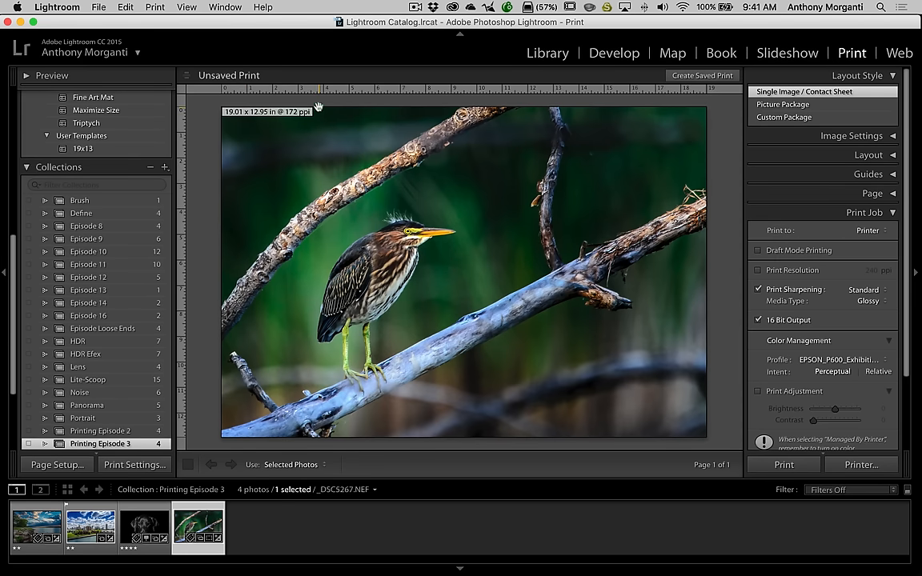
pyautogui.moveTo(318, 128)
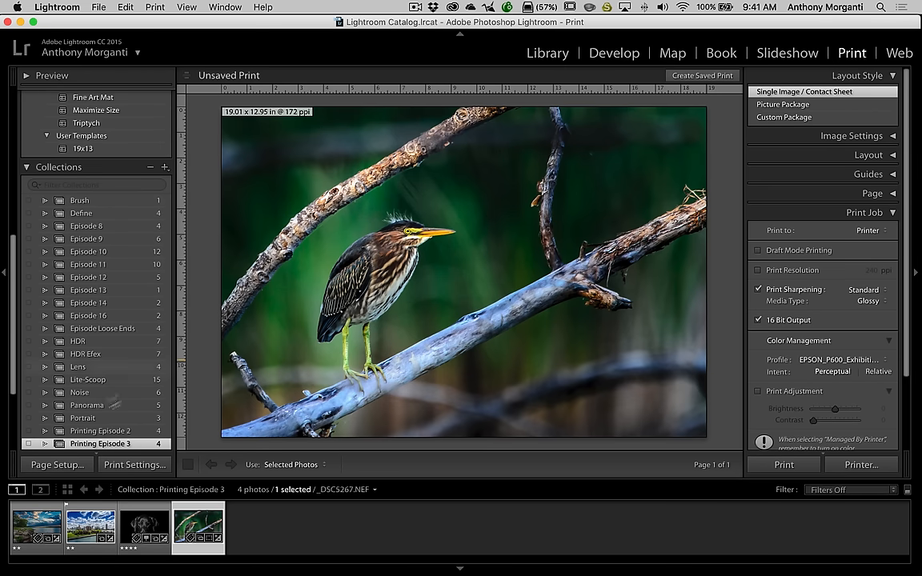
pyautogui.click(90, 528)
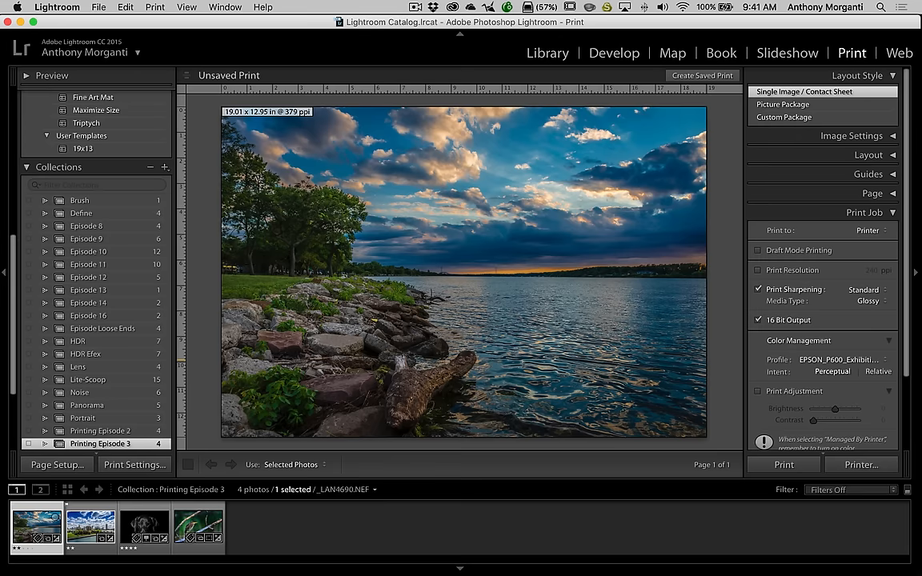
pyautogui.click(199, 529)
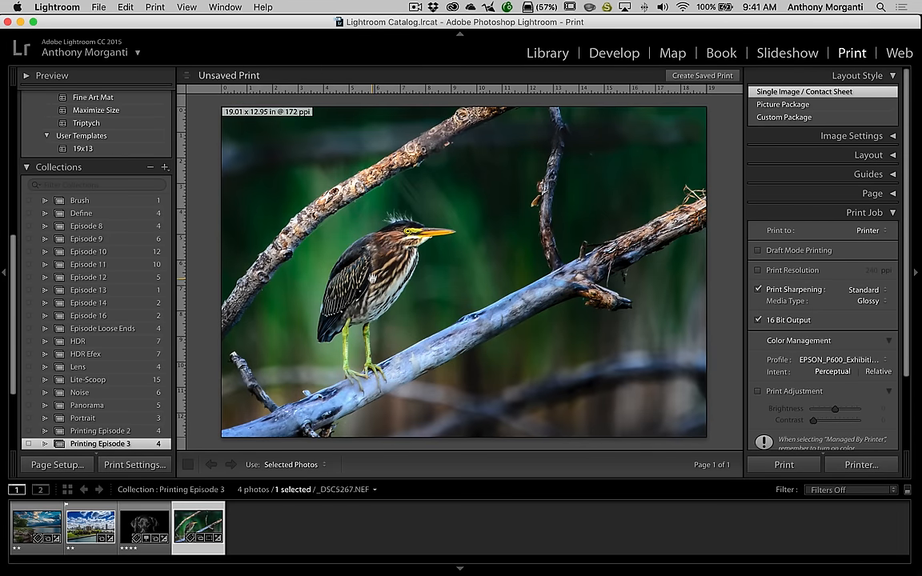
pyautogui.moveTo(373, 264)
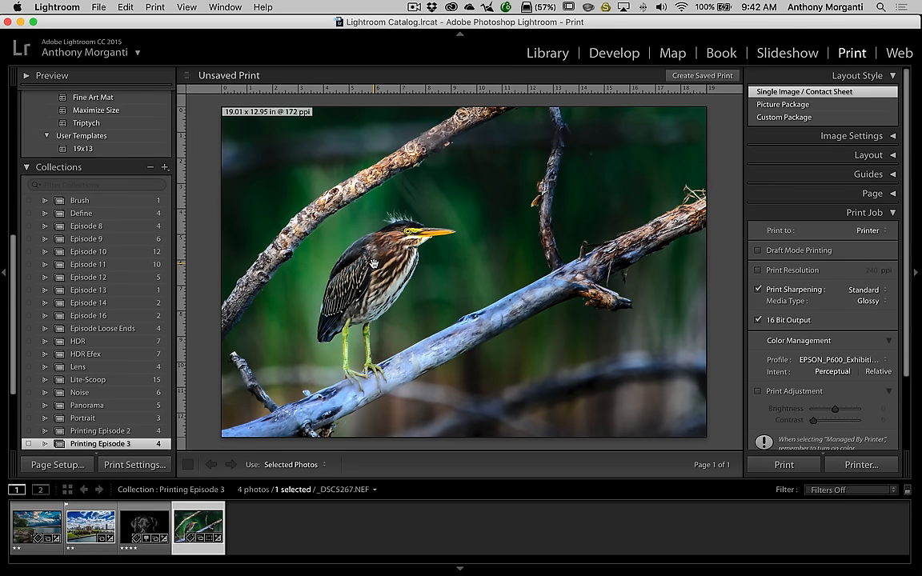
pyautogui.click(759, 271)
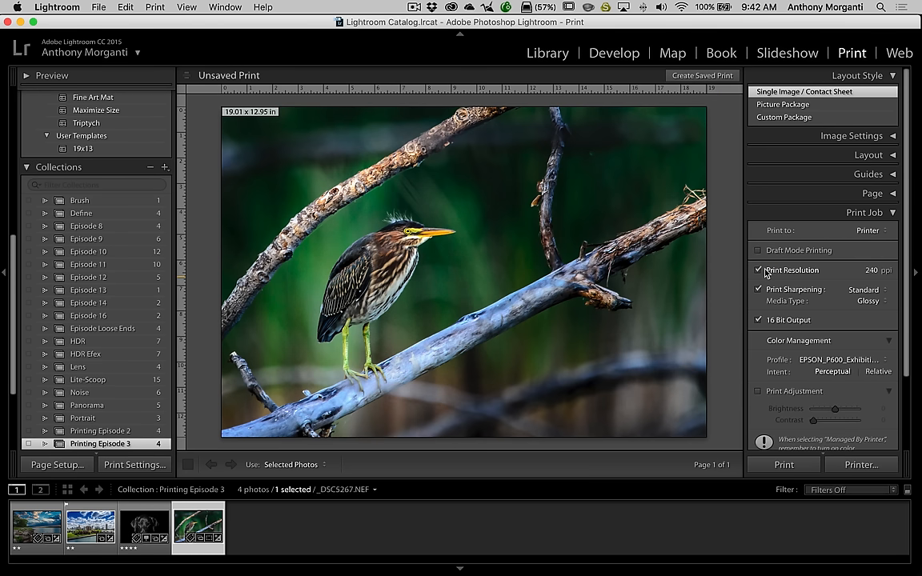
pyautogui.click(759, 270)
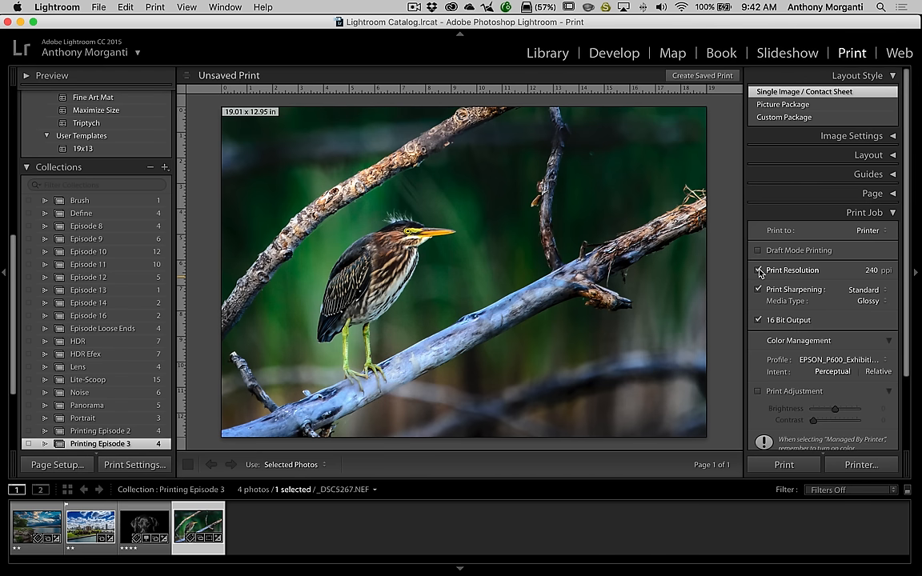
pyautogui.click(759, 270)
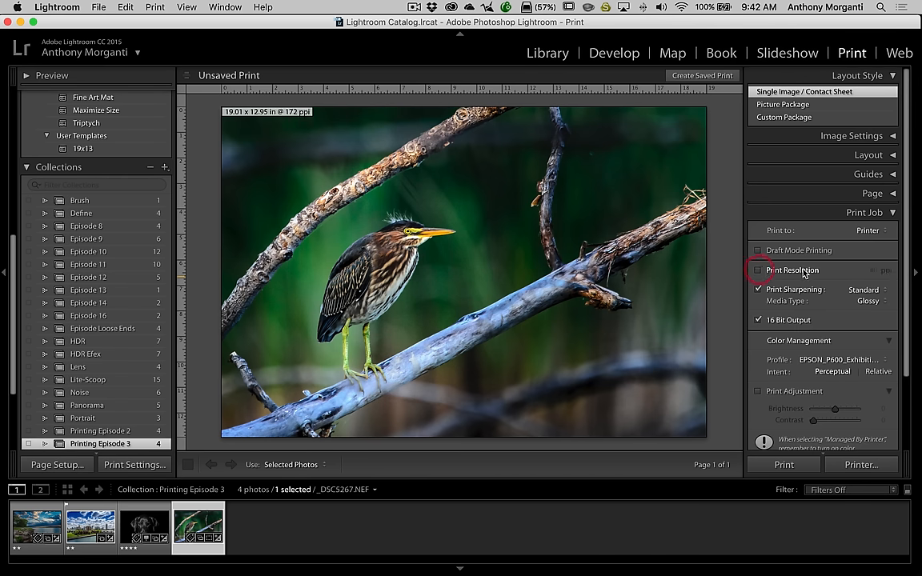
pyautogui.click(758, 270)
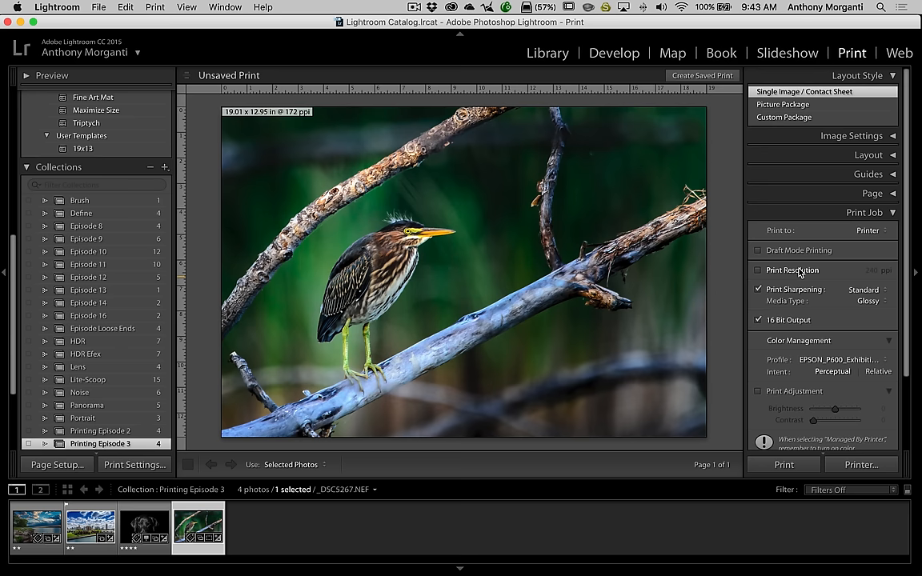
# - Cycle through the dog and city skyline photos, ending on the lakeshore sunset
pyautogui.click(144, 529)
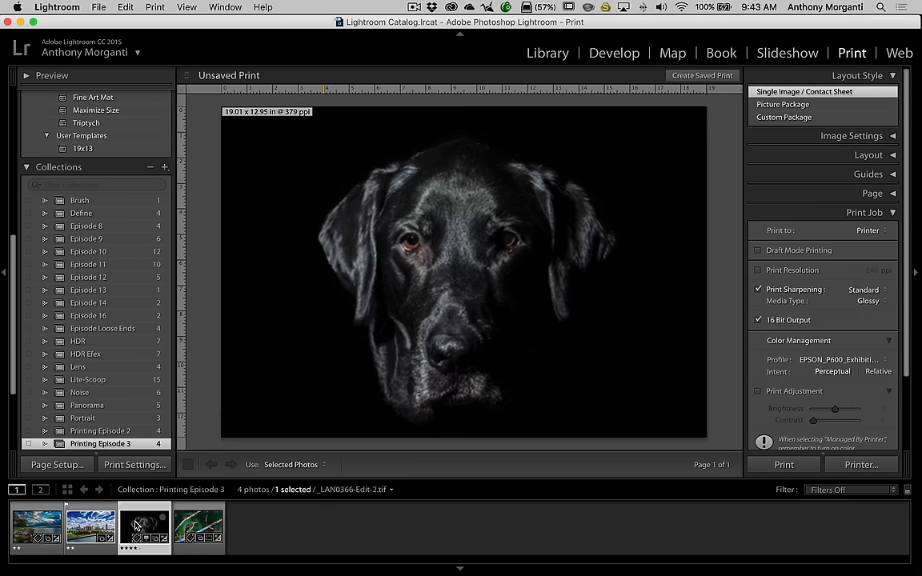
pyautogui.click(90, 528)
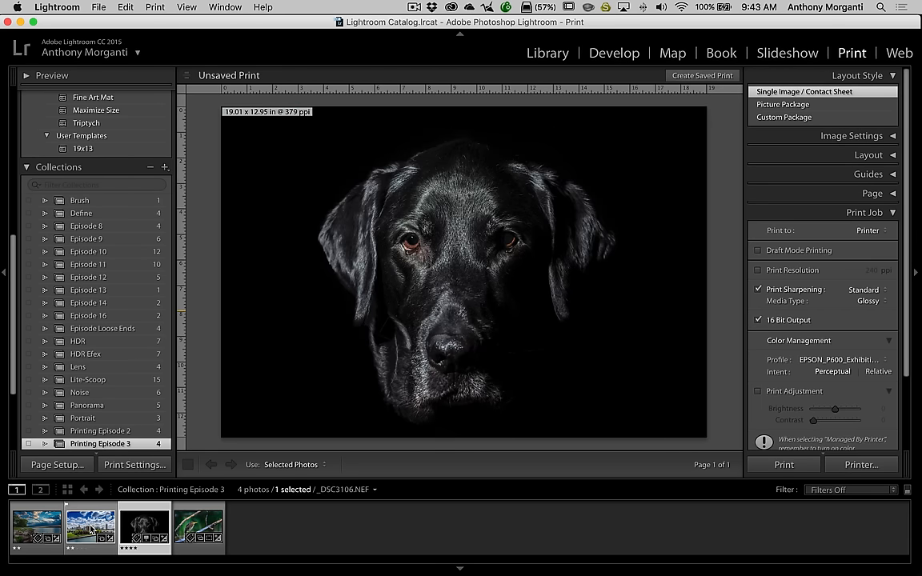
pyautogui.click(90, 528)
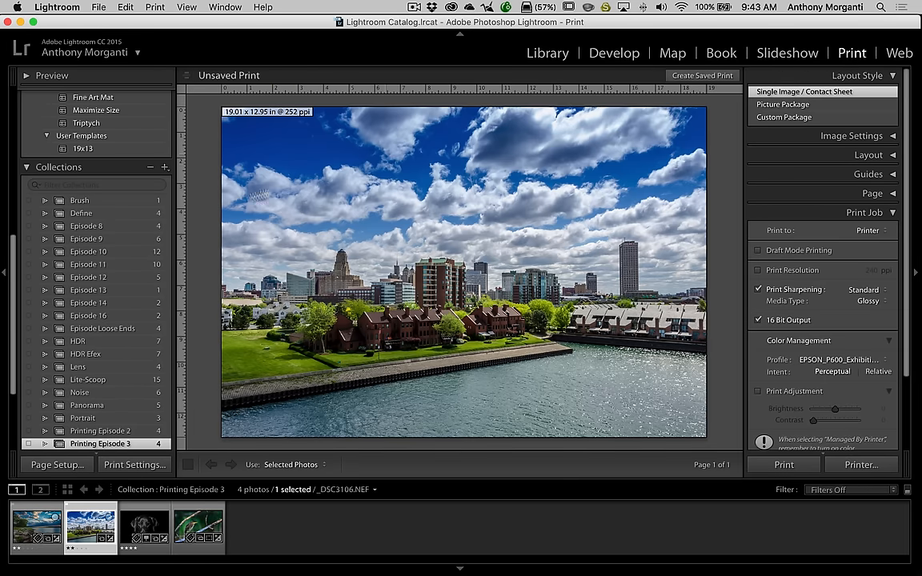
pyautogui.click(36, 528)
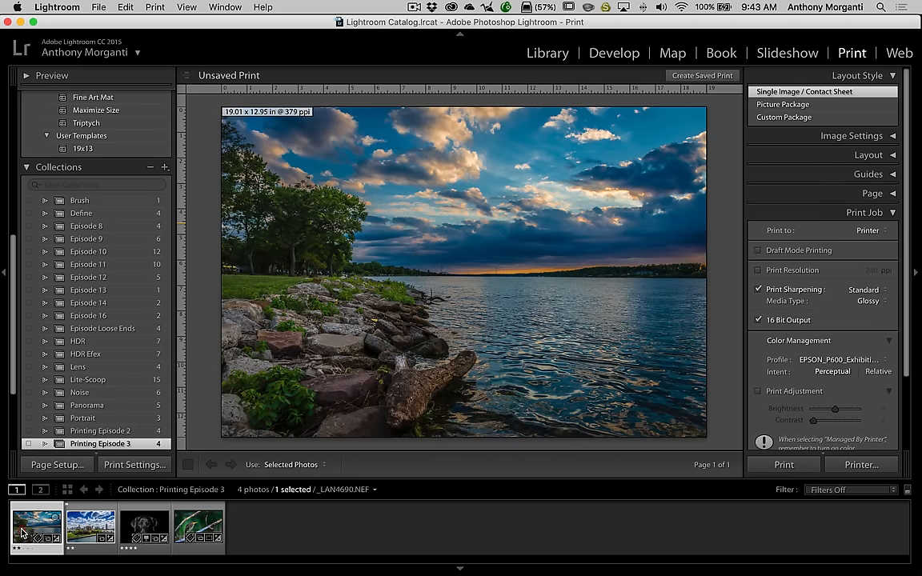
pyautogui.moveTo(337, 130)
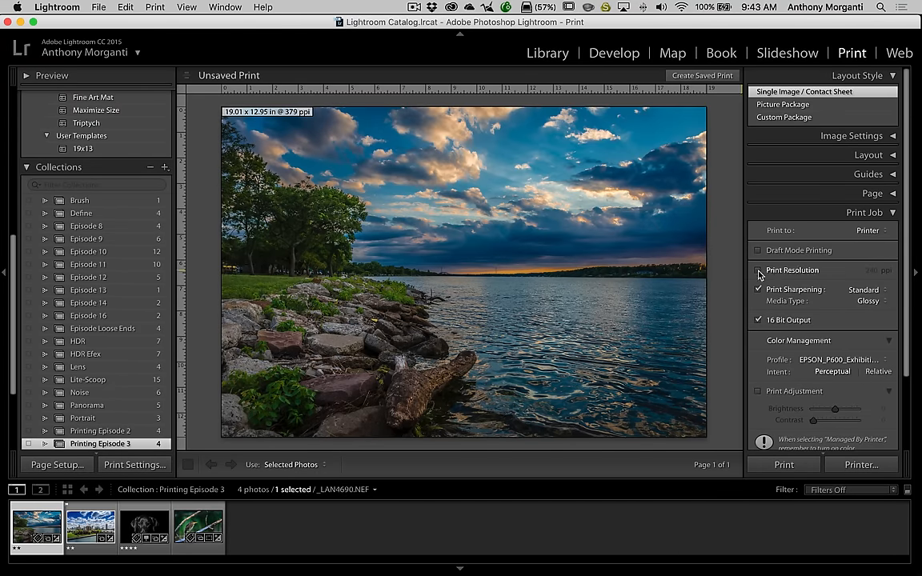
pyautogui.click(759, 270)
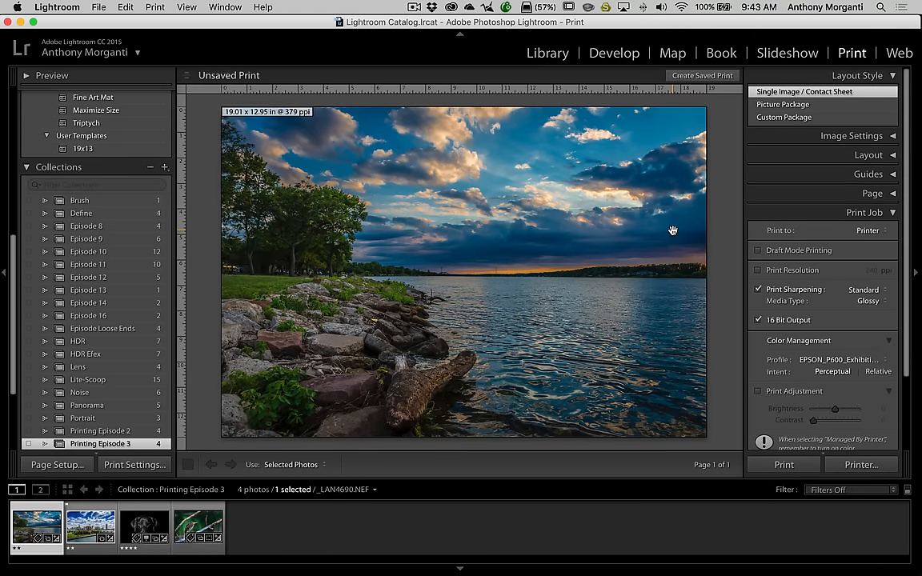
pyautogui.moveTo(765, 274)
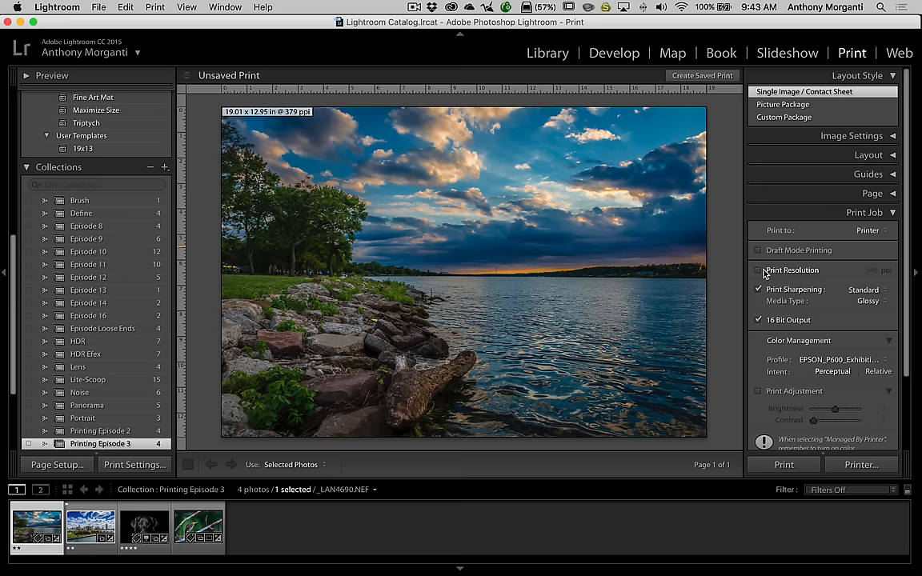
# - Show the heron photo and toggle fixed 240 ppi print resolution on, then off
pyautogui.click(199, 526)
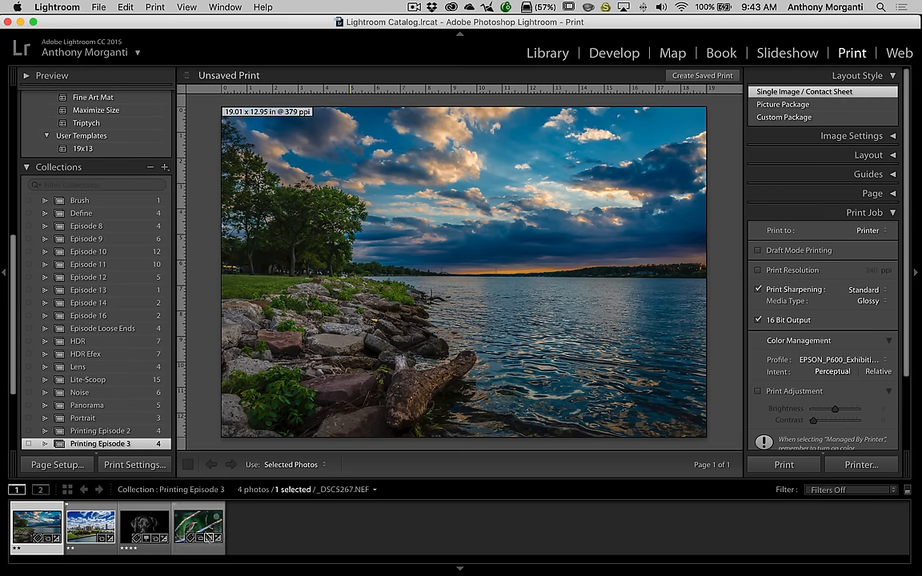
pyautogui.click(198, 528)
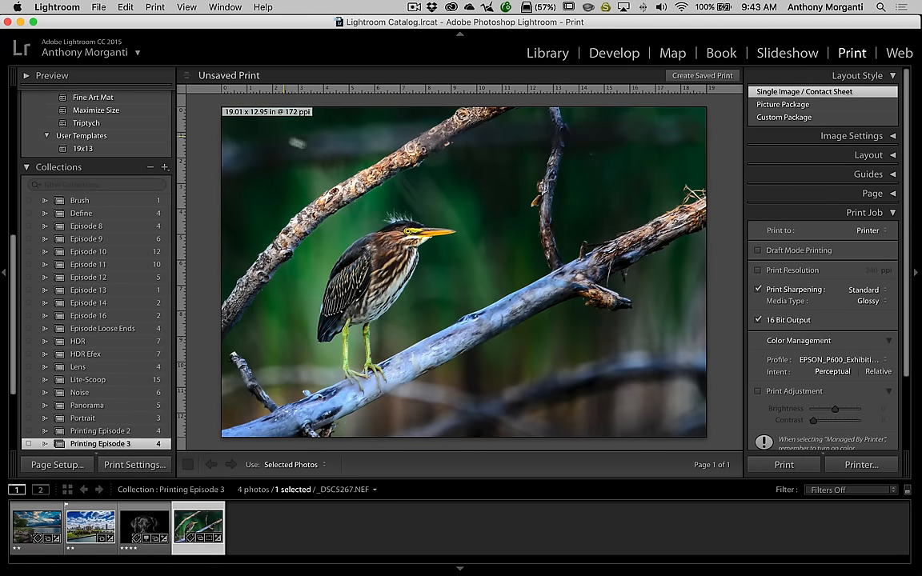
pyautogui.click(758, 270)
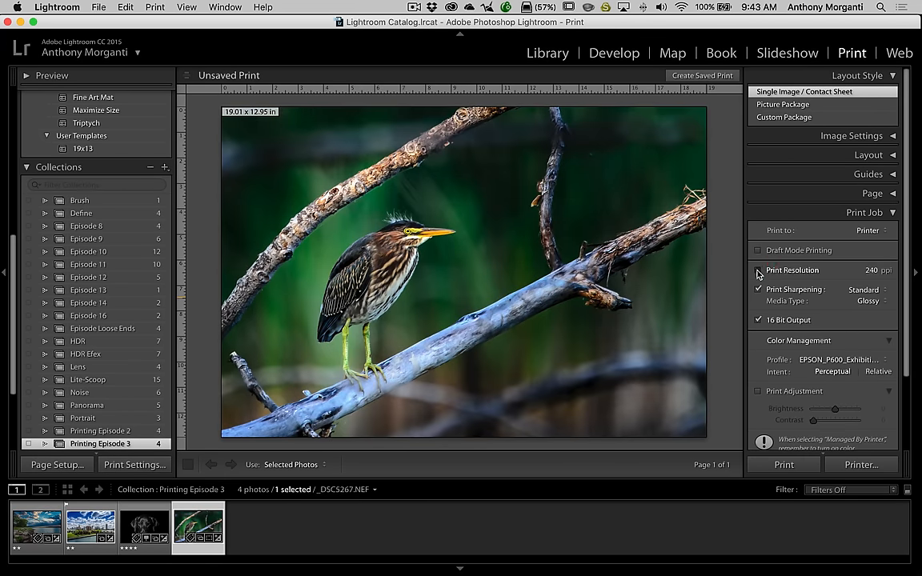
pyautogui.click(758, 270)
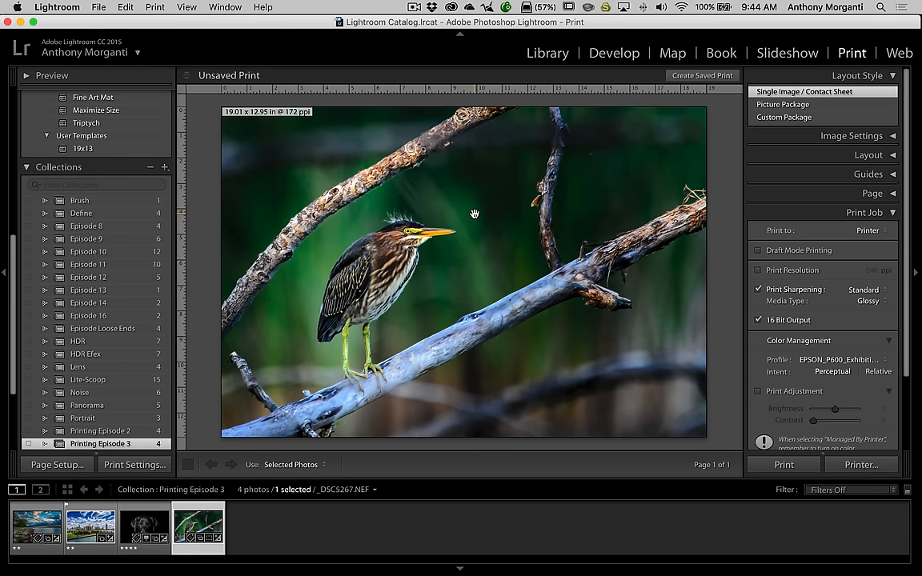
pyautogui.moveTo(338, 123)
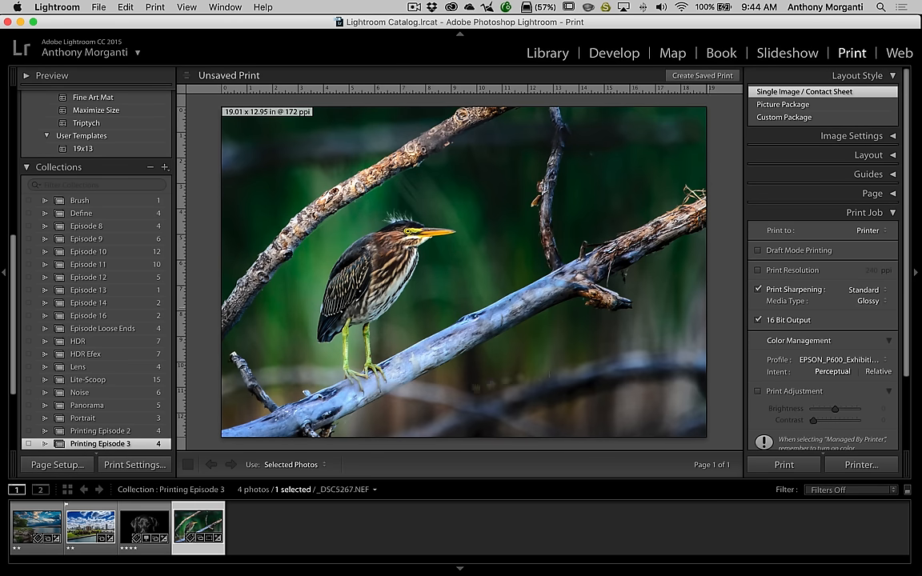
# - Select the lakeshore sunset thumbnail so it prints at 379 ppi
pyautogui.click(91, 529)
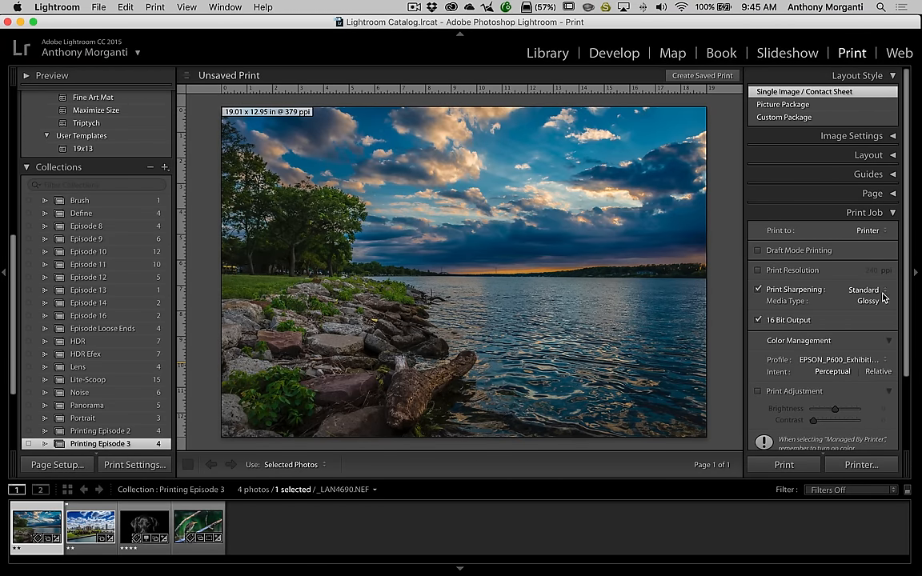
# - Change the Print Sharpening level from Standard to High in Print Job
pyautogui.click(865, 289)
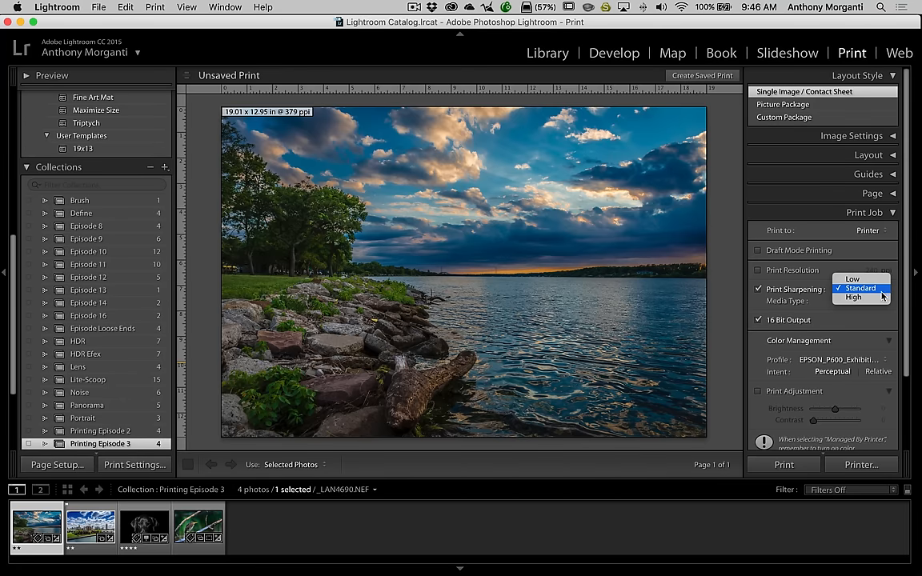
pyautogui.moveTo(881, 296)
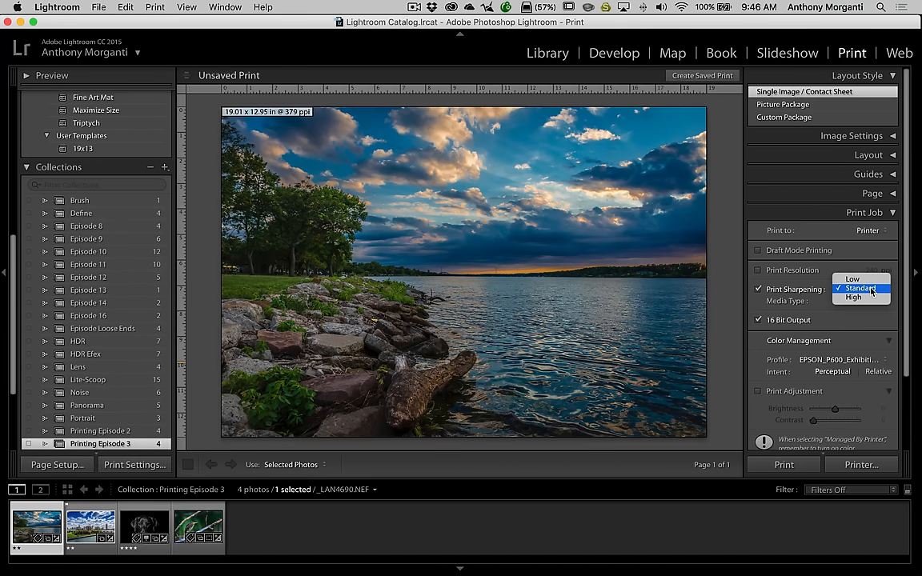
pyautogui.click(858, 289)
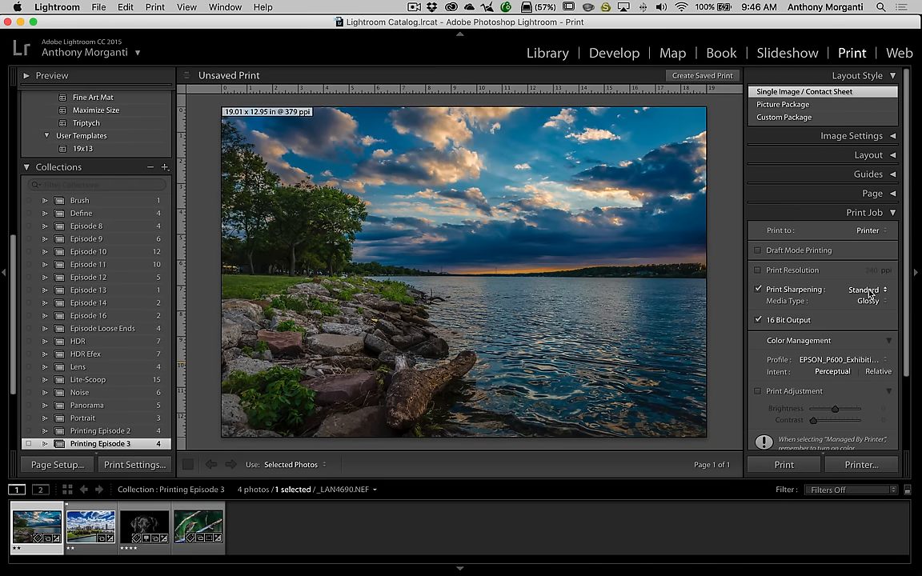
pyautogui.click(865, 289)
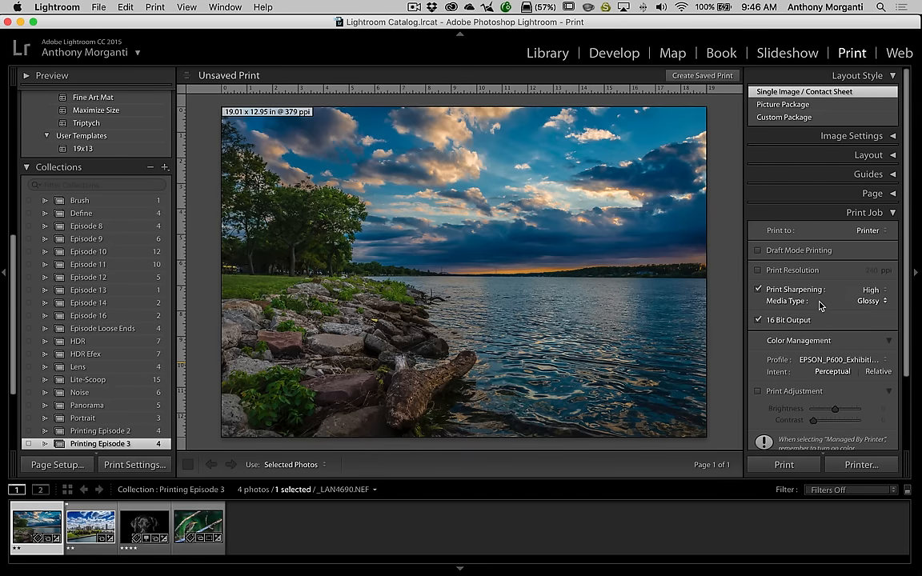
pyautogui.click(873, 289)
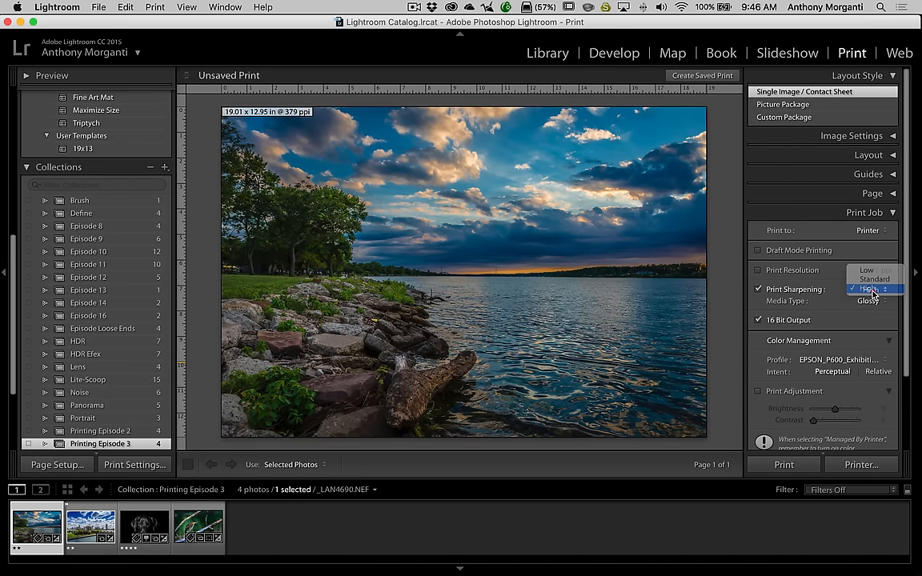
pyautogui.click(874, 279)
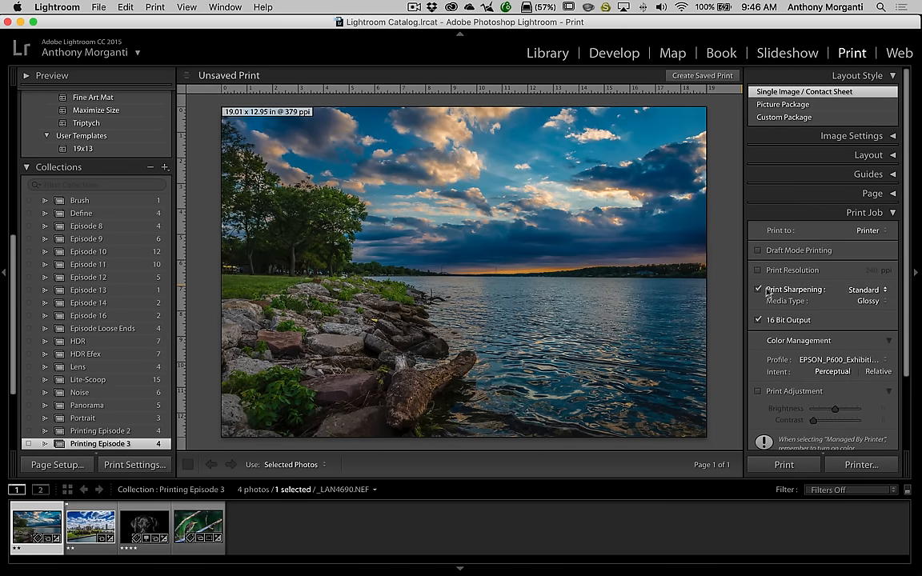
pyautogui.moveTo(777, 292)
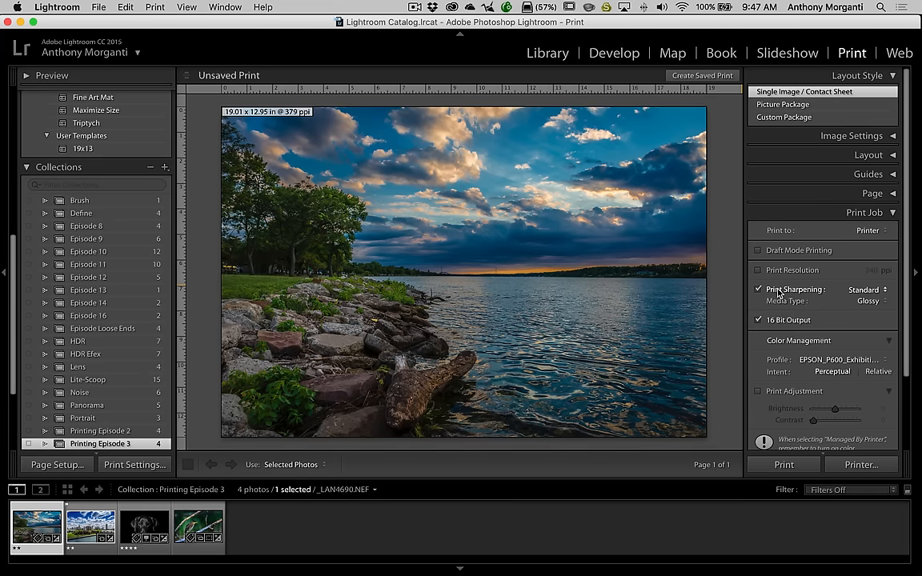
pyautogui.click(758, 289)
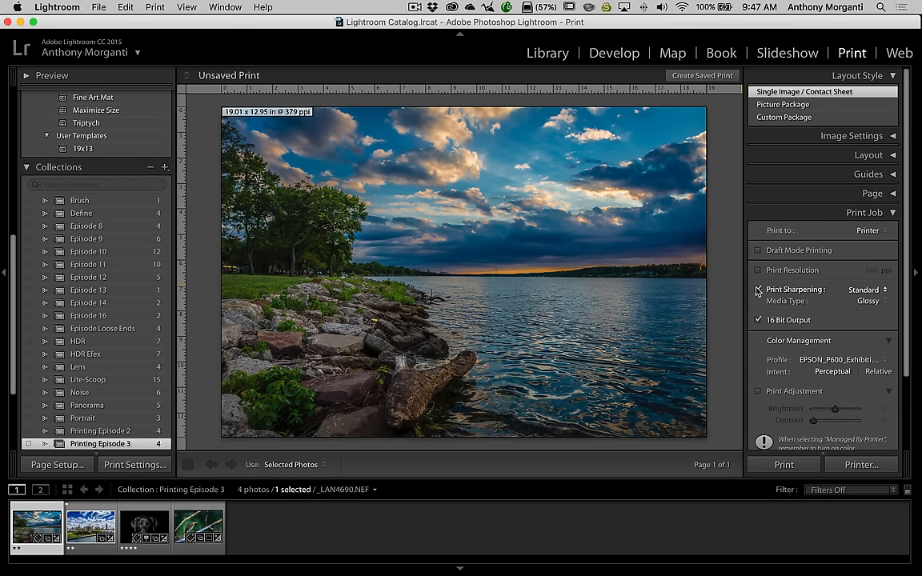
pyautogui.click(758, 289)
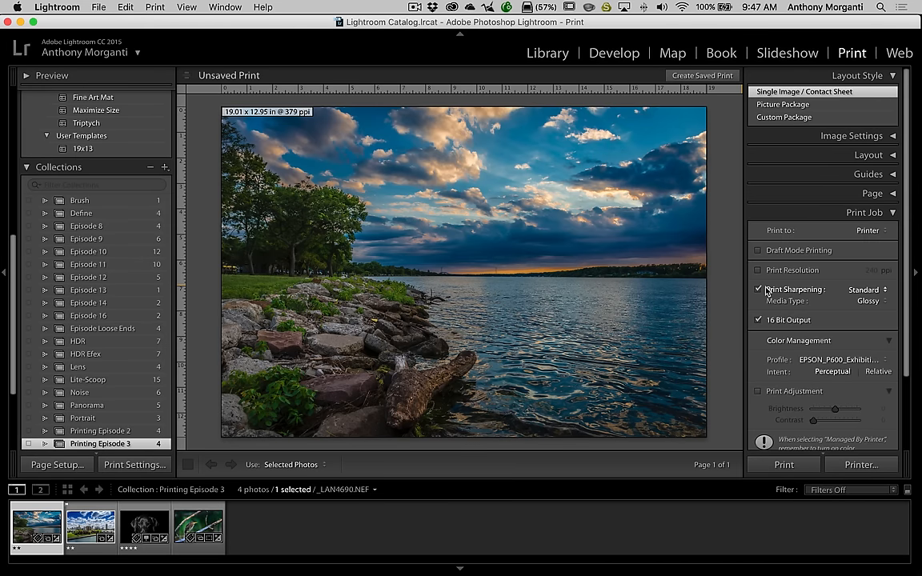
pyautogui.moveTo(775, 290)
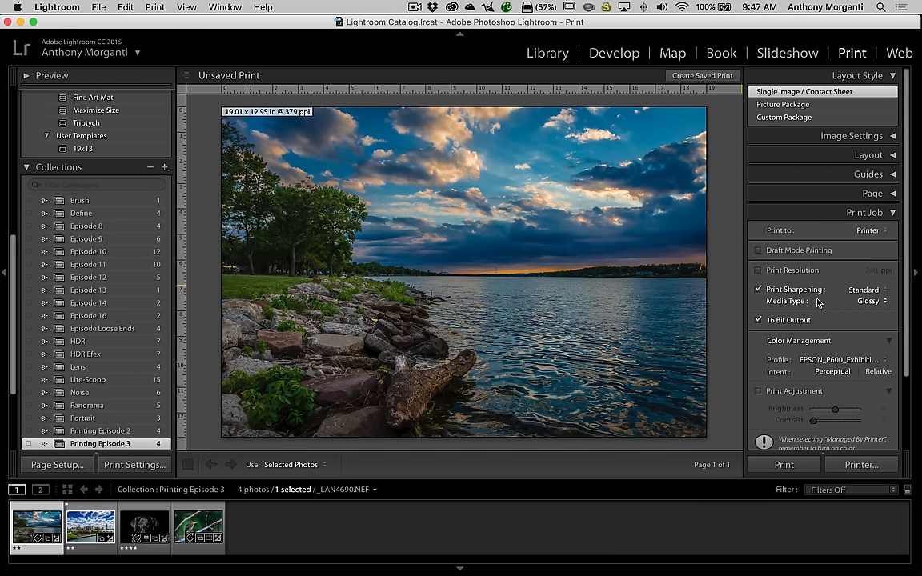
pyautogui.click(868, 301)
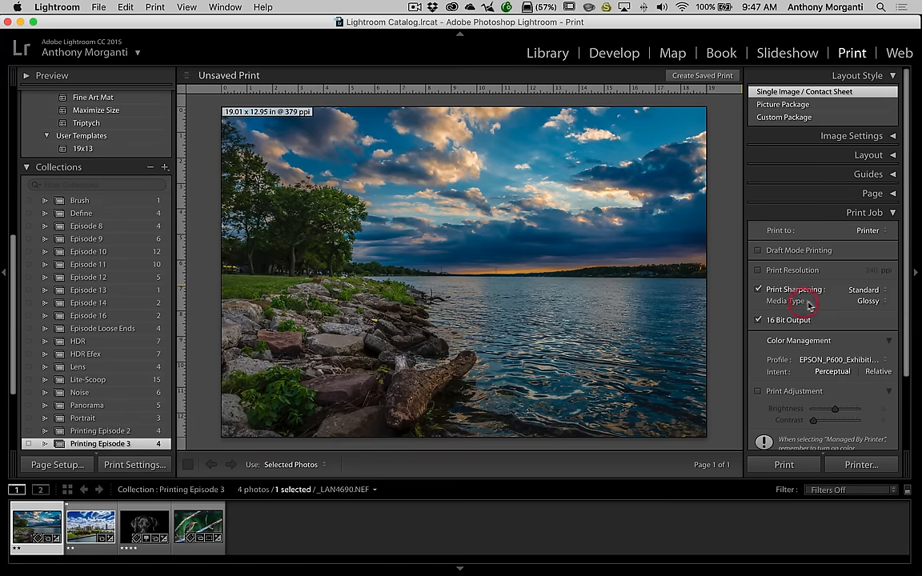
pyautogui.moveTo(811, 303)
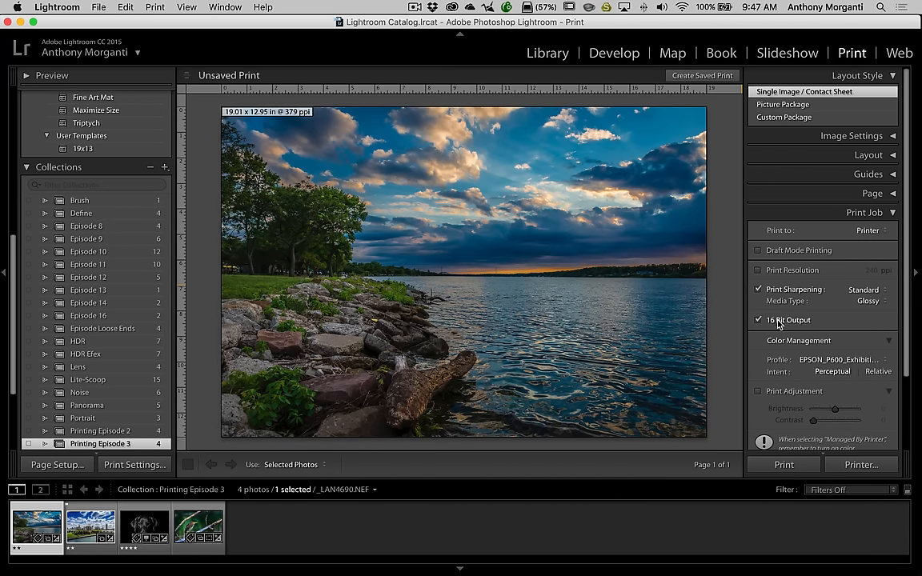
pyautogui.click(759, 321)
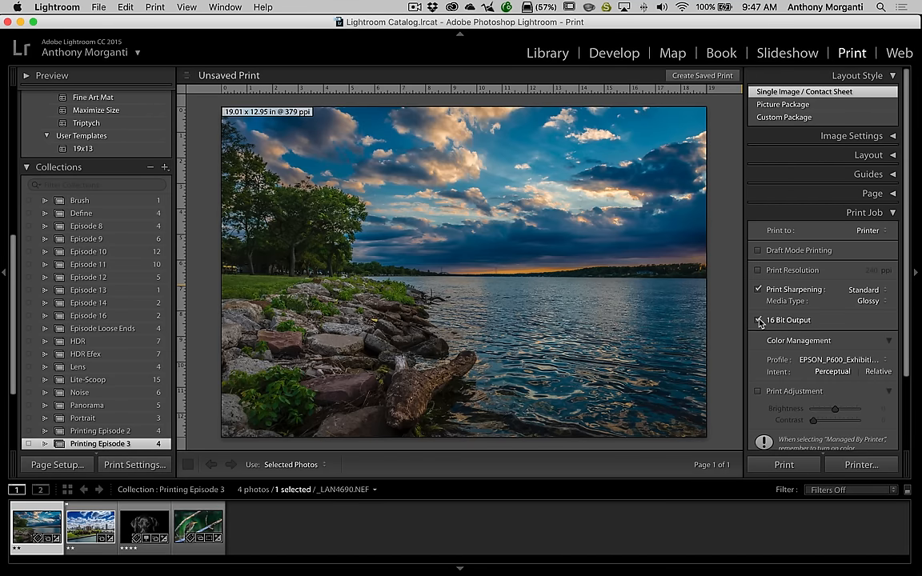
pyautogui.click(758, 320)
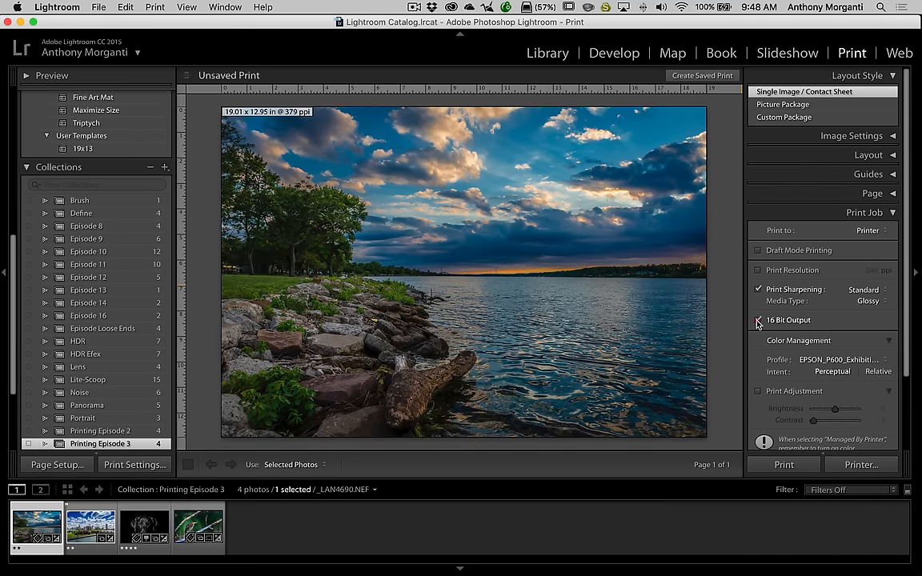
pyautogui.click(758, 319)
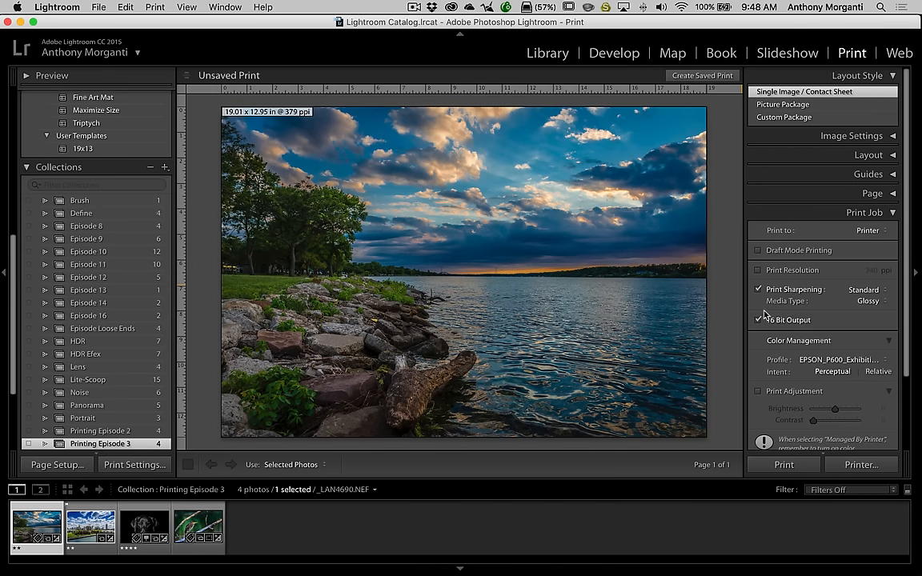
pyautogui.click(758, 319)
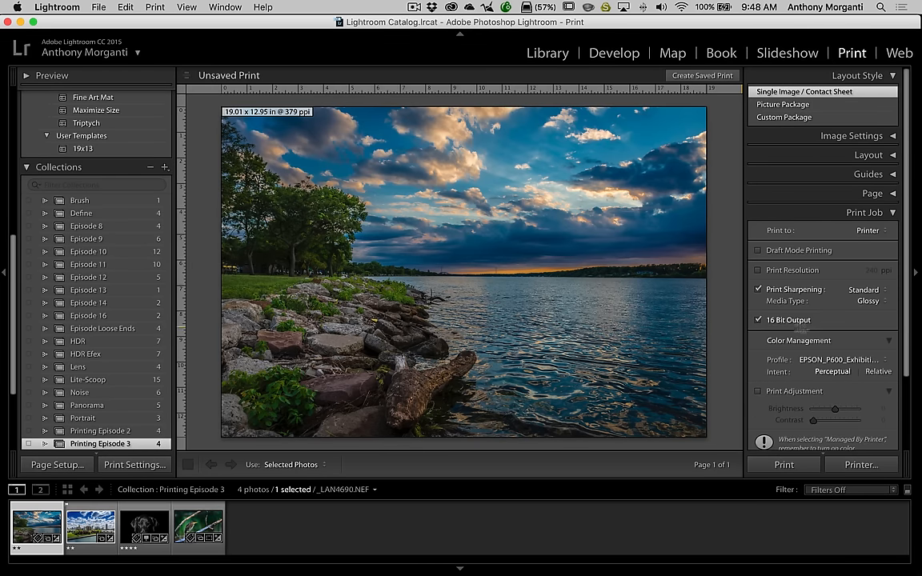
pyautogui.moveTo(801, 320)
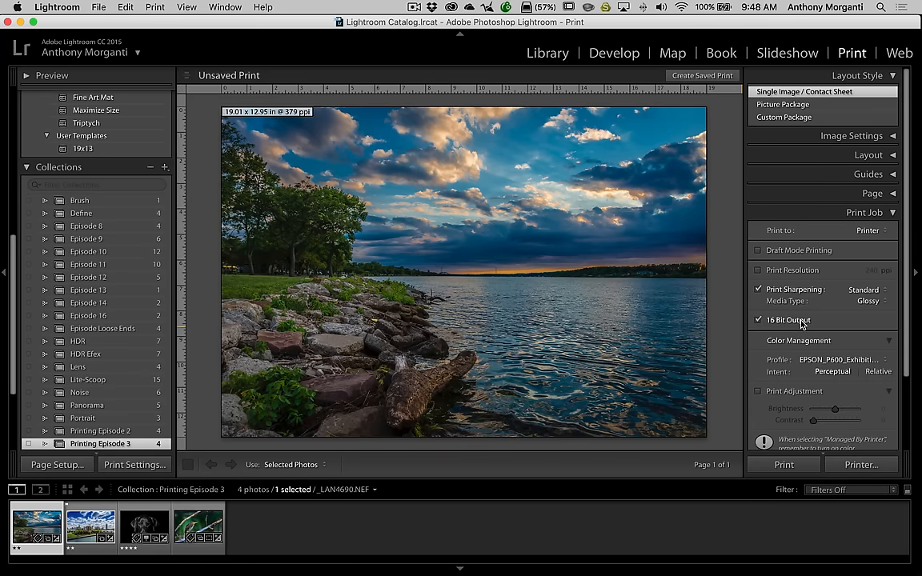
pyautogui.scroll(-3)
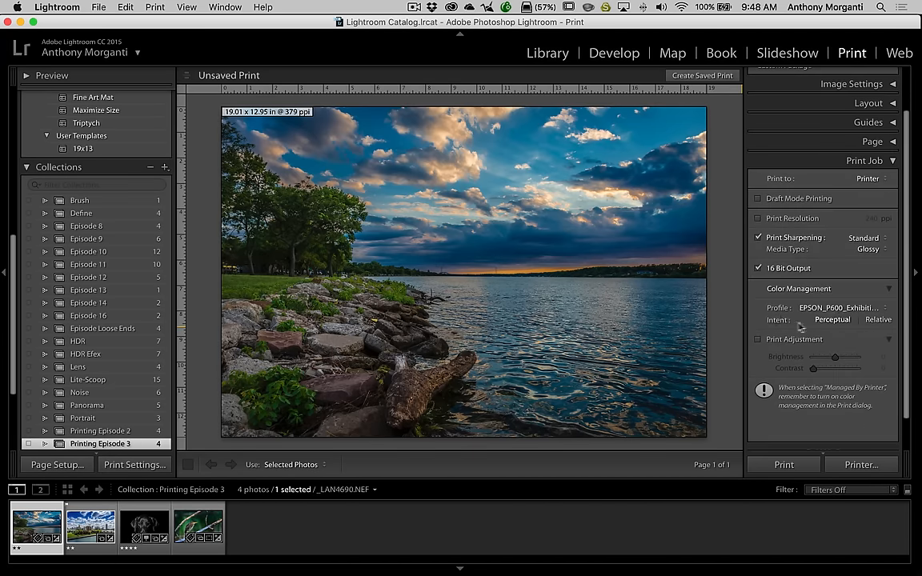
pyautogui.click(851, 83)
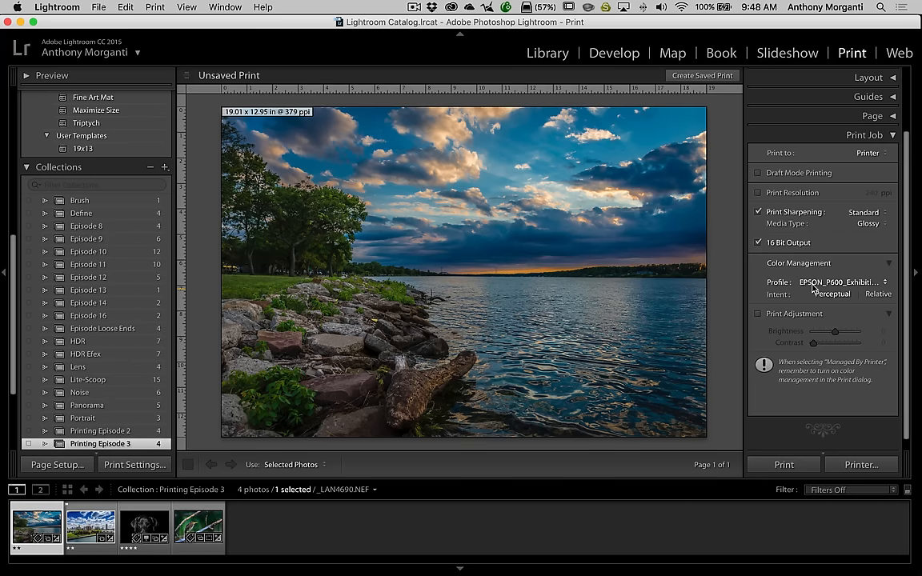
pyautogui.moveTo(863, 289)
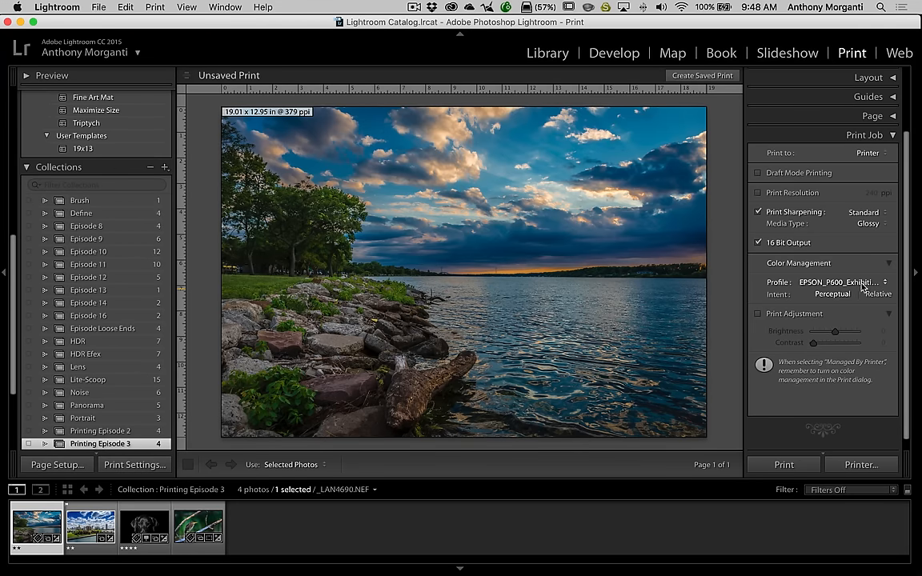
# - Open the Color Management Profile pop-up to list the Epson and HFA profiles
pyautogui.click(838, 282)
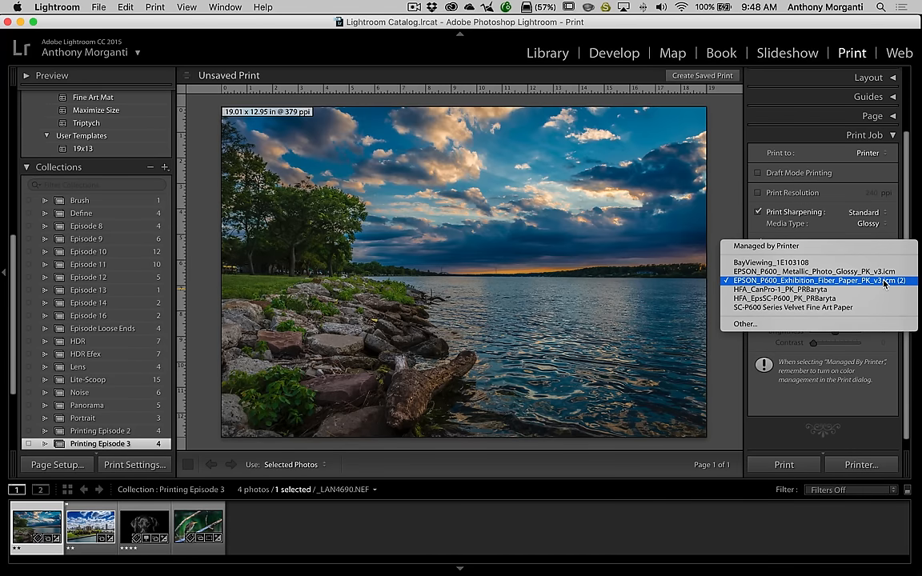
pyautogui.moveTo(781, 289)
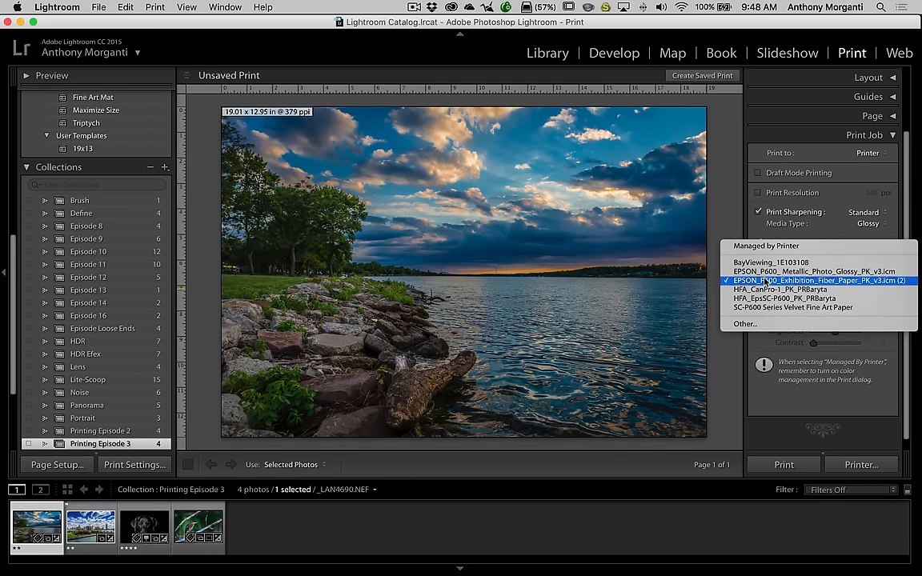
pyautogui.moveTo(771, 263)
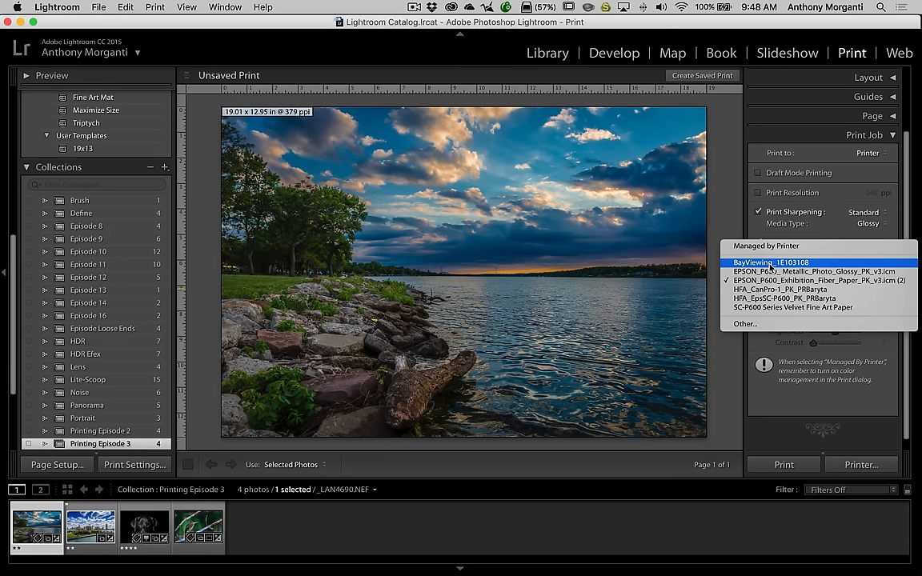
pyautogui.moveTo(793, 307)
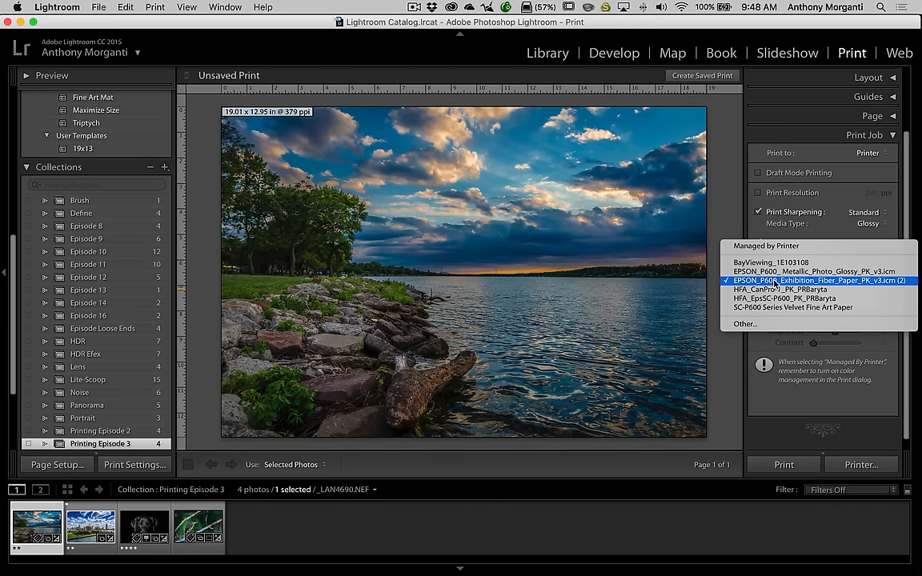
pyautogui.moveTo(825, 287)
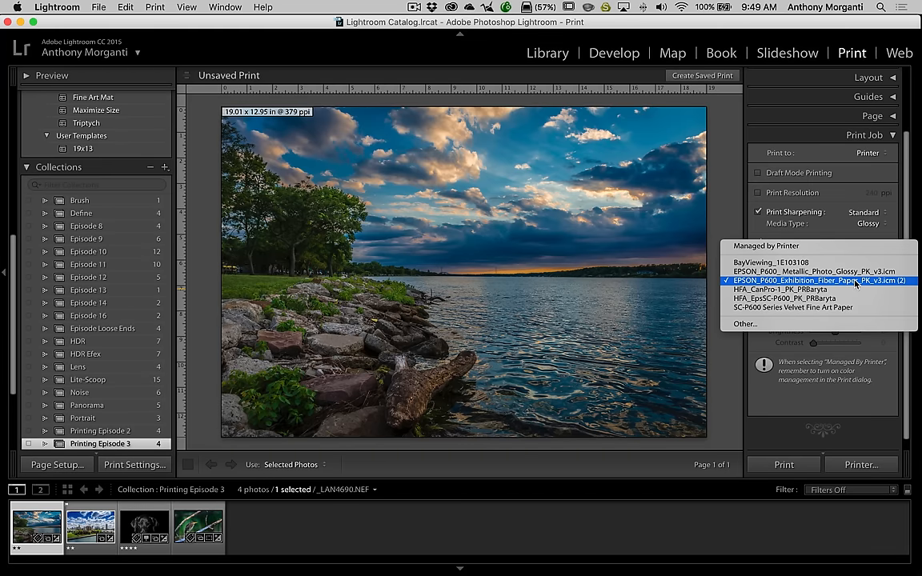
# - Pick EPSON_P600_Exhibition_Fiber_Paper_PK_v3.icm again to close the profile menu
pyautogui.click(819, 280)
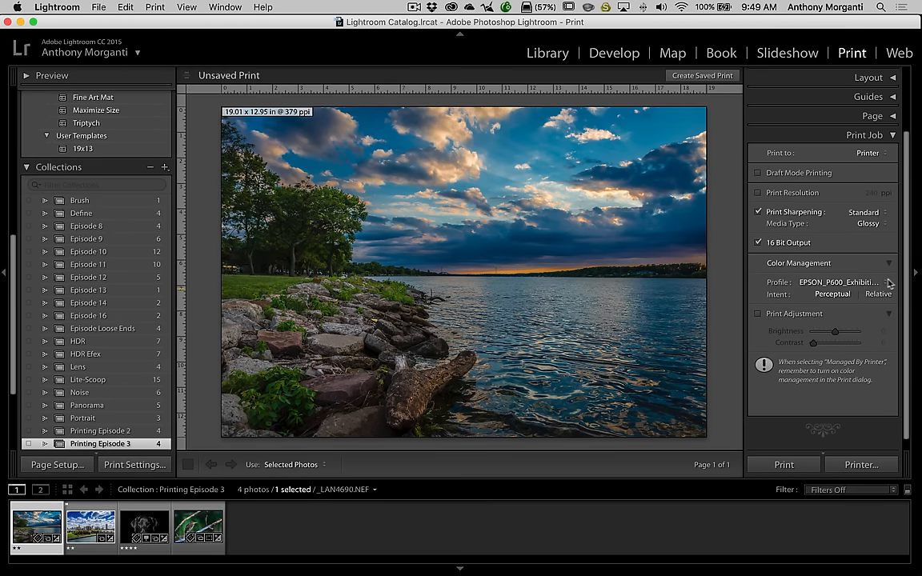
pyautogui.moveTo(880, 284)
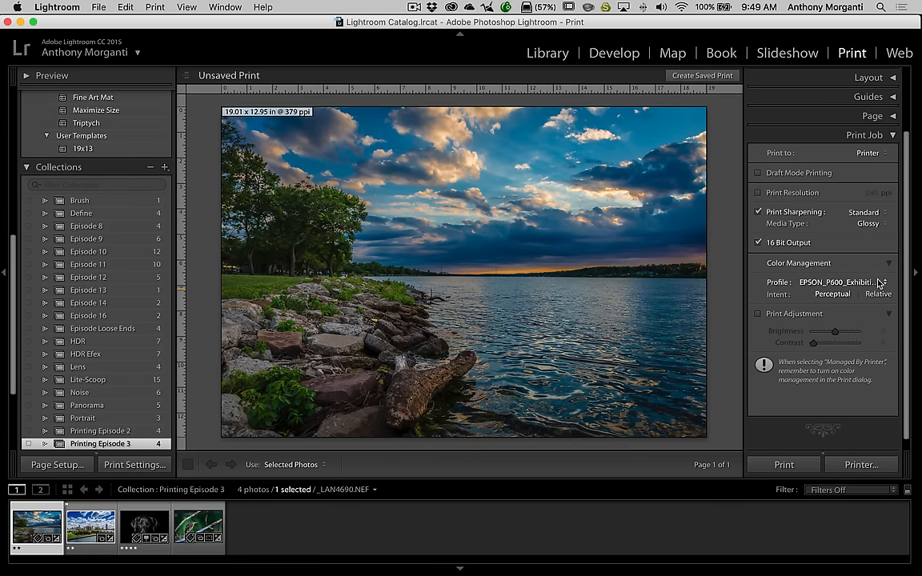
pyautogui.moveTo(881, 285)
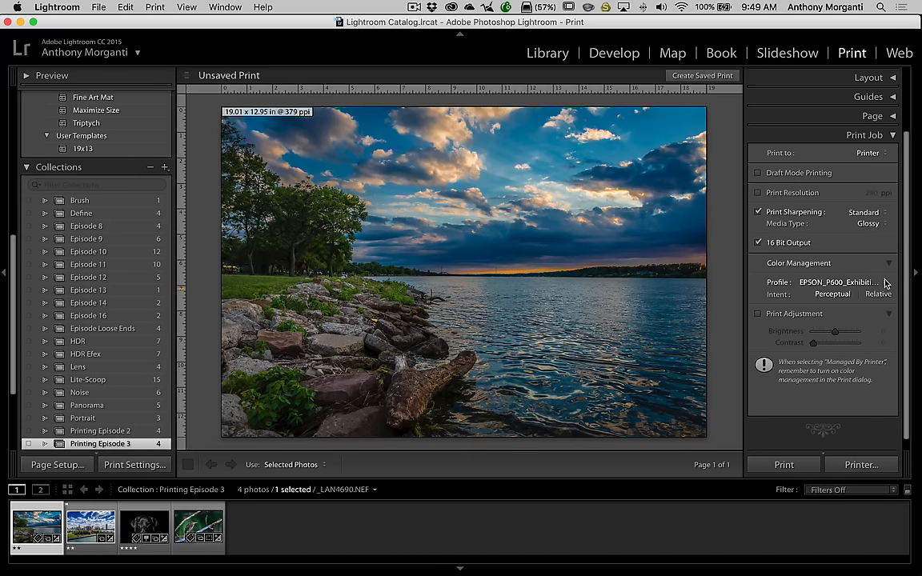
pyautogui.moveTo(884, 287)
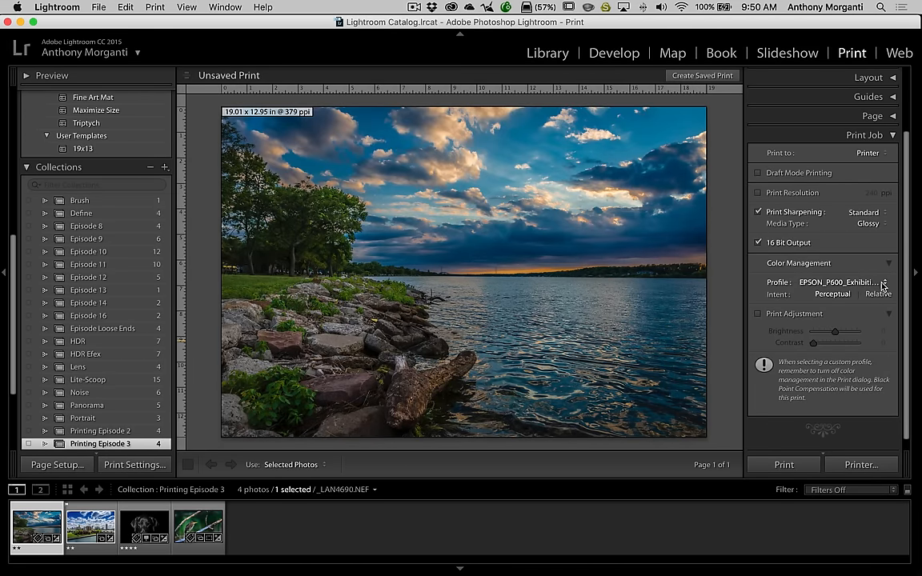
pyautogui.moveTo(804, 300)
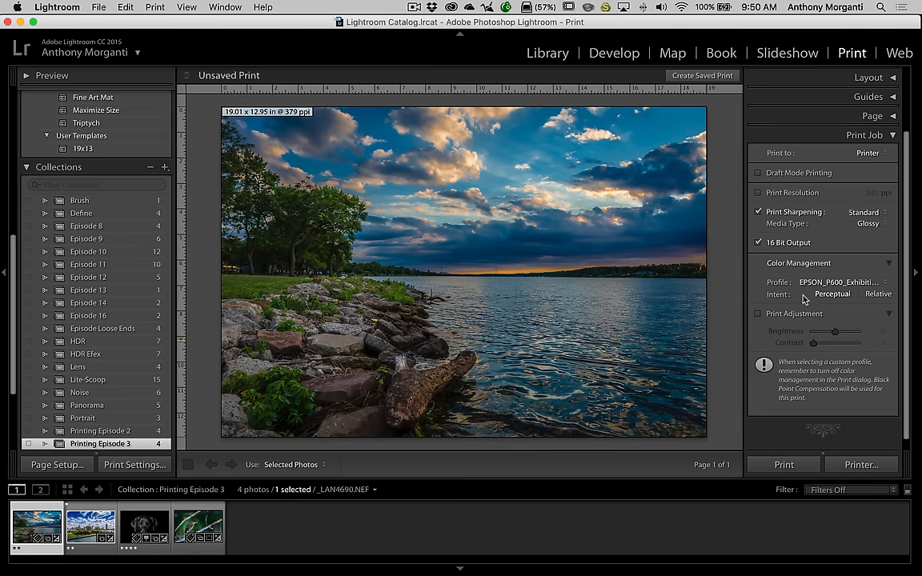
pyautogui.moveTo(863, 296)
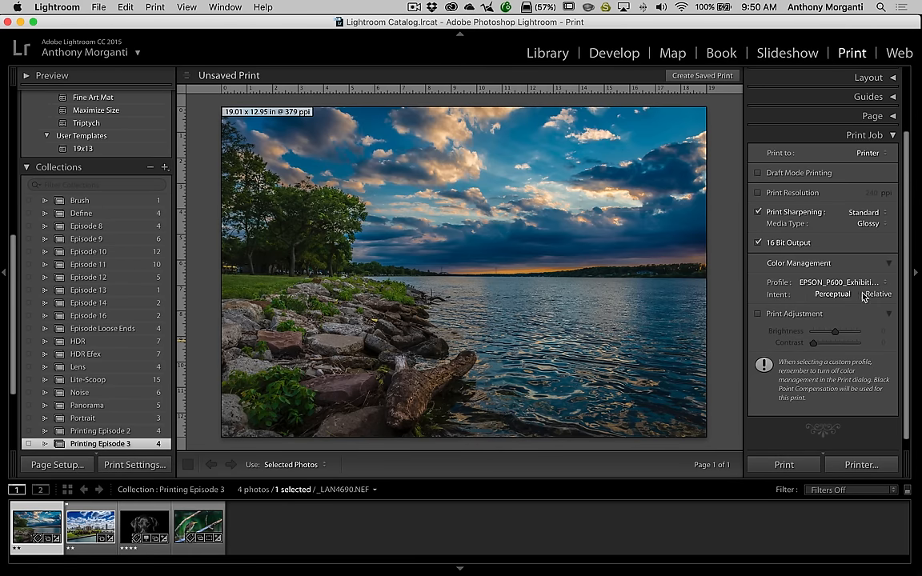
pyautogui.moveTo(833, 294)
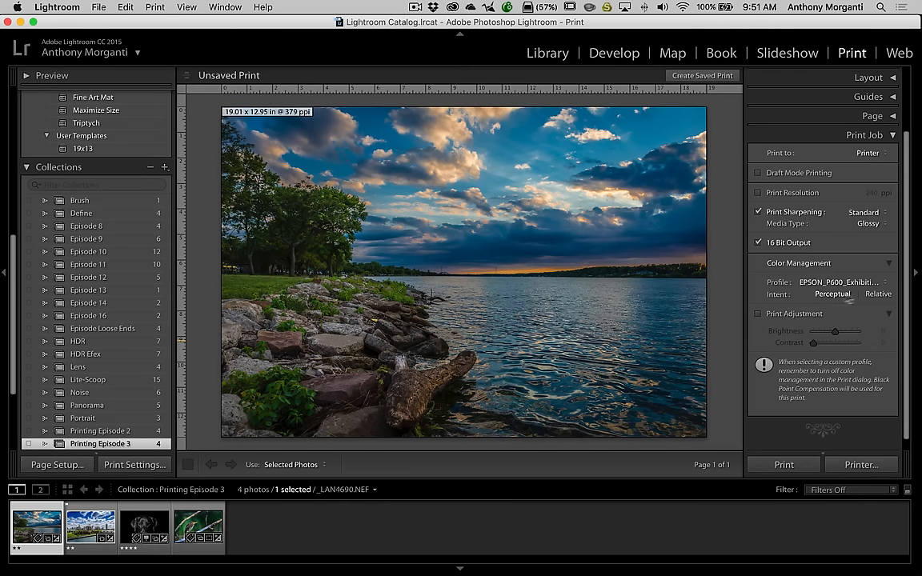
pyautogui.moveTo(833, 295)
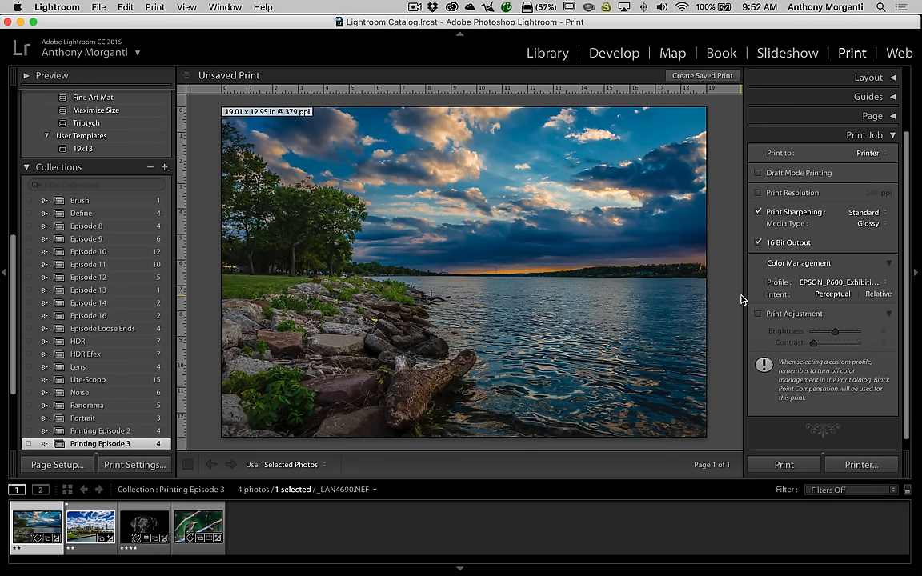
pyautogui.click(759, 314)
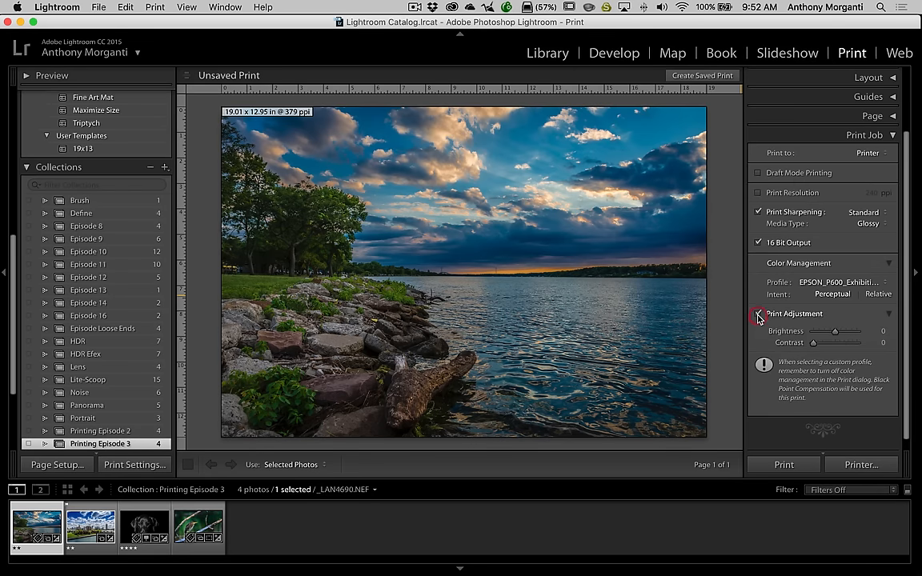
pyautogui.click(759, 314)
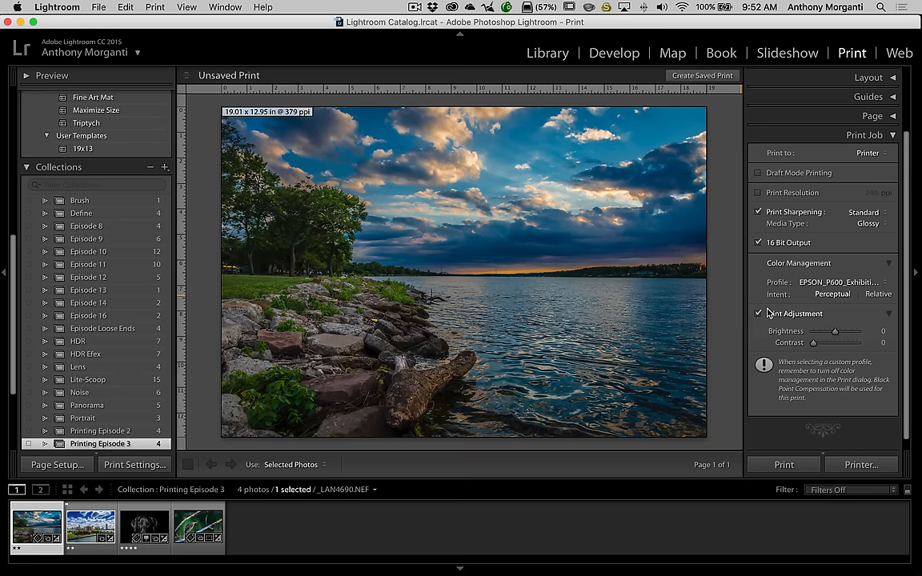
pyautogui.click(759, 313)
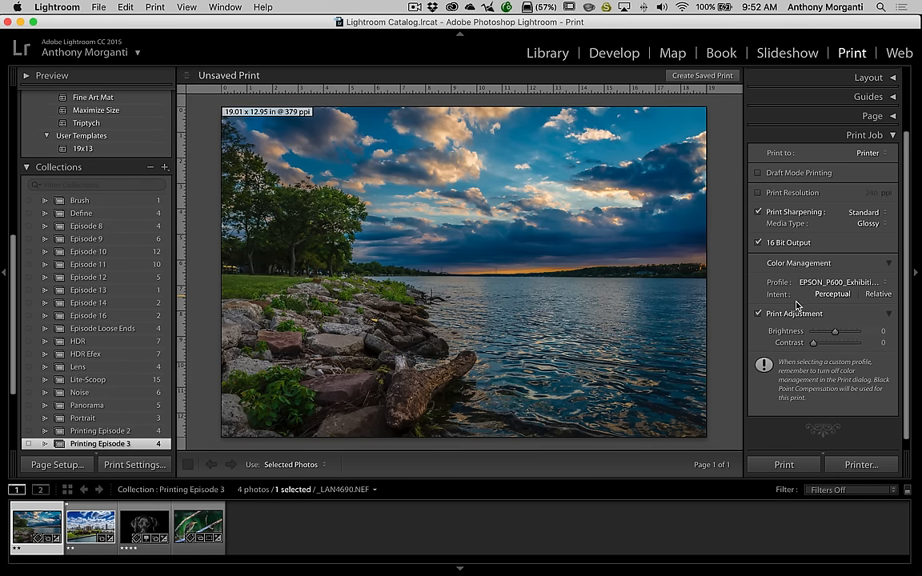
pyautogui.moveTo(835, 332); pyautogui.dragTo(856, 332)
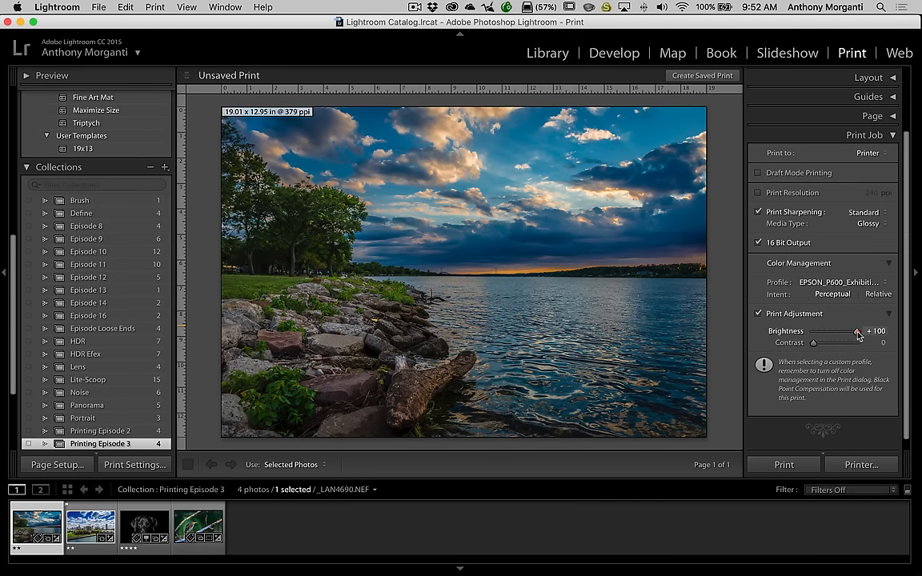
pyautogui.moveTo(858, 332); pyautogui.dragTo(843, 333)
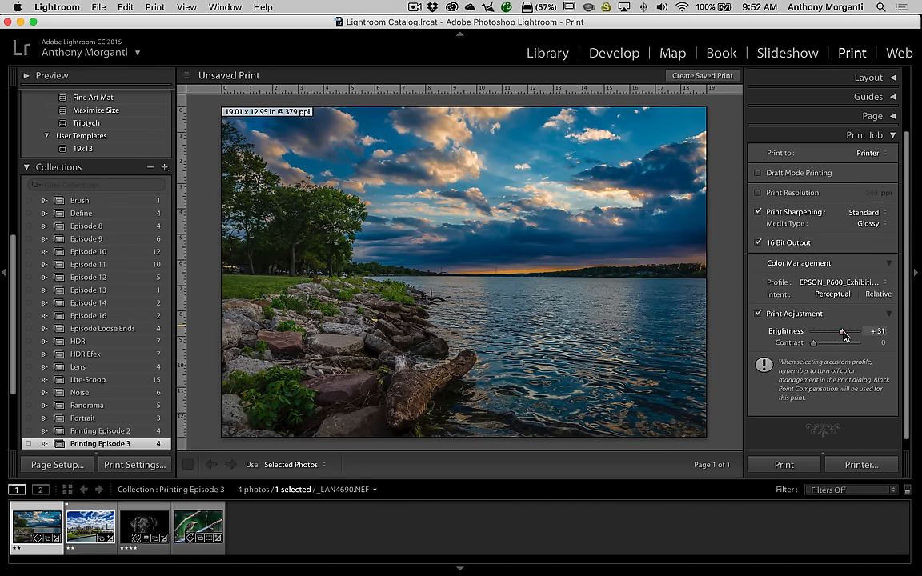
pyautogui.click(759, 314)
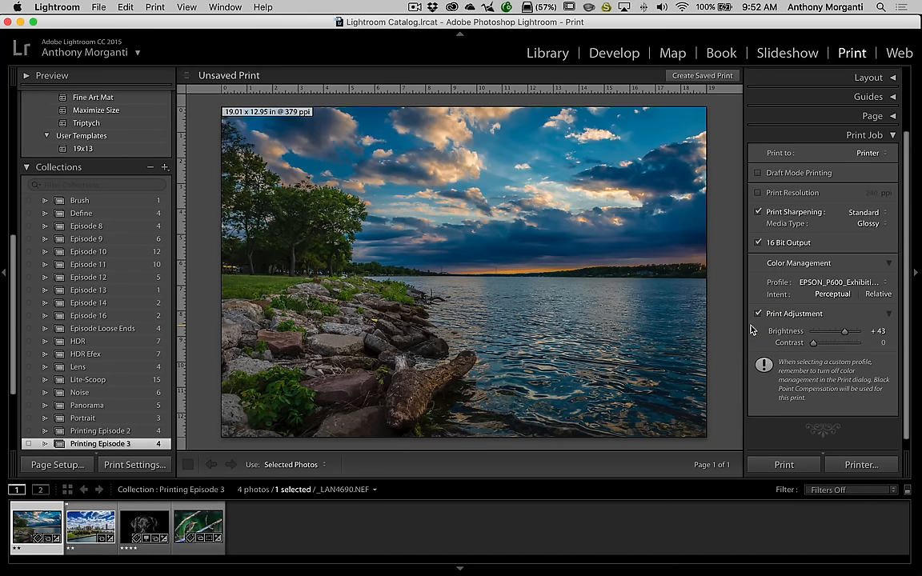
pyautogui.moveTo(846, 331); pyautogui.dragTo(827, 331)
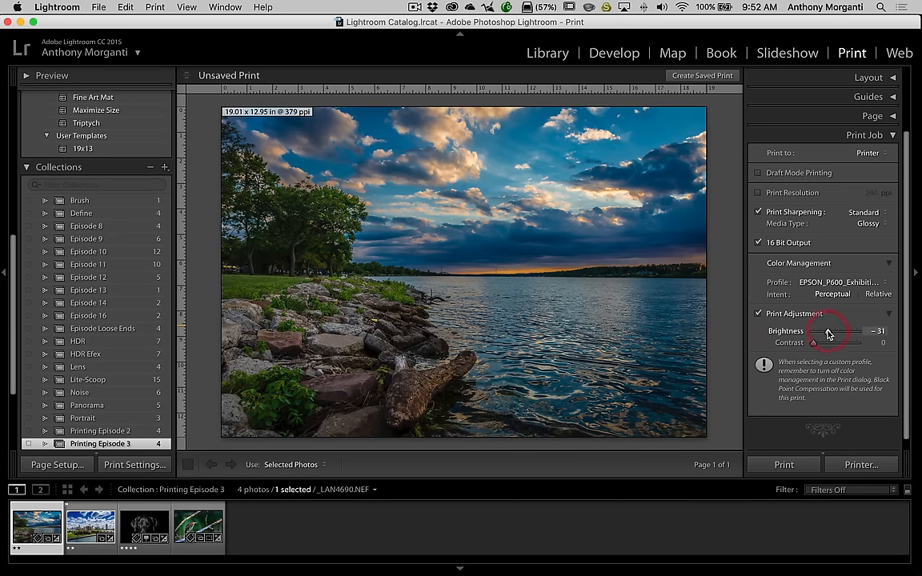
pyautogui.moveTo(828, 335); pyautogui.dragTo(847, 335)
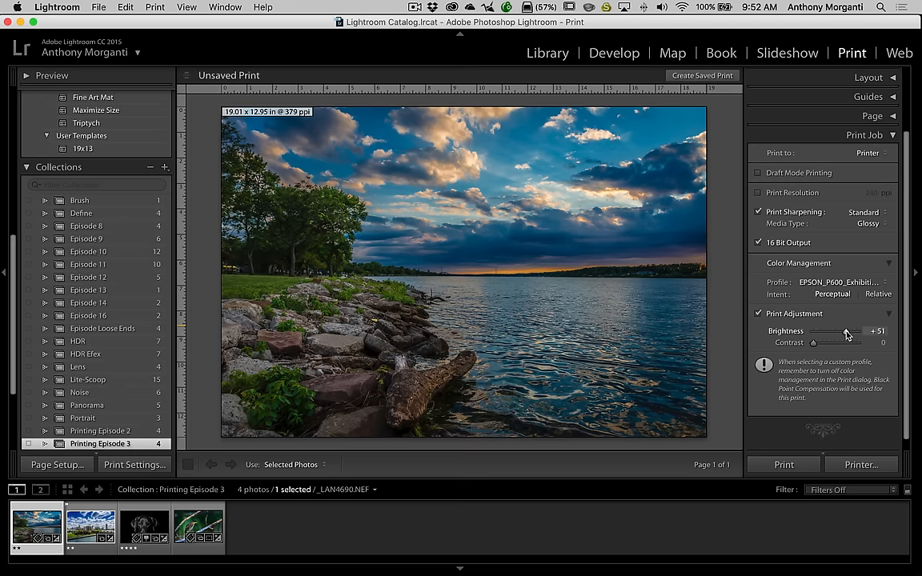
pyautogui.moveTo(849, 331); pyautogui.dragTo(838, 331)
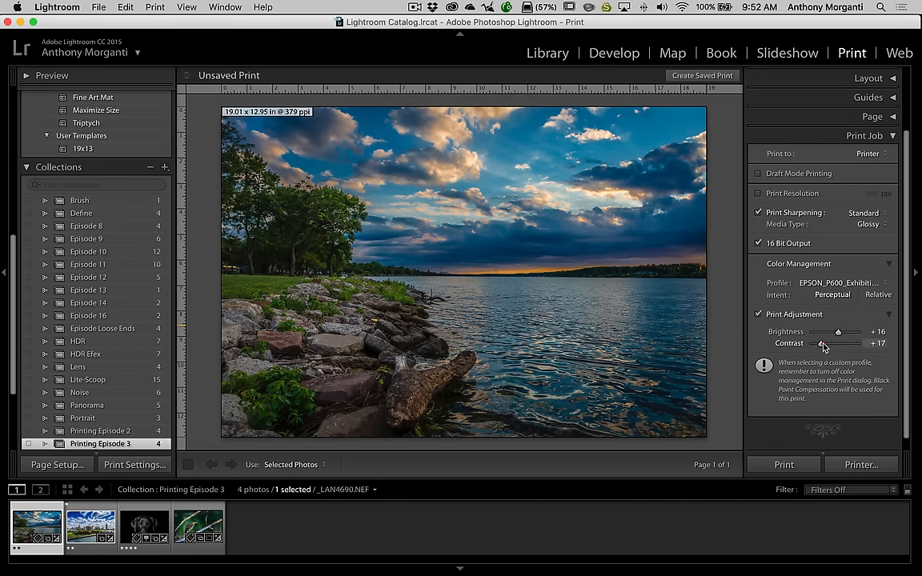
pyautogui.moveTo(827, 343); pyautogui.dragTo(841, 342)
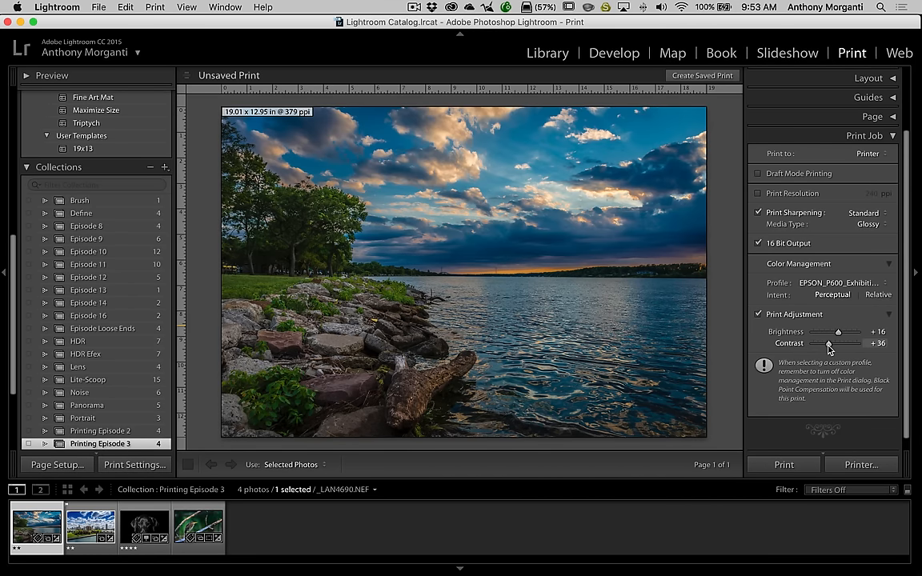
pyautogui.moveTo(829, 343); pyautogui.dragTo(812, 340)
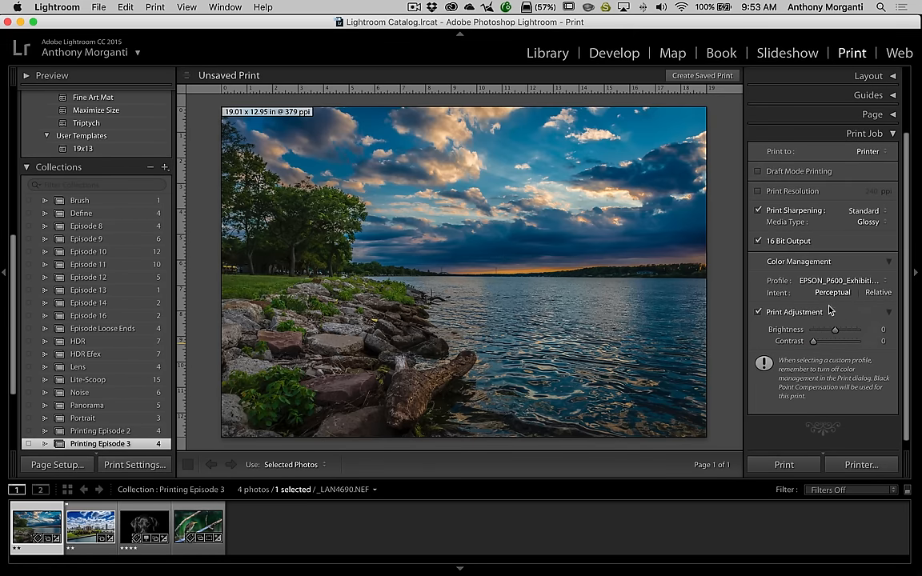
pyautogui.moveTo(769, 321)
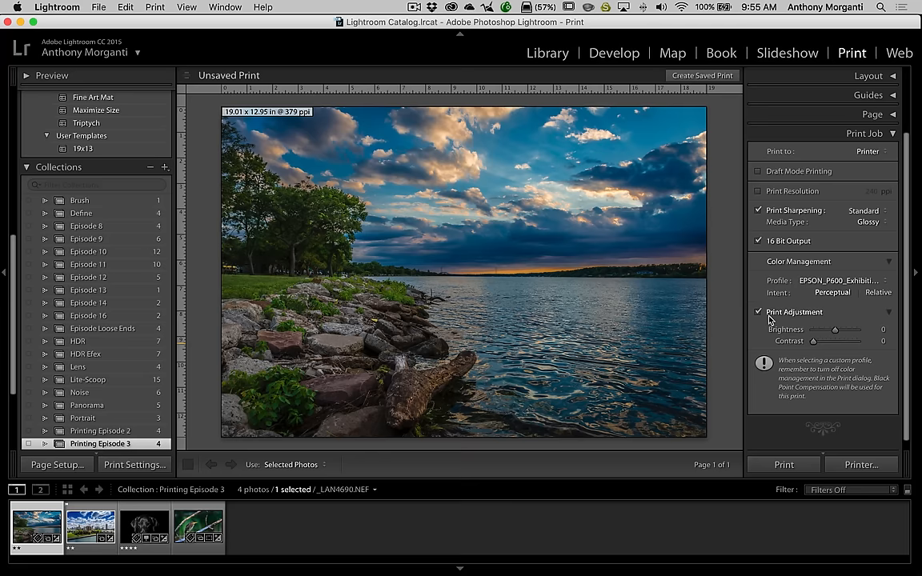
pyautogui.moveTo(806, 335)
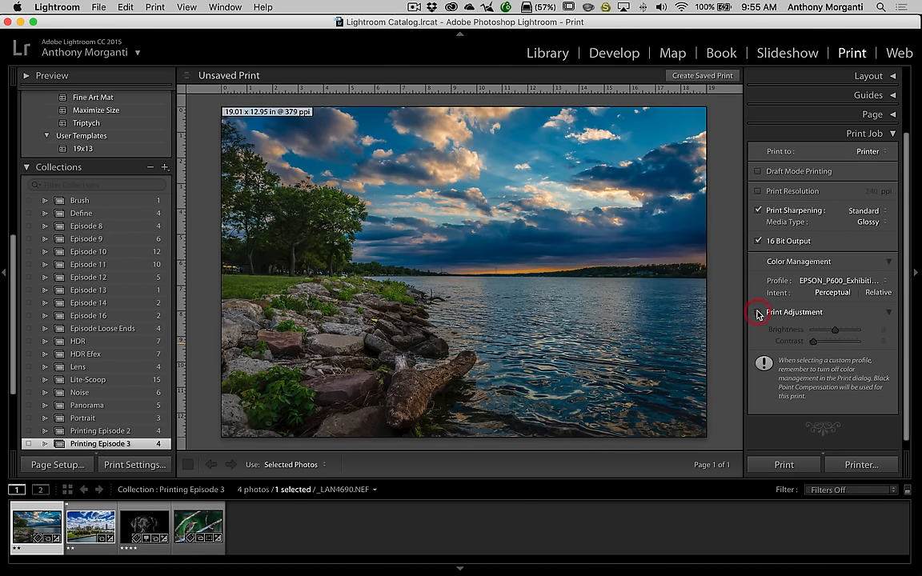
# - Re-enable Print Adjustment and experiment with brightness, settling briefly at +50
pyautogui.click(758, 311)
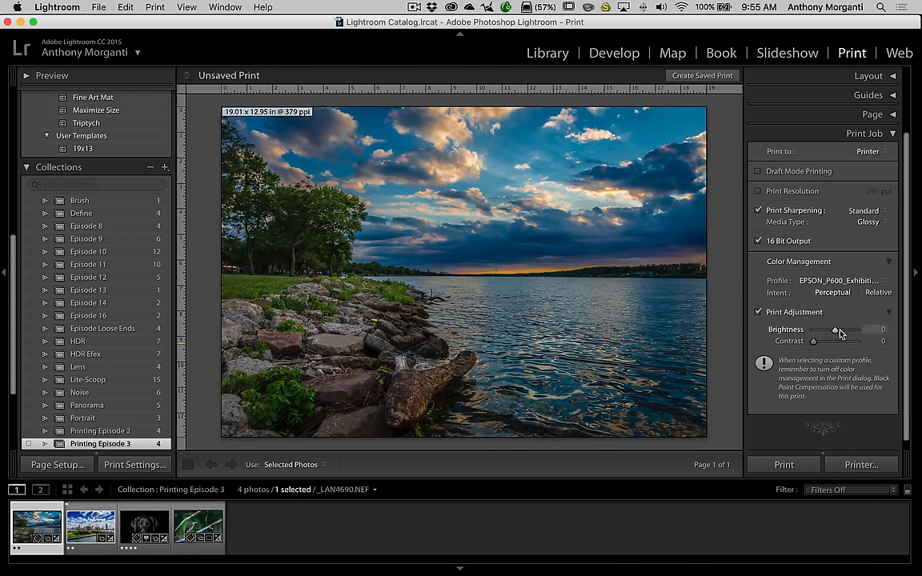
pyautogui.moveTo(823, 330); pyautogui.dragTo(856, 330)
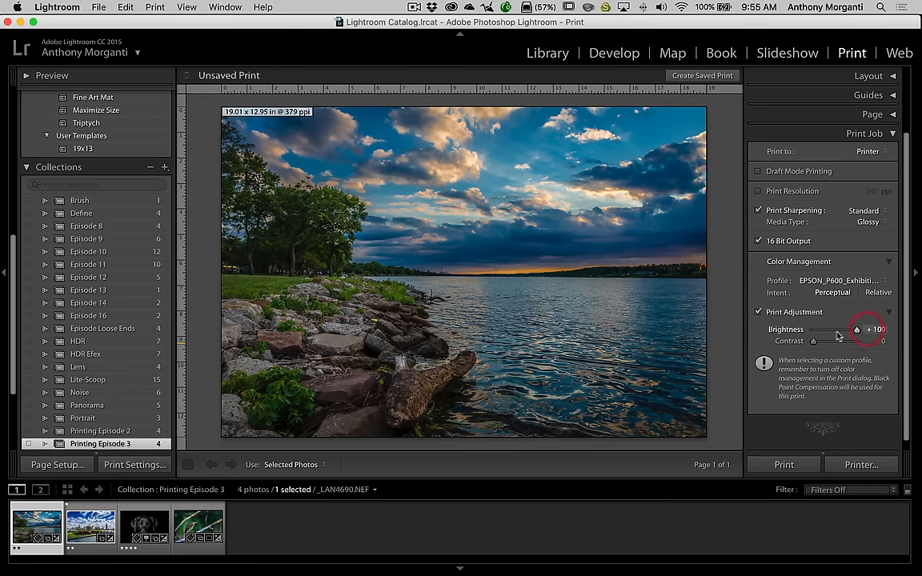
pyautogui.moveTo(856, 330); pyautogui.dragTo(843, 329)
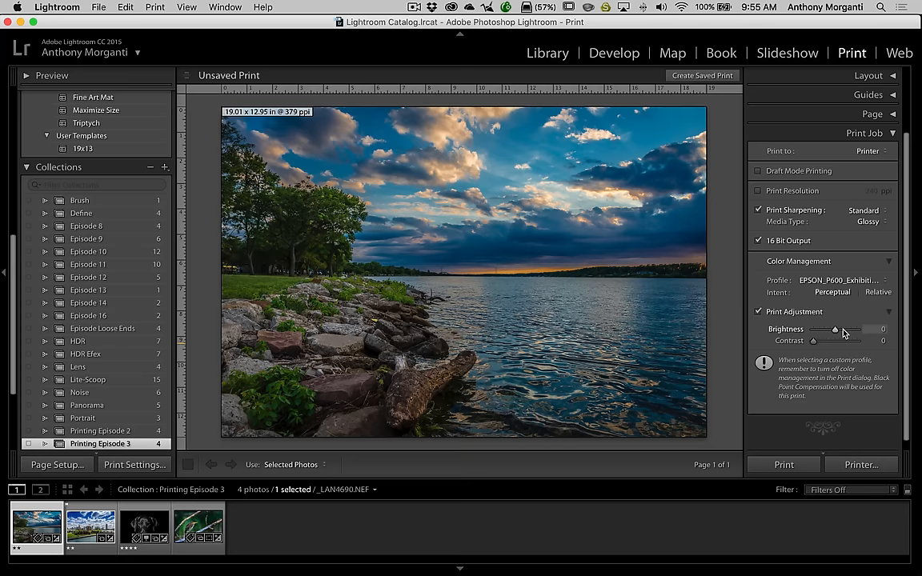
pyautogui.moveTo(848, 334)
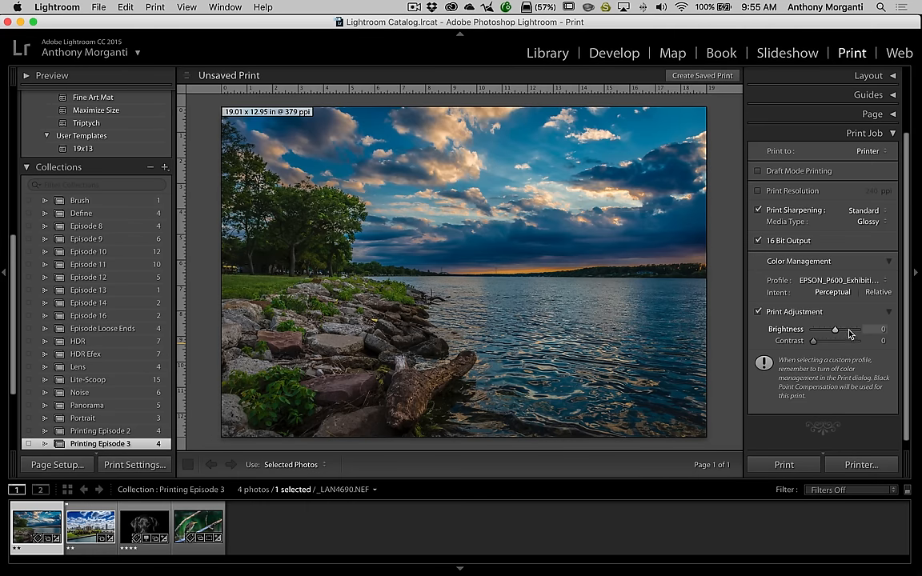
pyautogui.moveTo(835, 329); pyautogui.dragTo(846, 329)
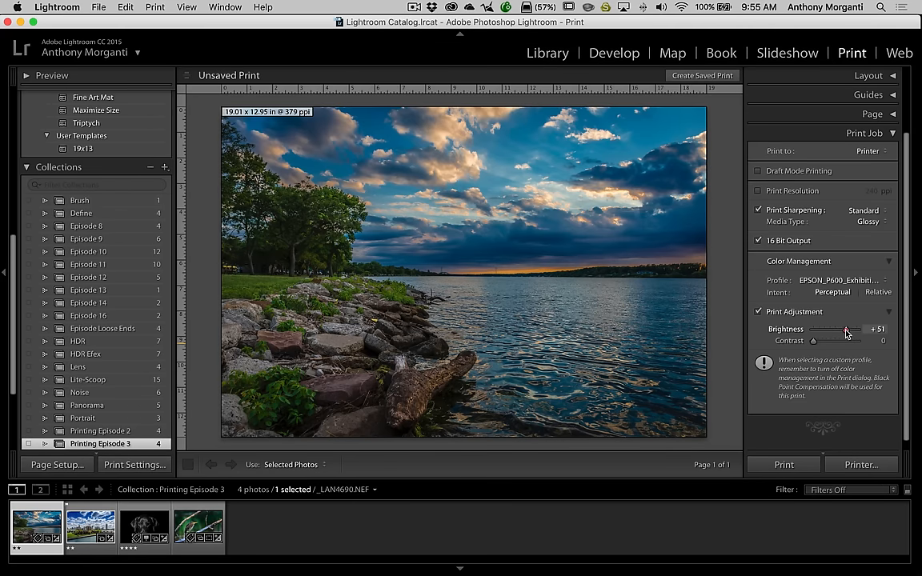
pyautogui.moveTo(839, 330); pyautogui.dragTo(860, 330)
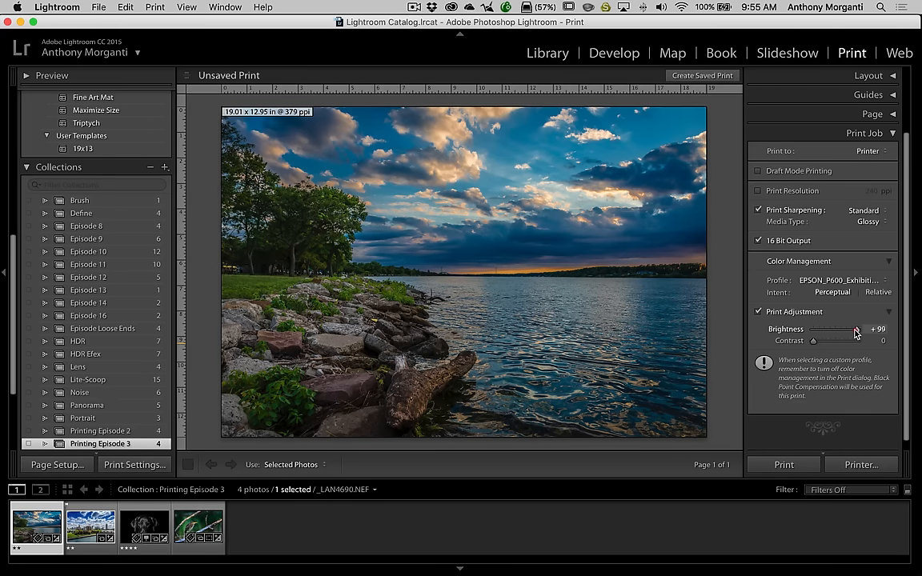
pyautogui.moveTo(855, 330); pyautogui.dragTo(847, 330)
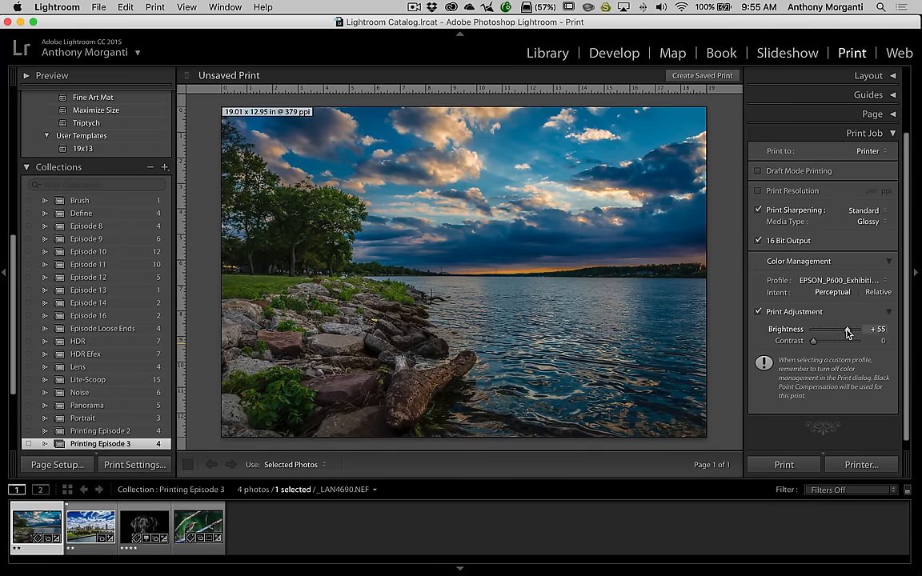
pyautogui.moveTo(853, 329); pyautogui.dragTo(837, 329)
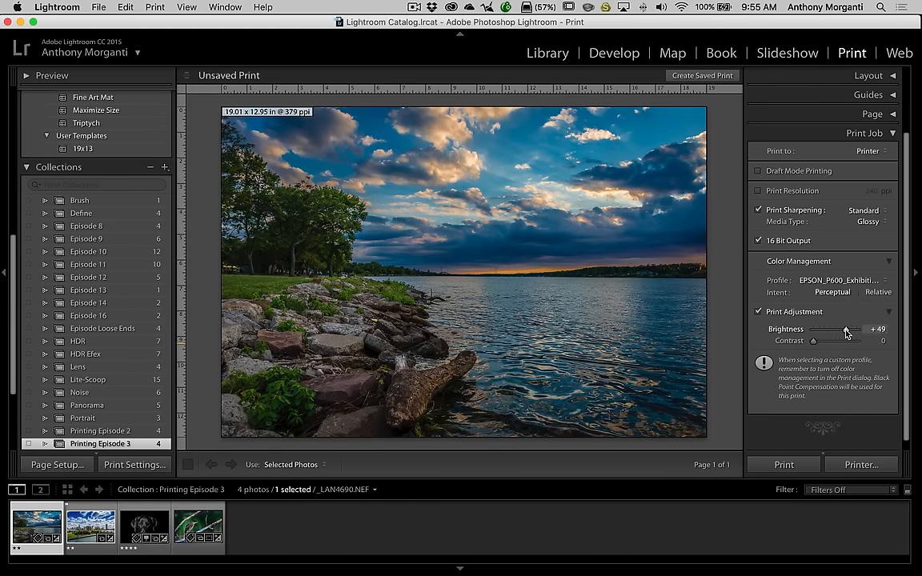
pyautogui.doubleClick(878, 329)
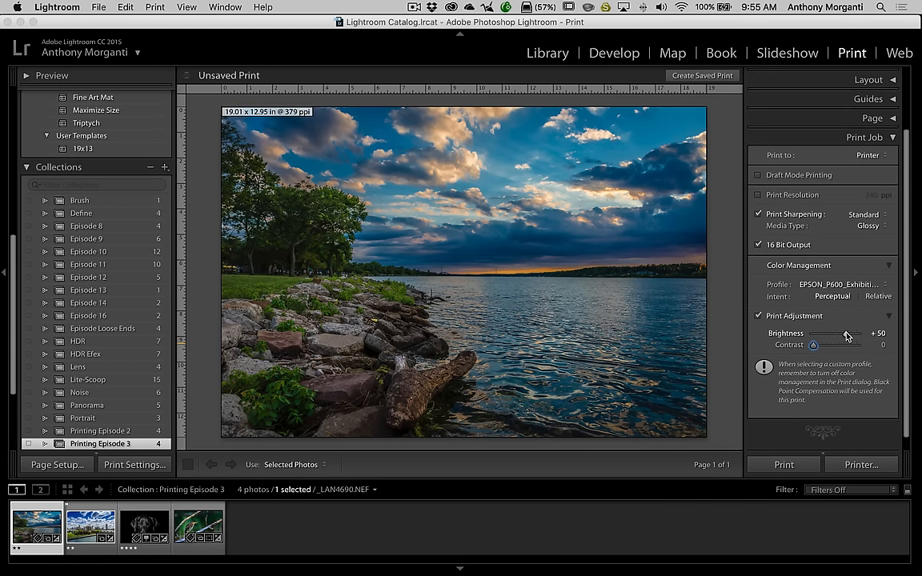
# - Set print brightness to +29 and contrast to +11
pyautogui.moveTo(849, 334); pyautogui.dragTo(836, 335)
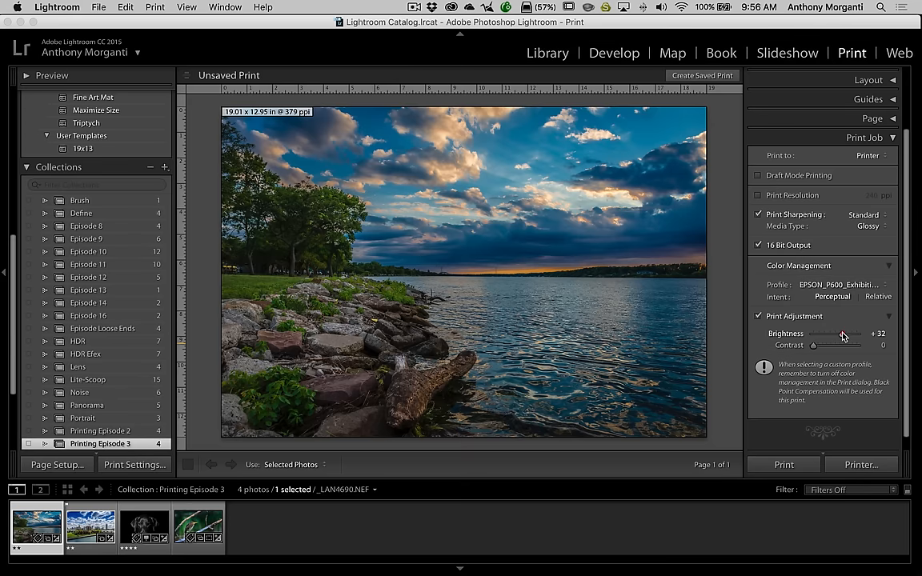
pyautogui.moveTo(843, 333); pyautogui.dragTo(841, 333)
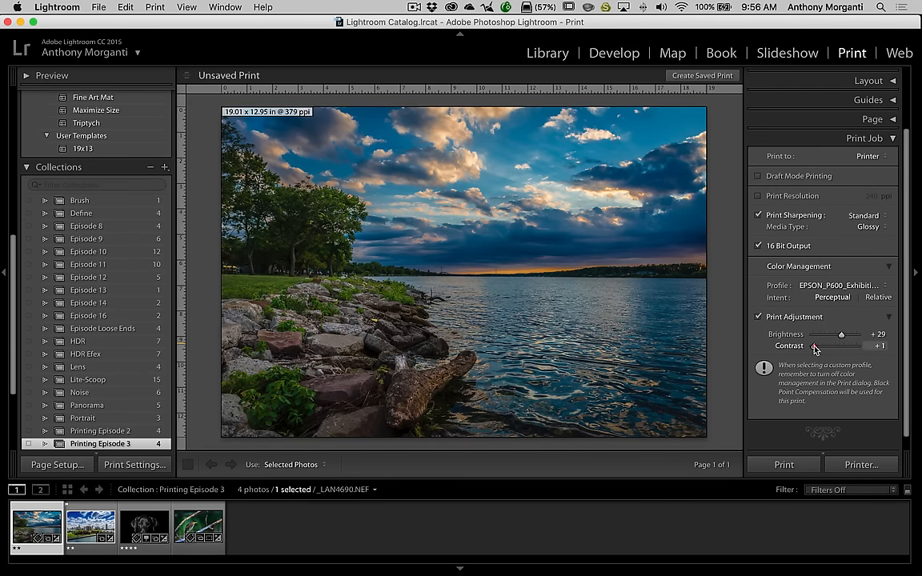
pyautogui.moveTo(814, 346); pyautogui.dragTo(841, 346)
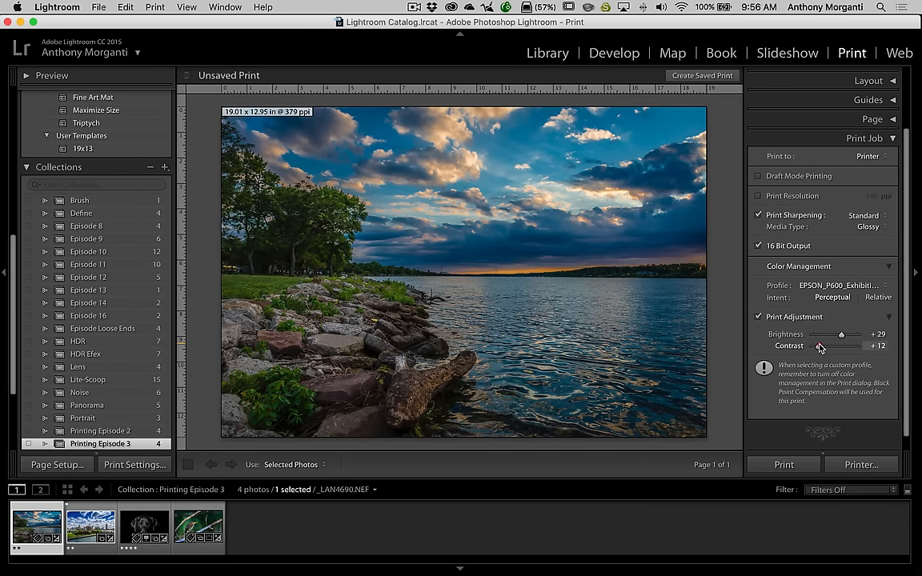
pyautogui.moveTo(823, 346); pyautogui.dragTo(818, 345)
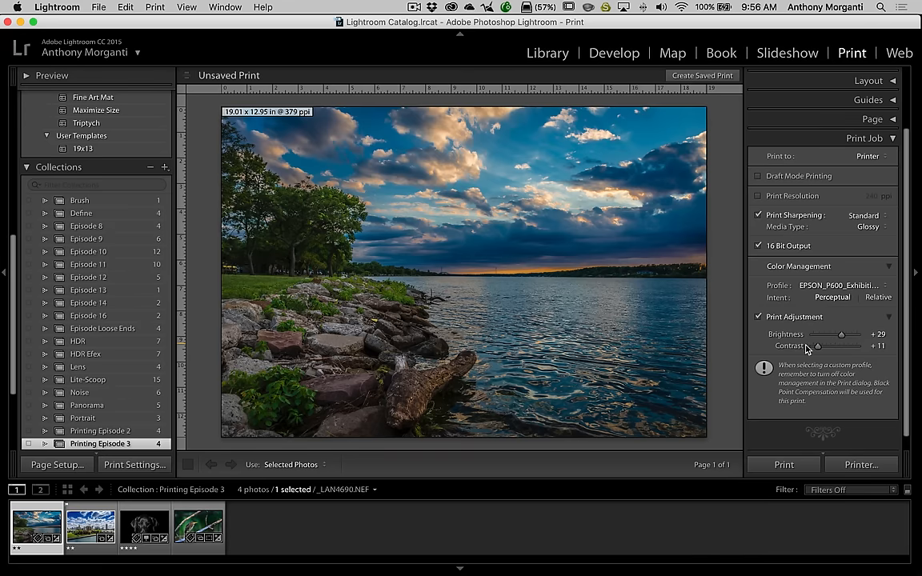
pyautogui.moveTo(817, 347)
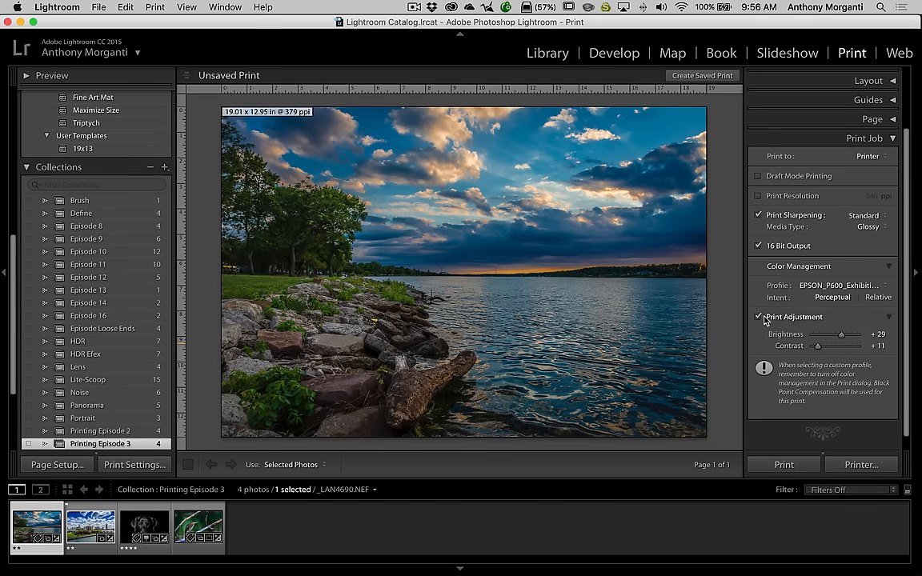
# - Switch off Print Adjustment, leaving its +29 brightness and +11 contrast inactive
pyautogui.click(759, 317)
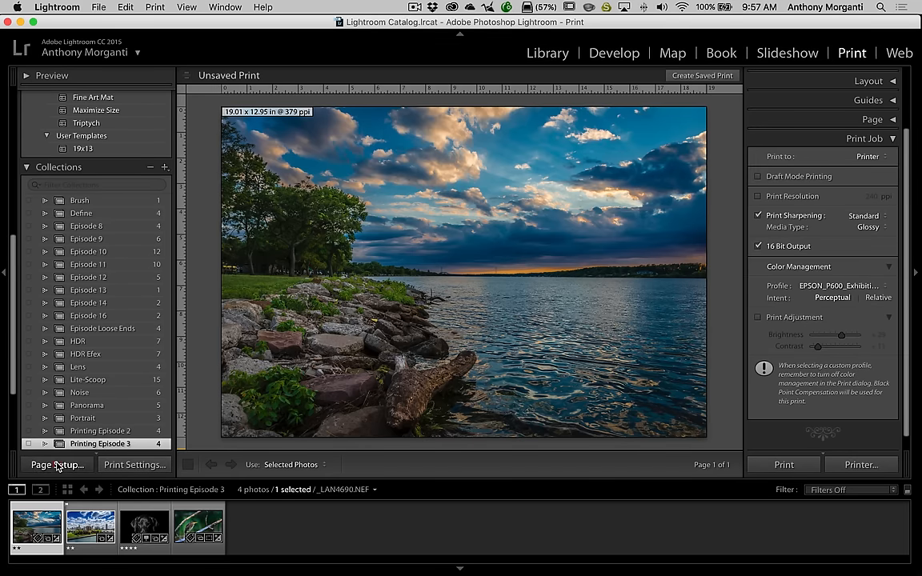
# - Review the Epson's Exhibition Fiber Paper media and colour settings, then cancel the Print Settings dialog
pyautogui.click(56, 464)
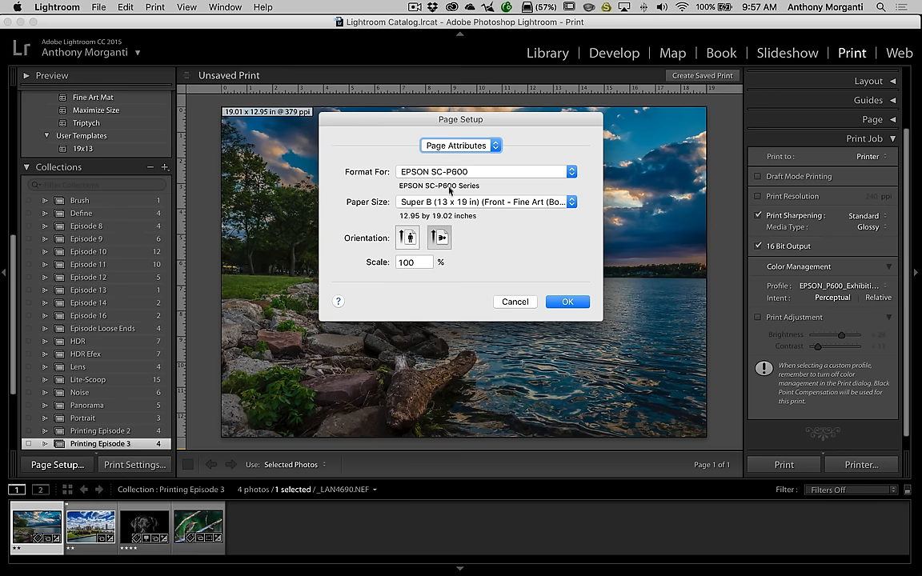
pyautogui.click(567, 302)
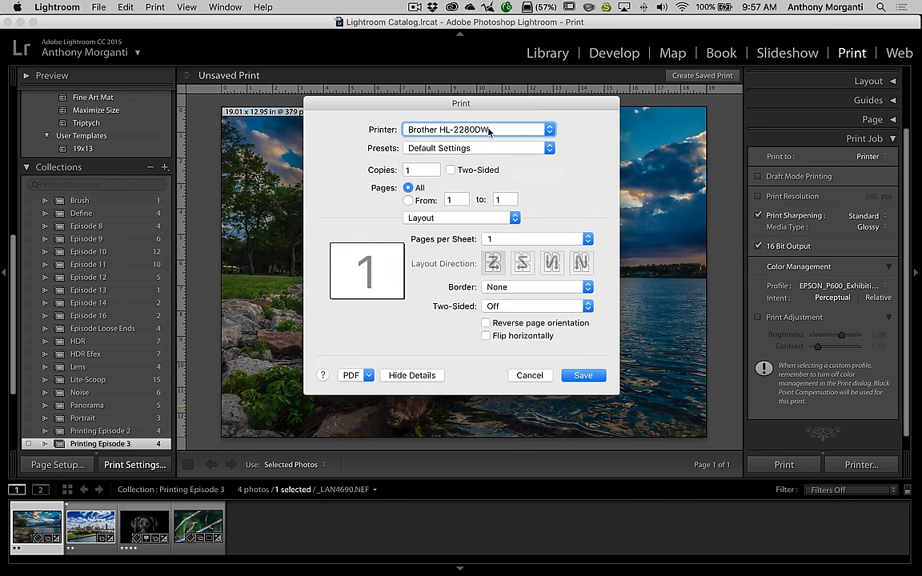
pyautogui.click(550, 128)
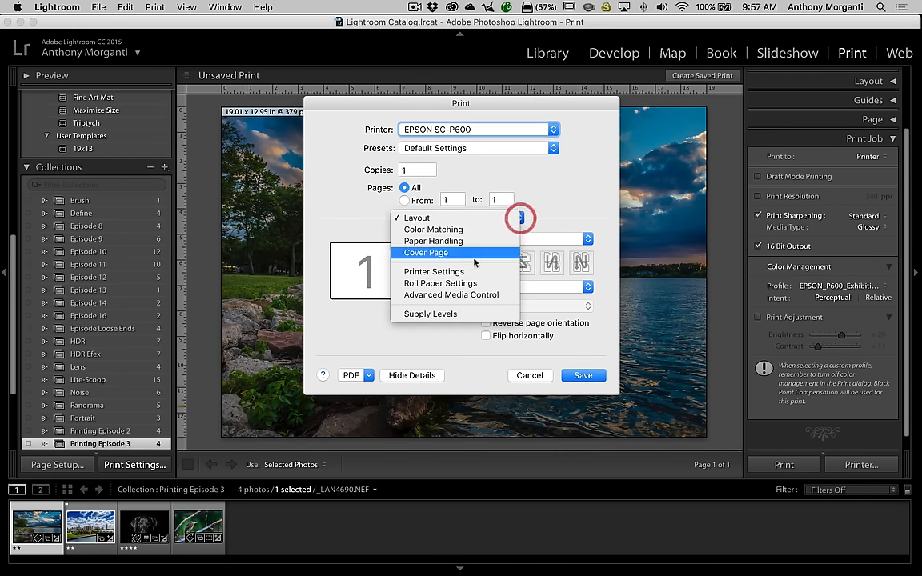
pyautogui.click(434, 271)
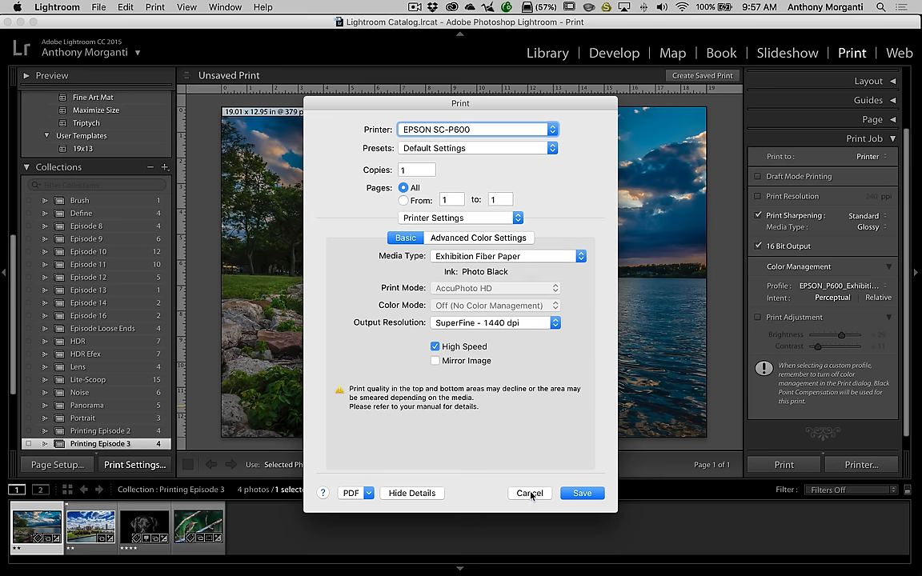
pyautogui.click(530, 493)
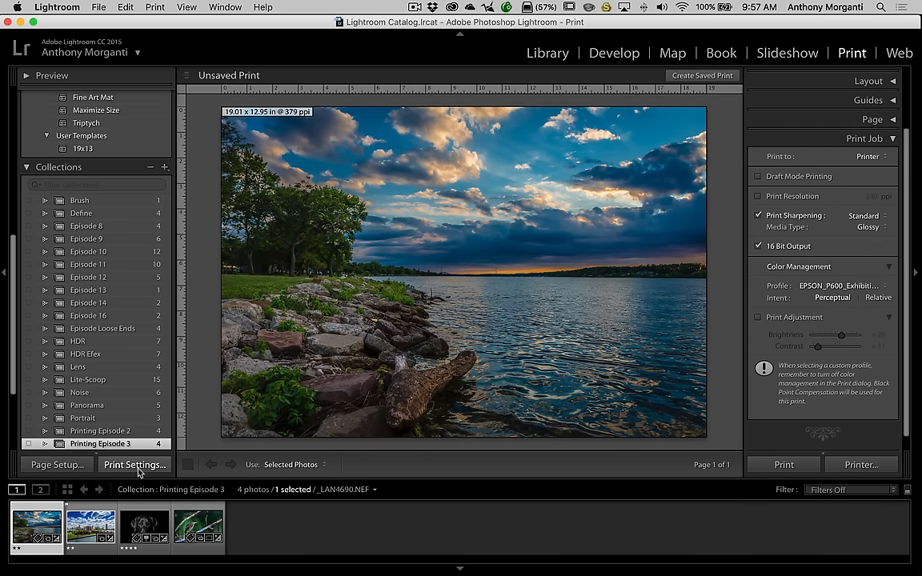
pyautogui.moveTo(192, 466)
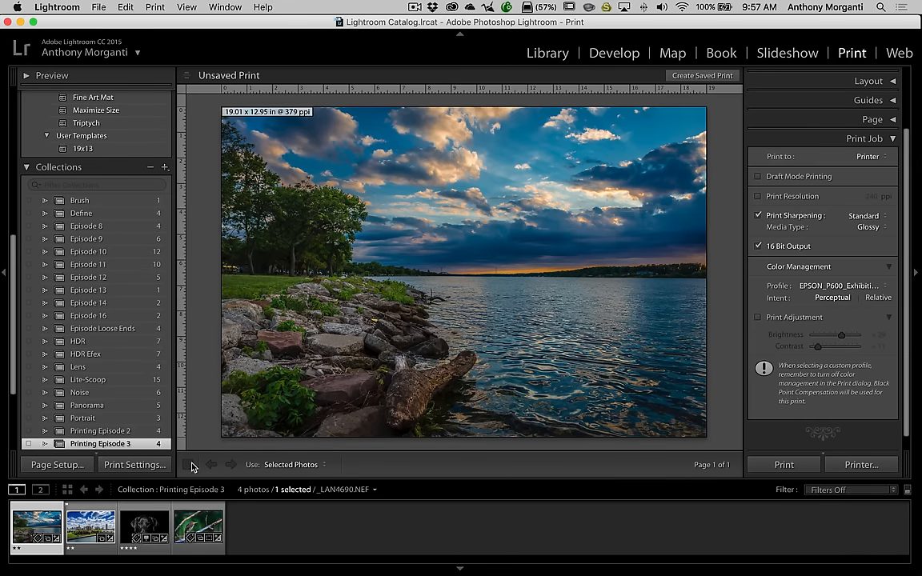
pyautogui.moveTo(804, 422)
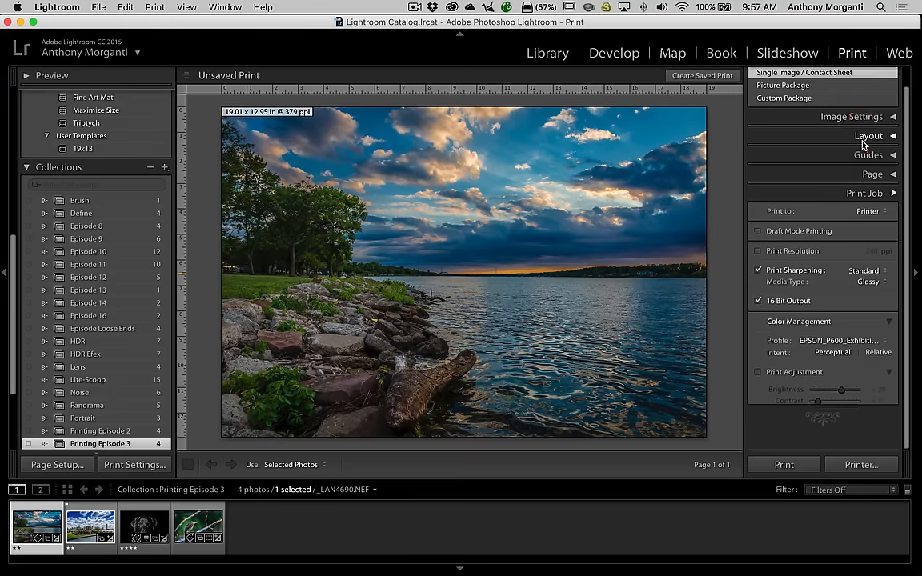
pyautogui.click(785, 98)
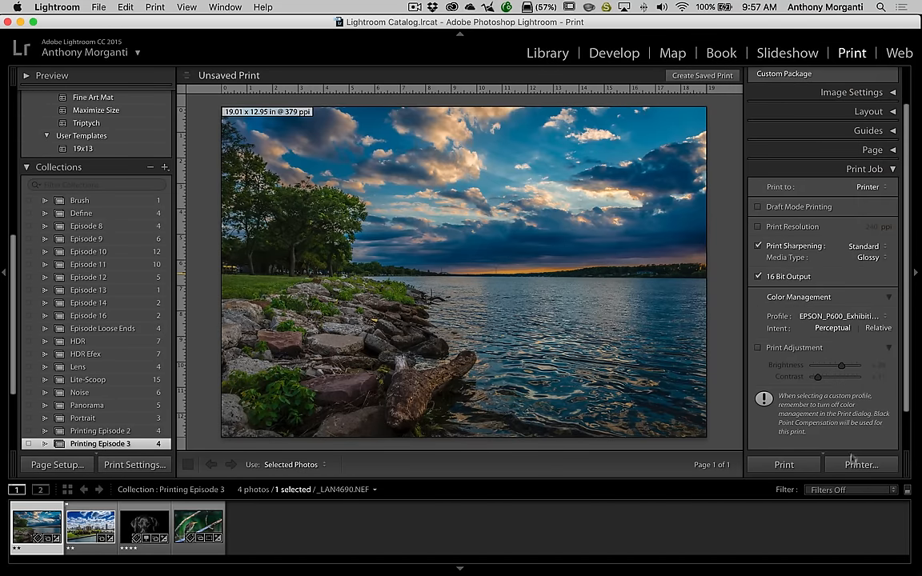
pyautogui.click(861, 465)
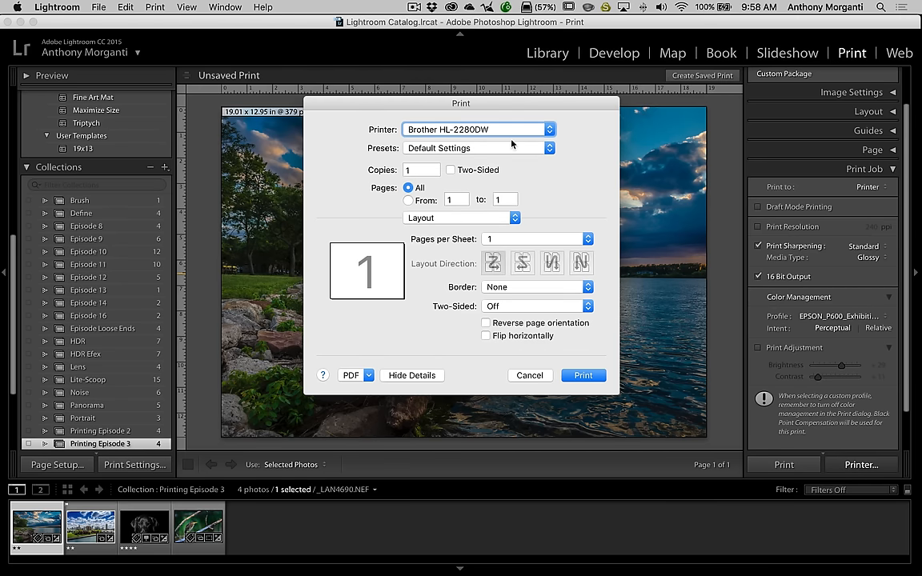
pyautogui.click(549, 129)
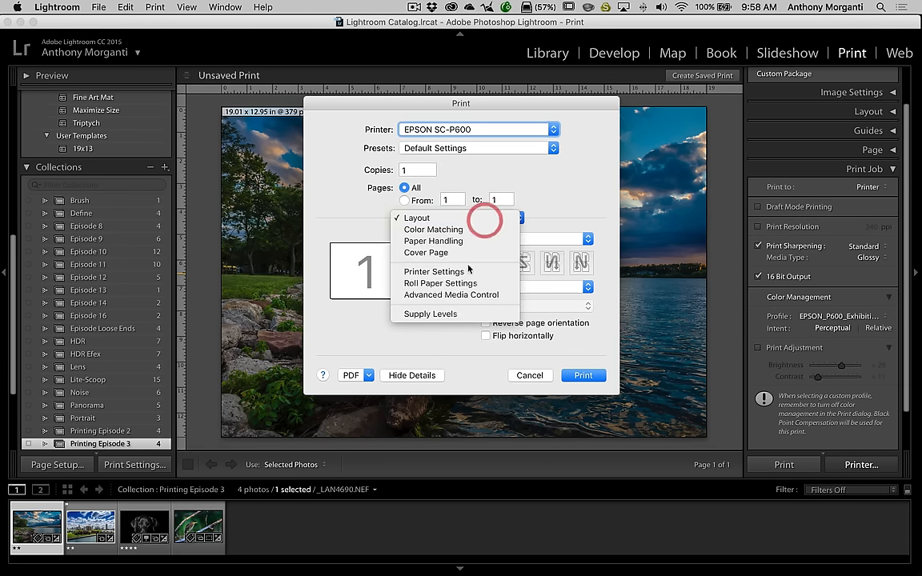
pyautogui.click(434, 271)
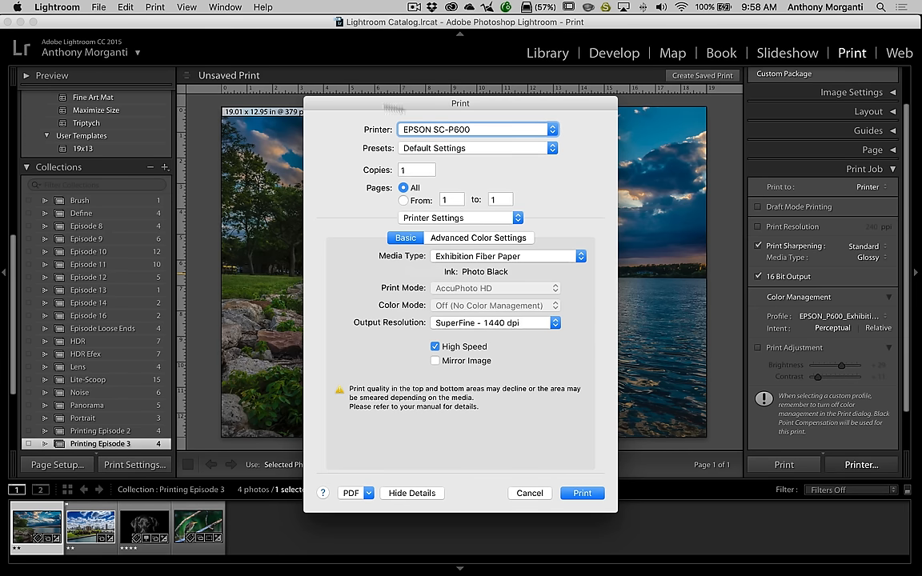
pyautogui.moveTo(506, 172)
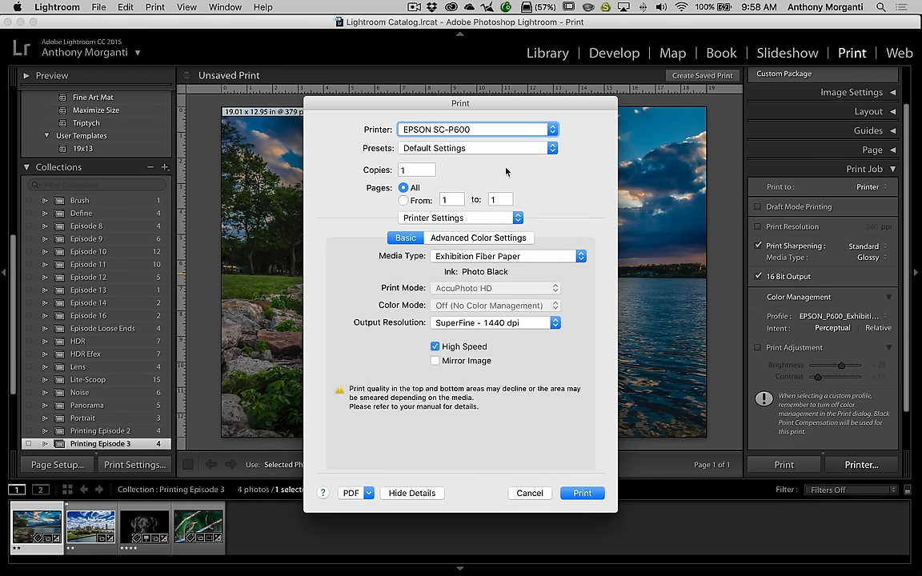
pyautogui.moveTo(519, 193)
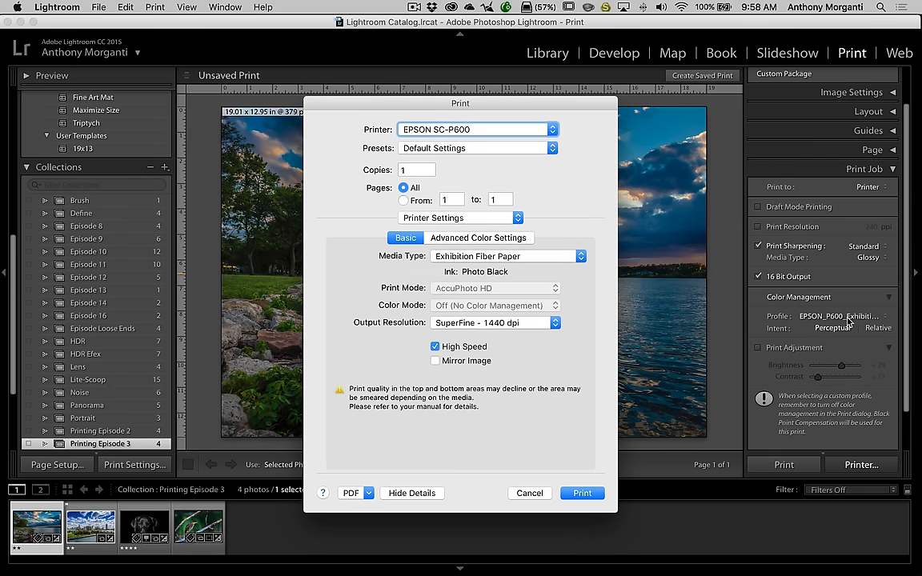
pyautogui.moveTo(534, 270)
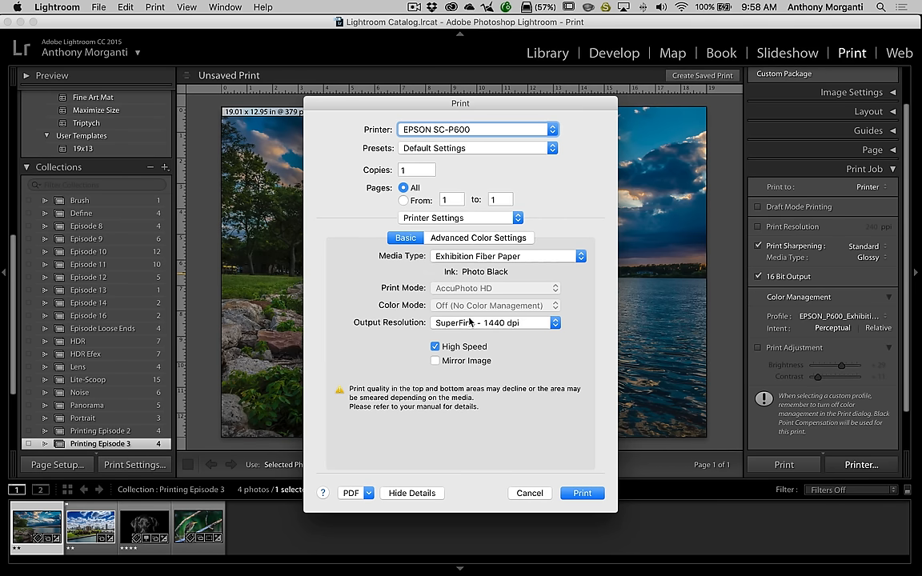
pyautogui.moveTo(506, 330)
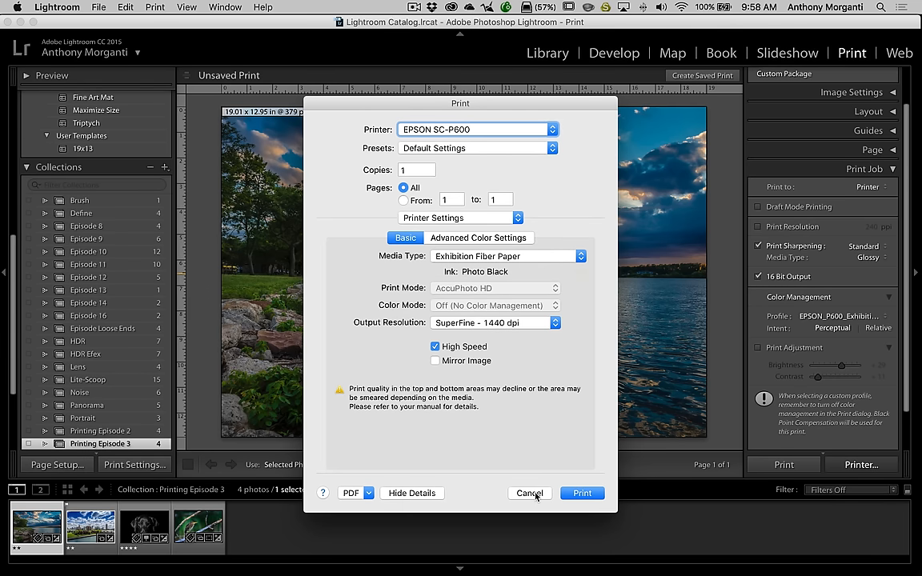
pyautogui.click(529, 493)
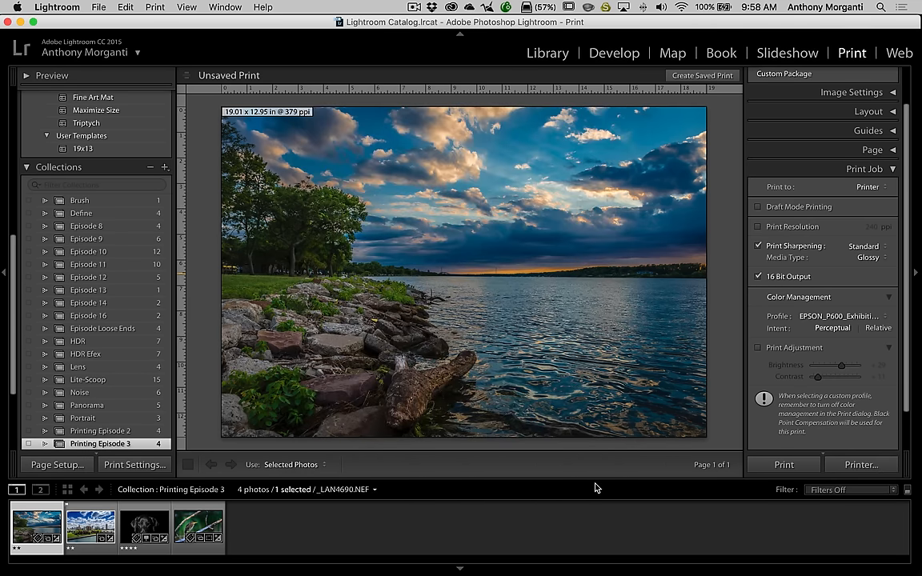
pyautogui.moveTo(595, 489)
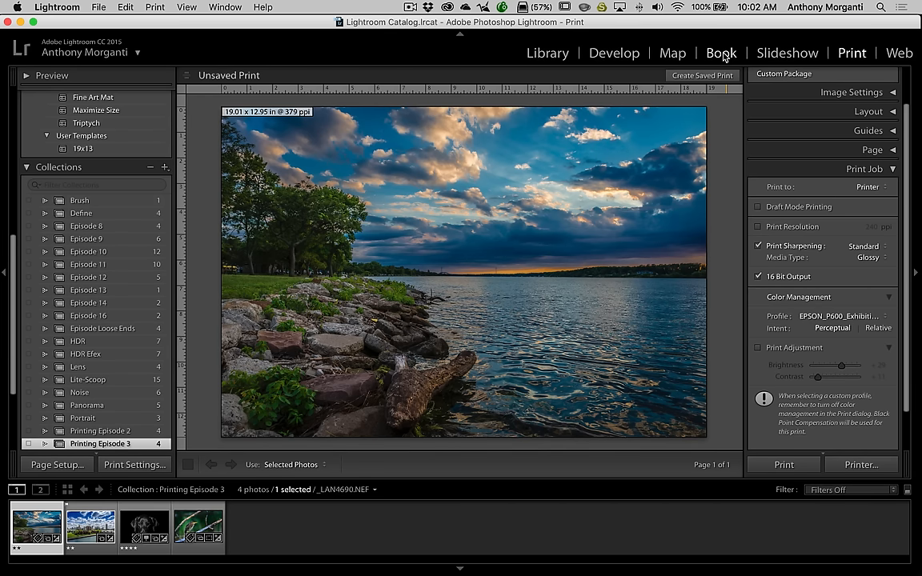
pyautogui.moveTo(691, 139)
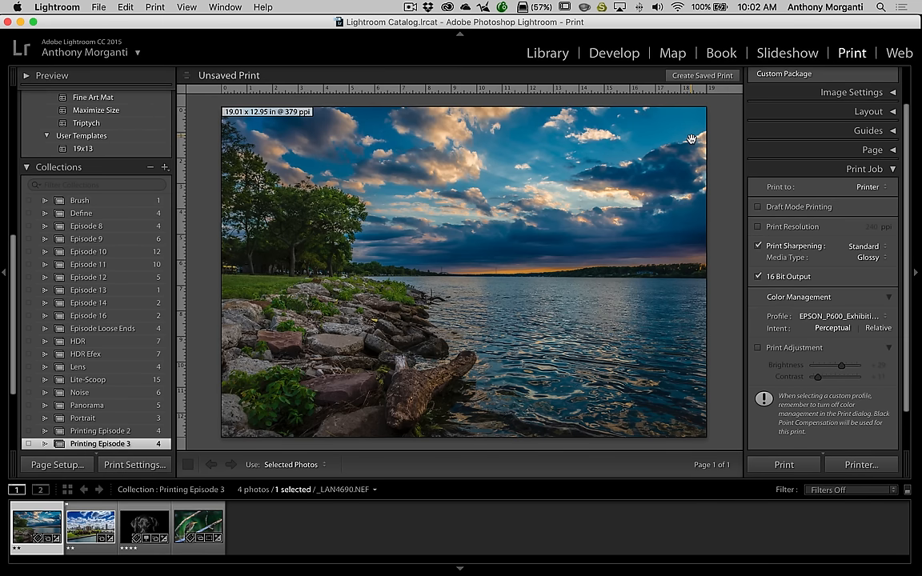
pyautogui.moveTo(719, 192)
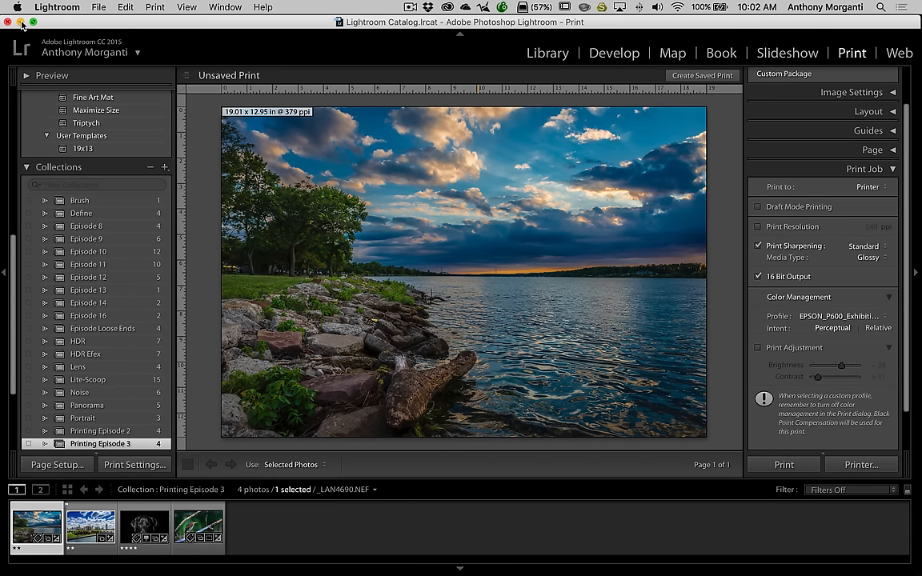
# - Open Hahnemühle's ICC-Profiles page in Safari, showing Download Center, Installing Profiles and FAQ
pyautogui.click(23, 22)
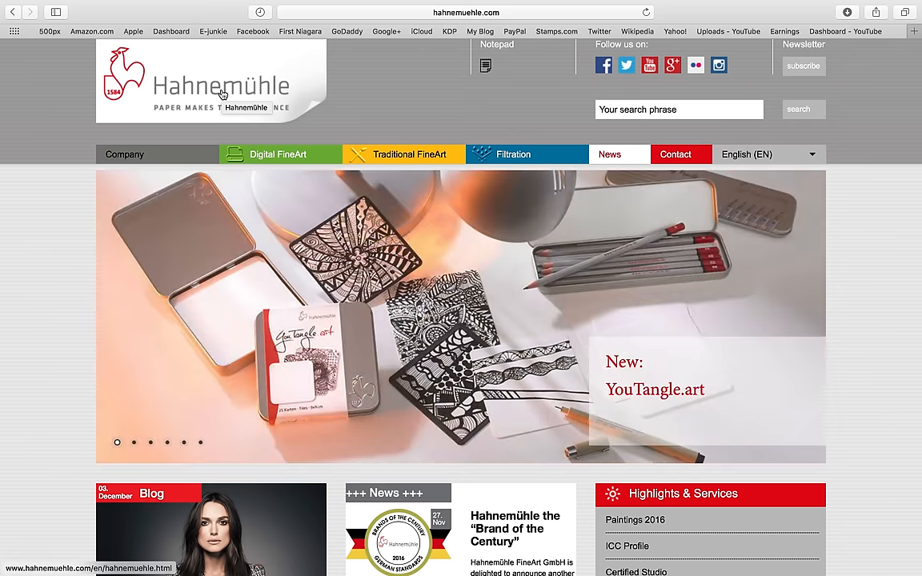
pyautogui.moveTo(222, 126)
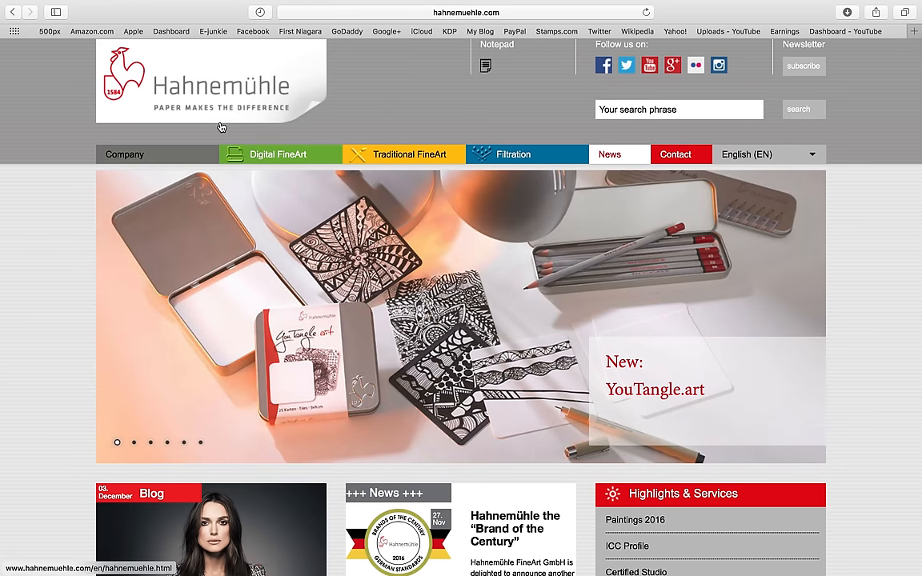
pyautogui.scroll(-3)
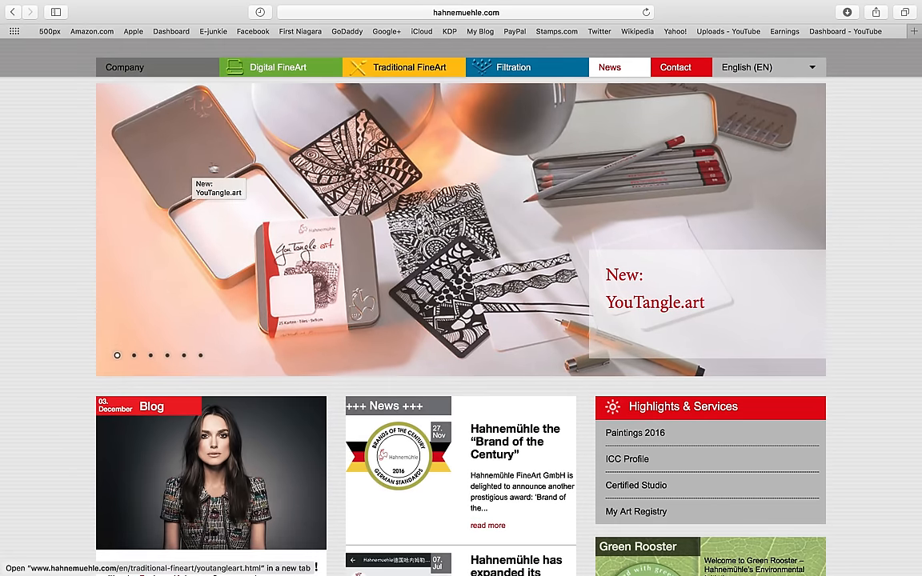
pyautogui.scroll(3)
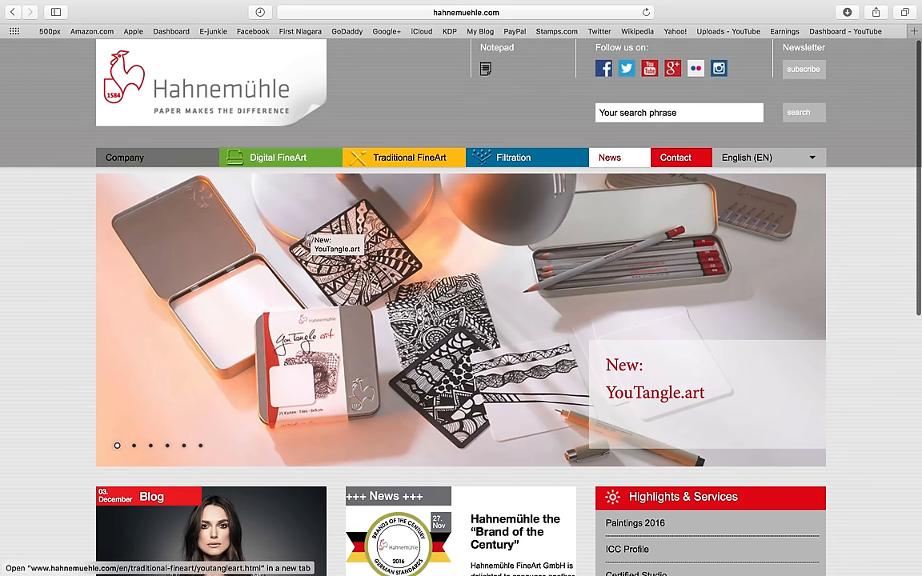
pyautogui.moveTo(294, 74)
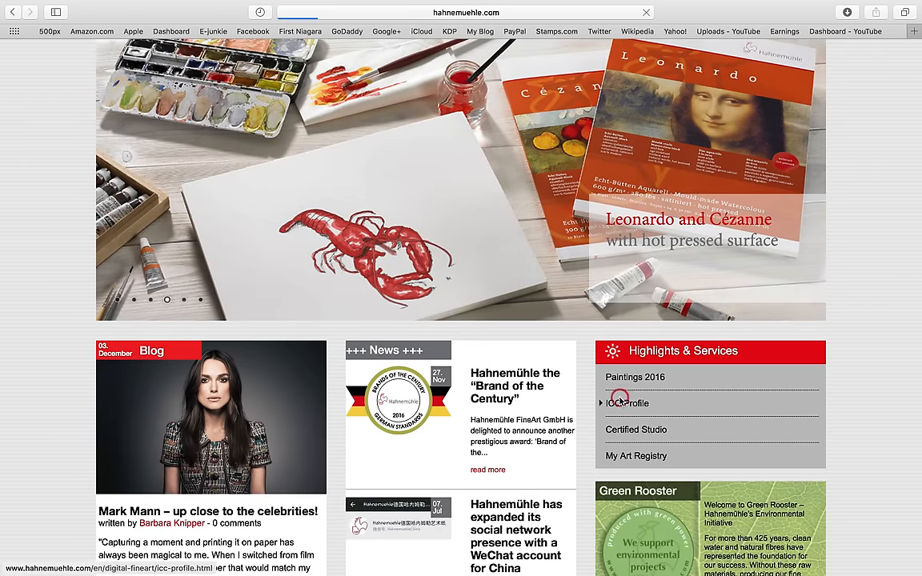
pyautogui.click(627, 403)
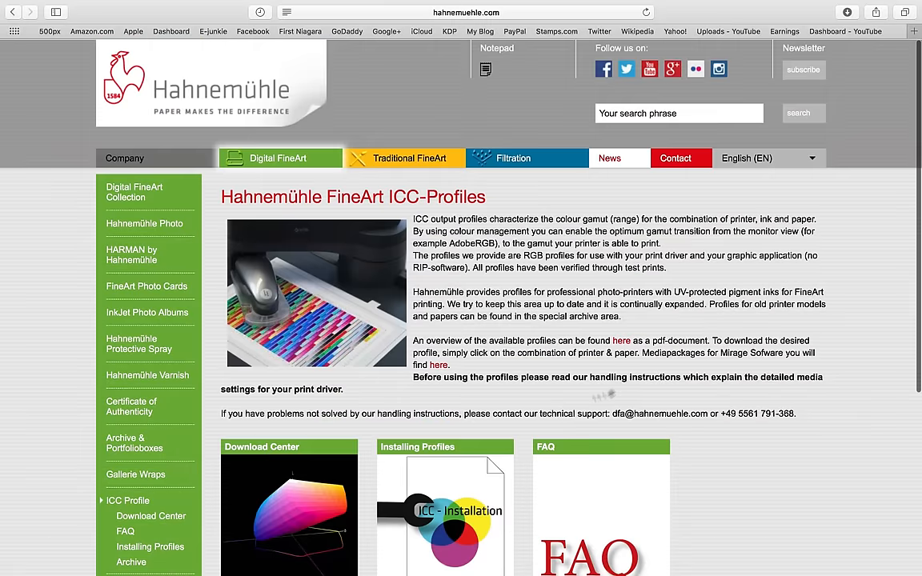
pyautogui.scroll(-3)
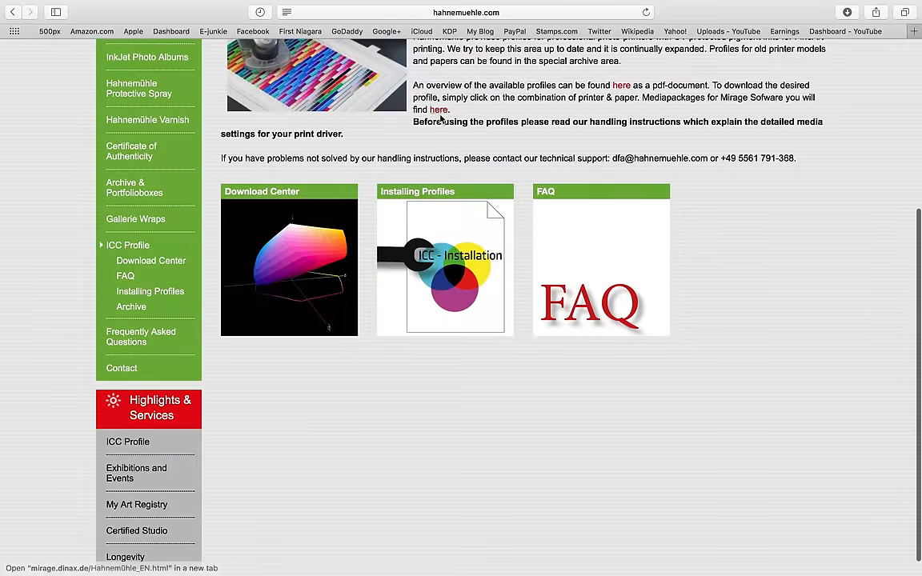
pyautogui.scroll(3)
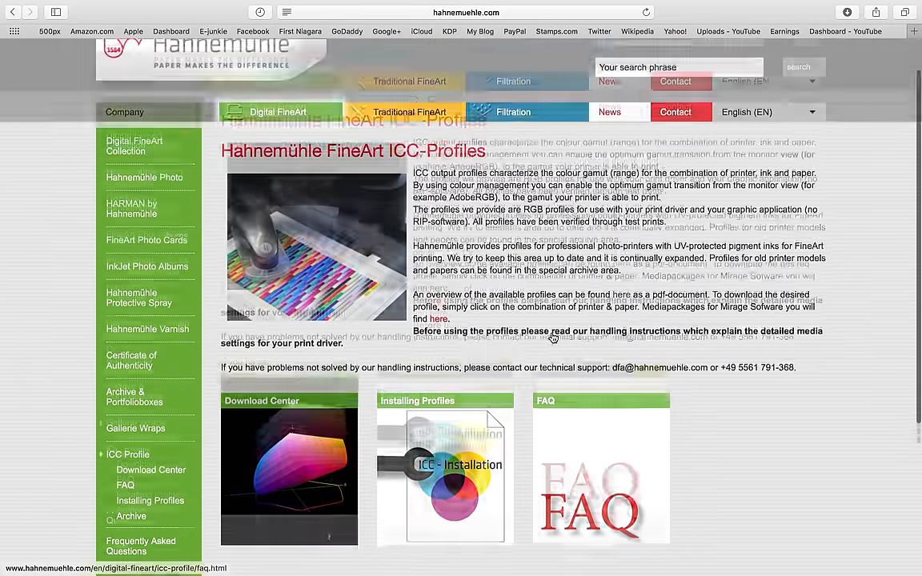
pyautogui.scroll(3)
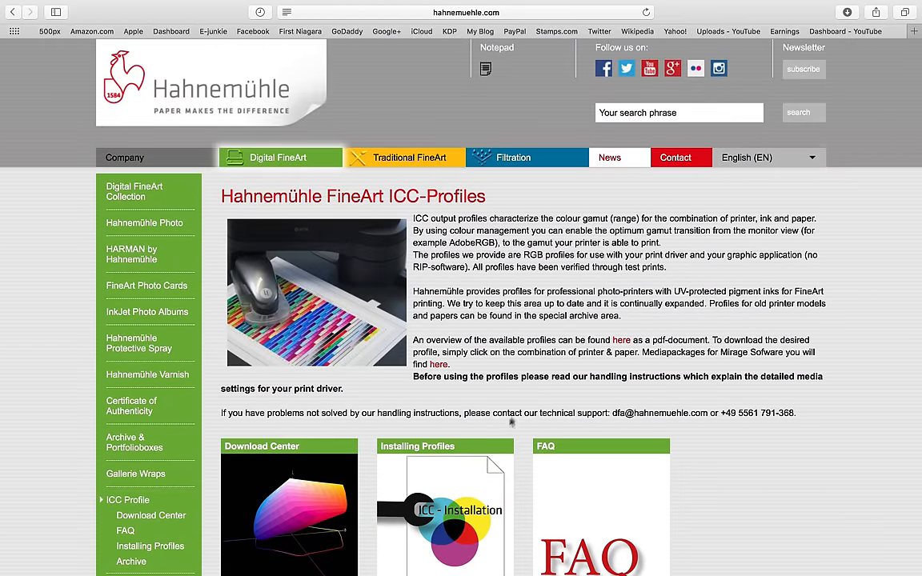
pyautogui.scroll(-3)
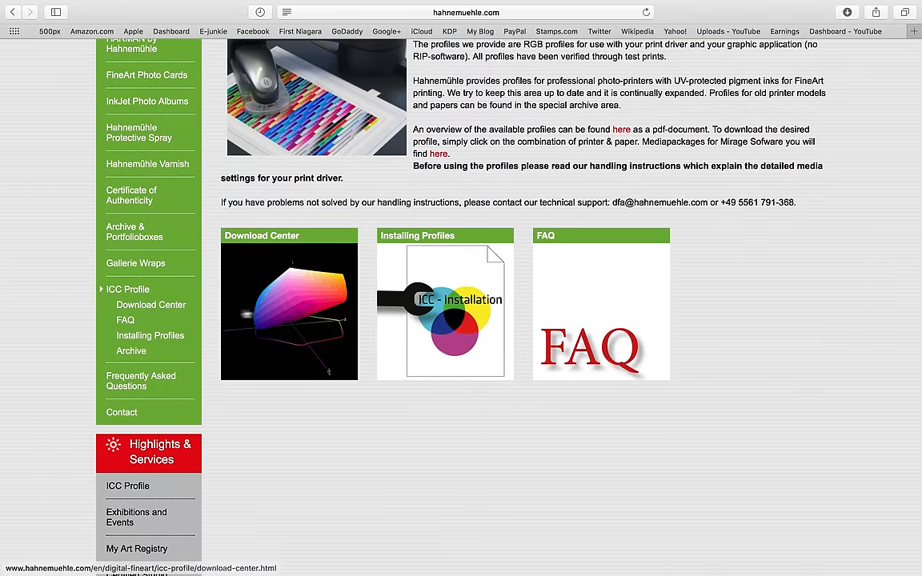
pyautogui.moveTo(302, 290)
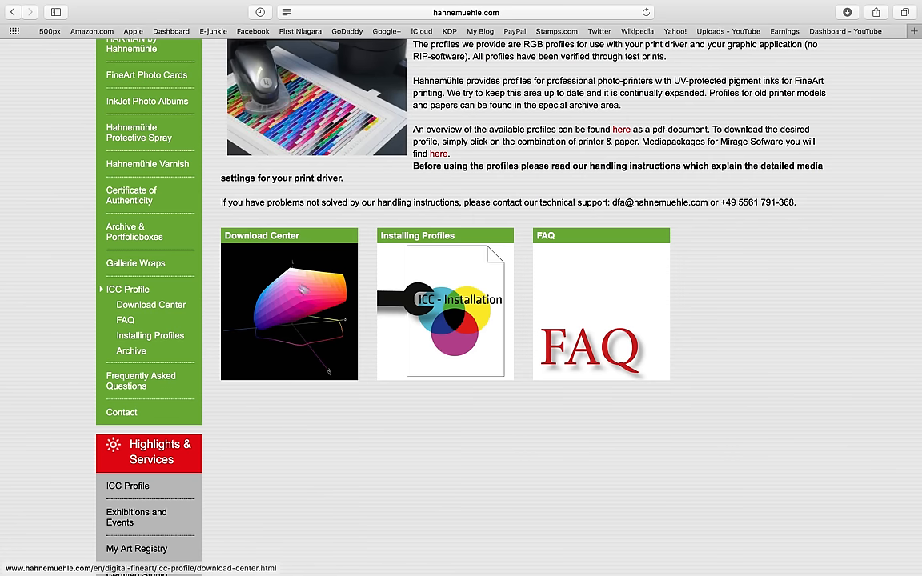
# - Filter the profile finder to Epson, SureColor SC-P600 and Matt FineArt - Smooth papers
pyautogui.click(261, 236)
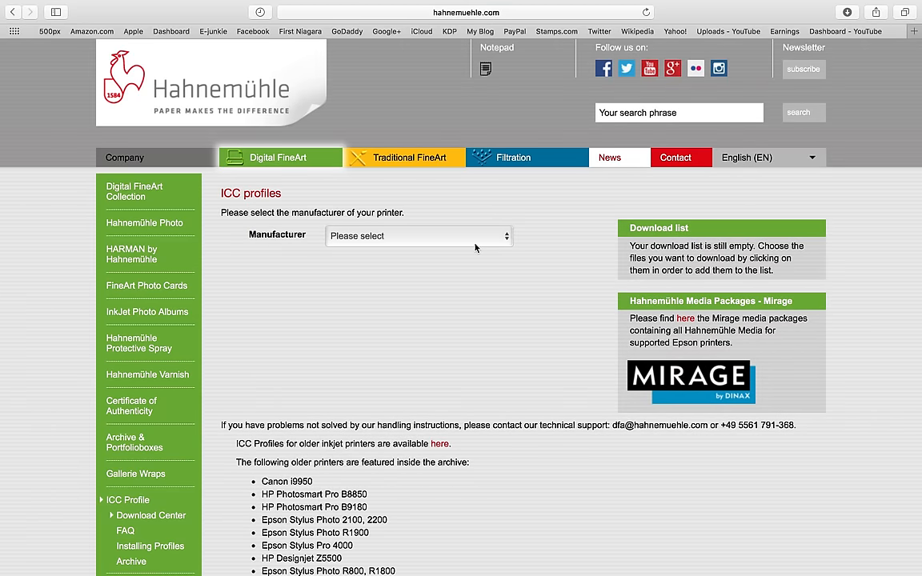
pyautogui.click(417, 235)
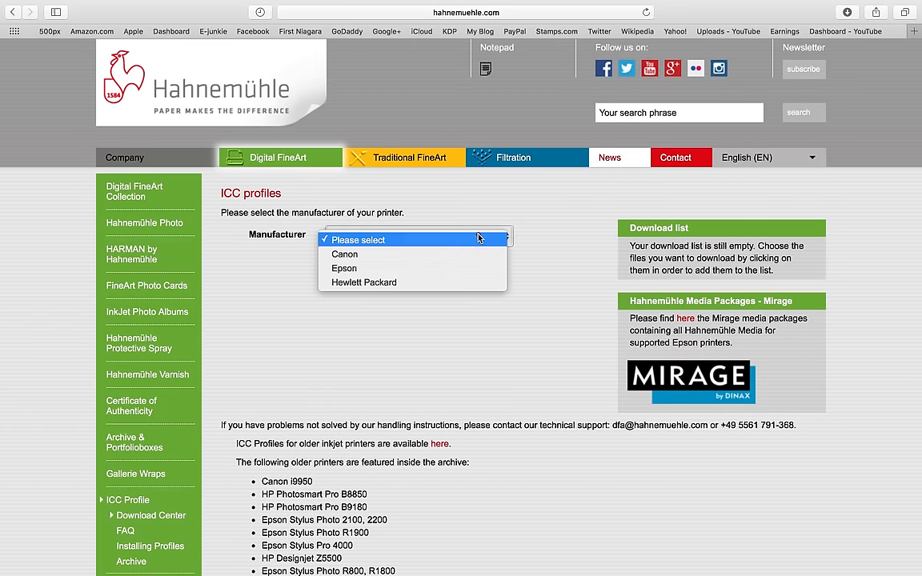
pyautogui.click(343, 268)
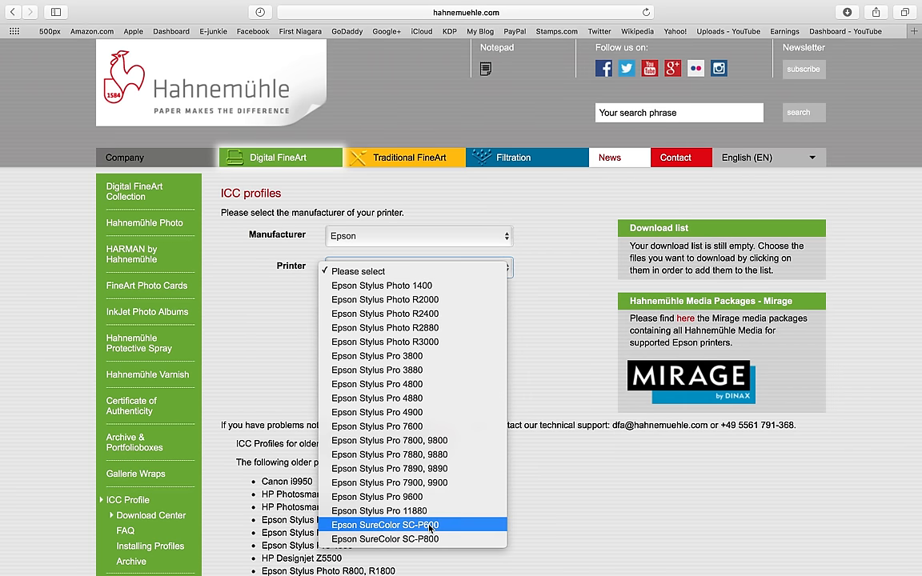
pyautogui.click(385, 525)
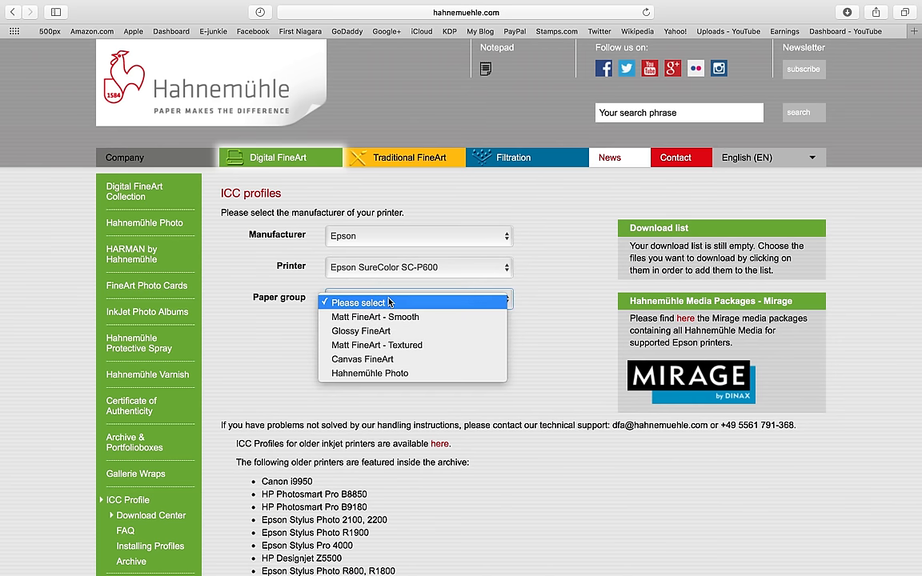
pyautogui.moveTo(392, 317)
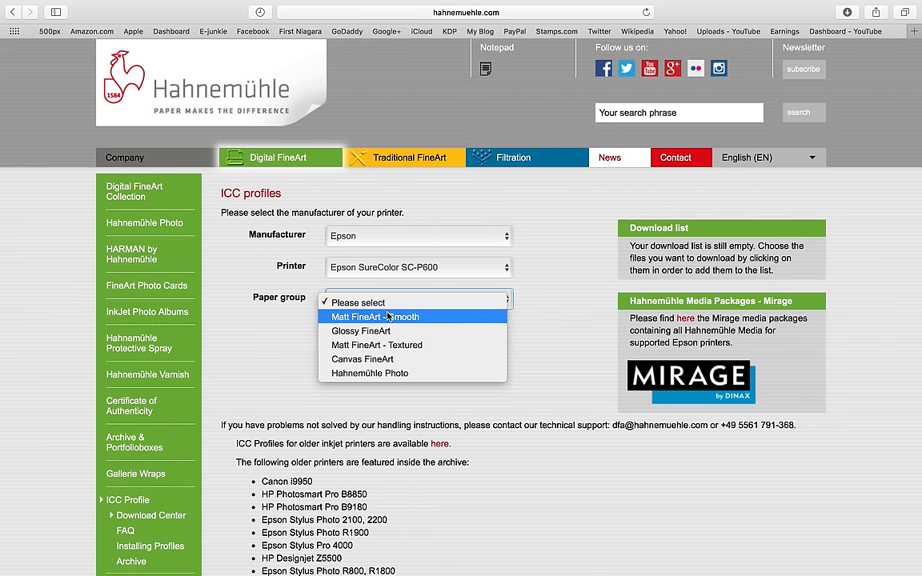
pyautogui.click(374, 316)
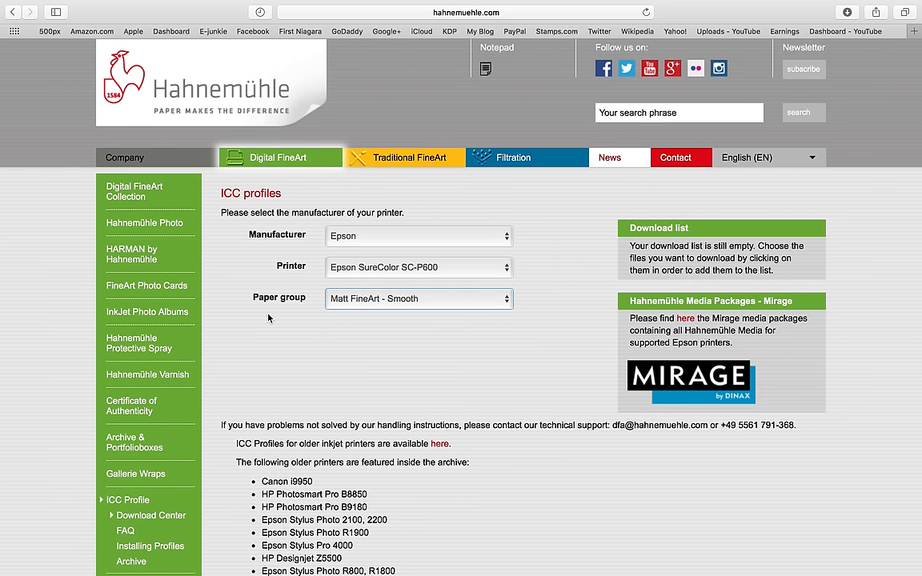
pyautogui.scroll(-3)
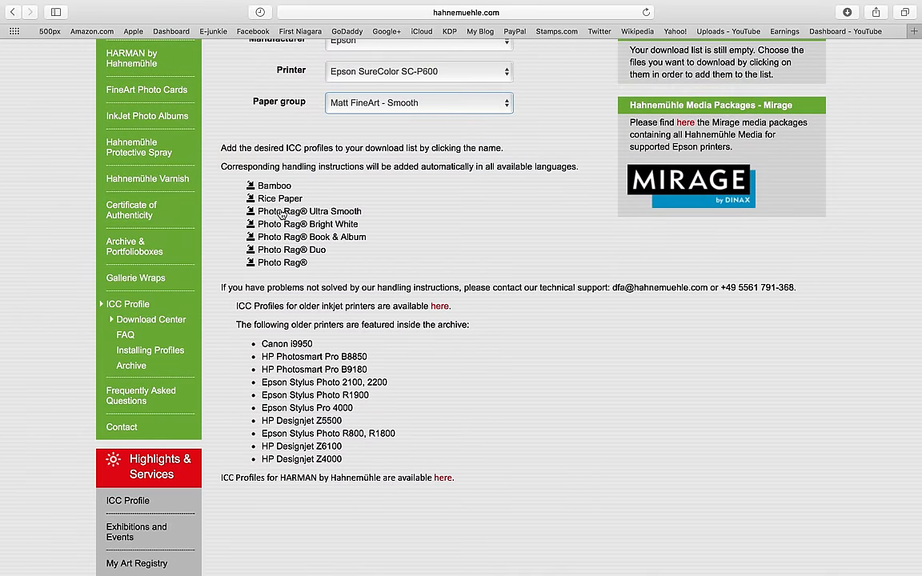
pyautogui.moveTo(323, 213)
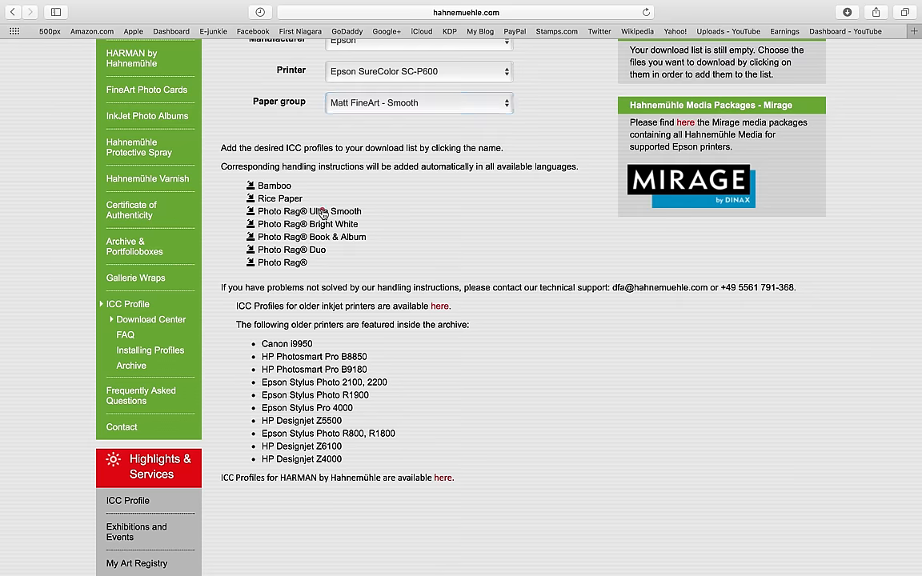
# - Add Photo Rag® Ultra Smooth to the download list and download it as a ZIP
pyautogui.click(309, 211)
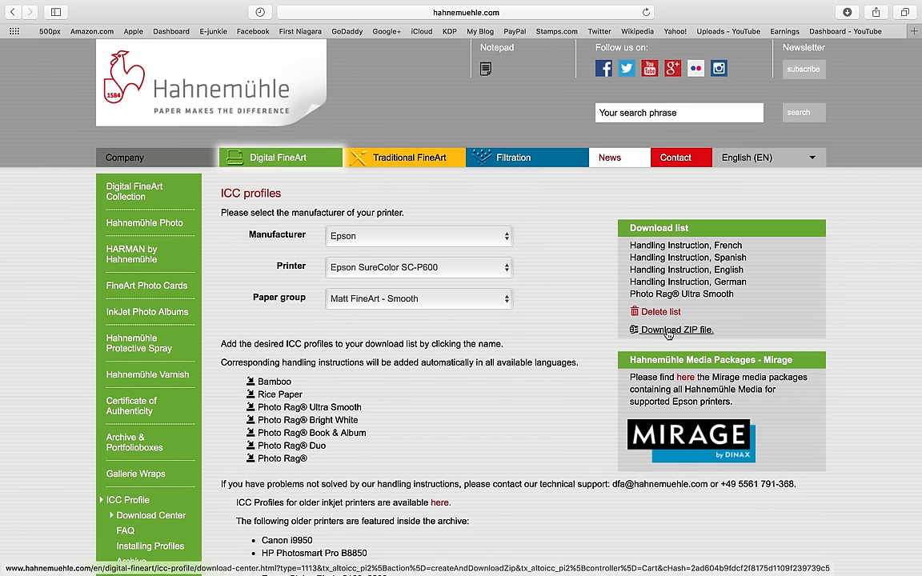
pyautogui.click(677, 330)
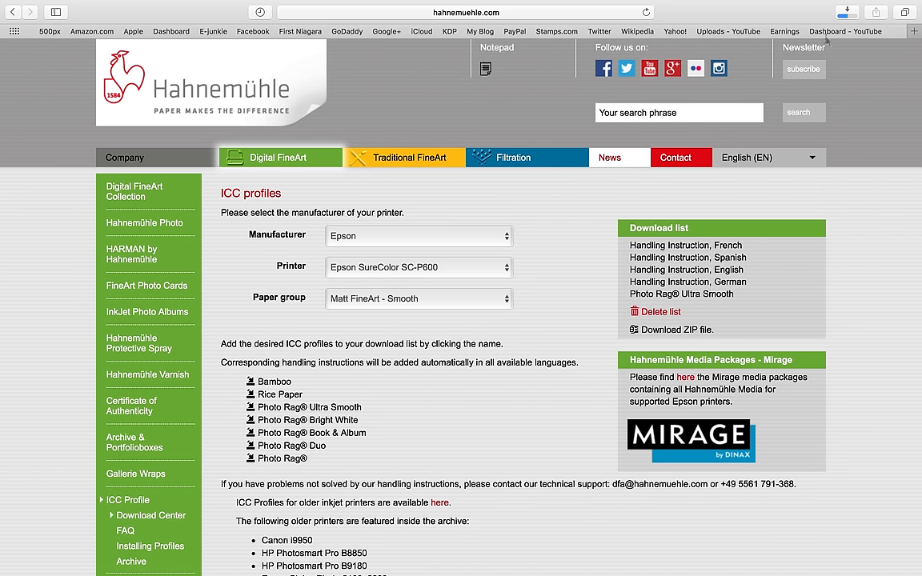
pyautogui.moveTo(580, 386)
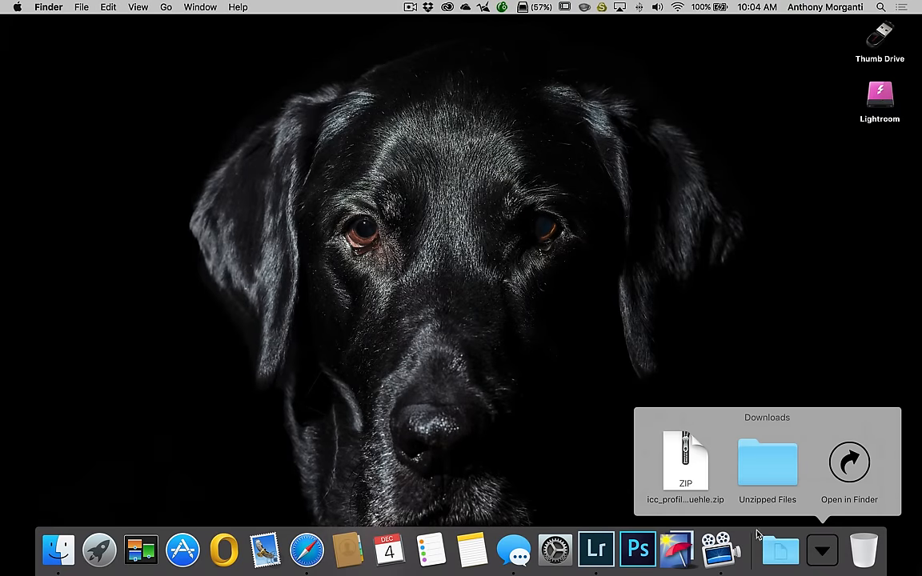
pyautogui.moveTo(686, 462)
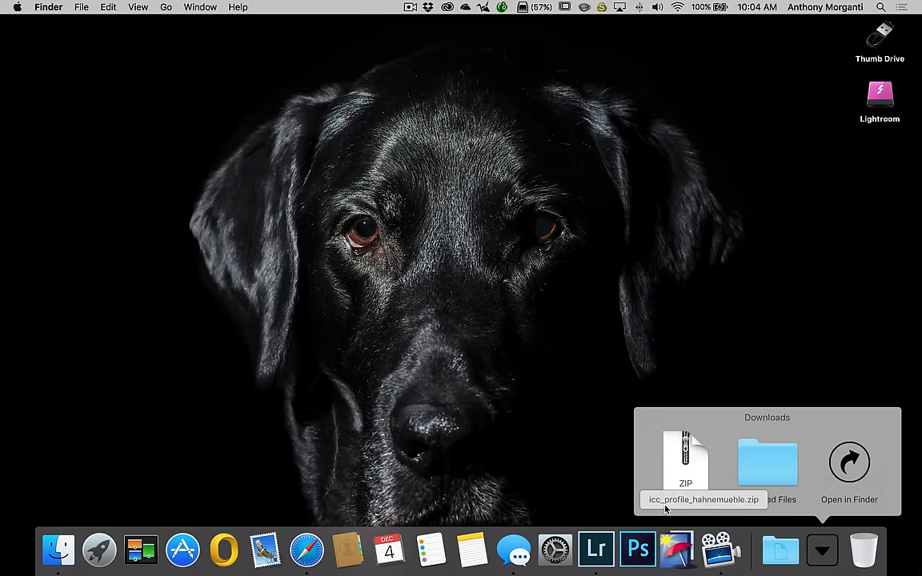
pyautogui.moveTo(686, 468)
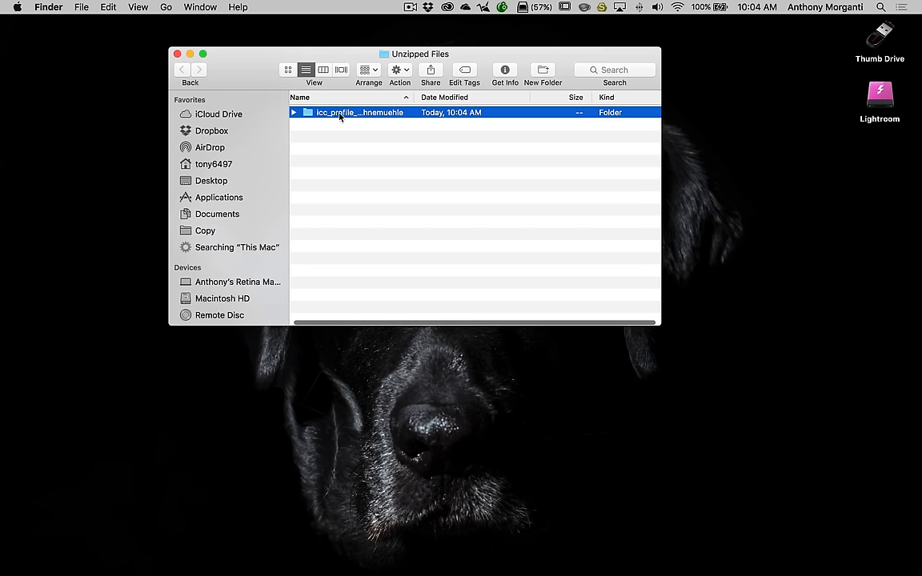
# - Open the icc_profile_hahnemuehle folder with its four PDFs and Photo Rag Ultra Smooth .icc file
pyautogui.doubleClick(359, 112)
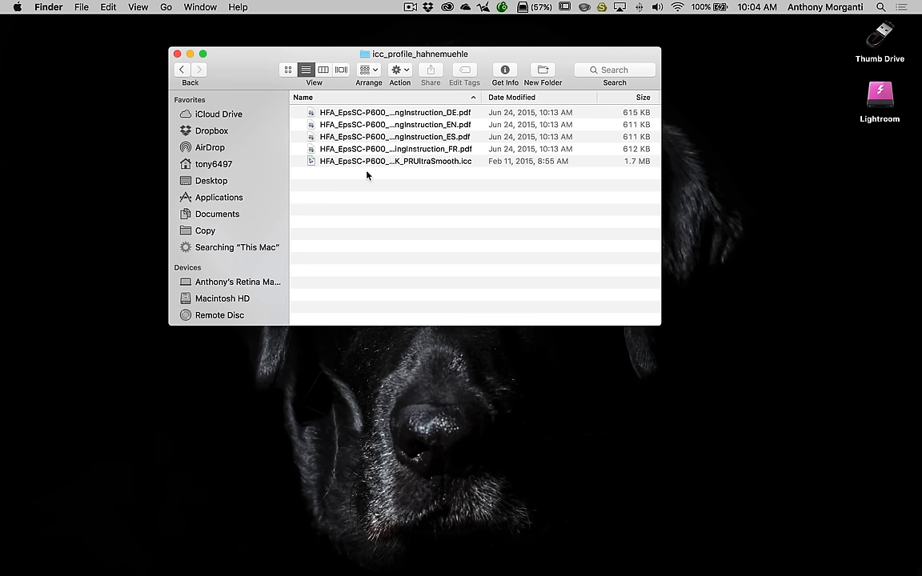
pyautogui.moveTo(468, 127)
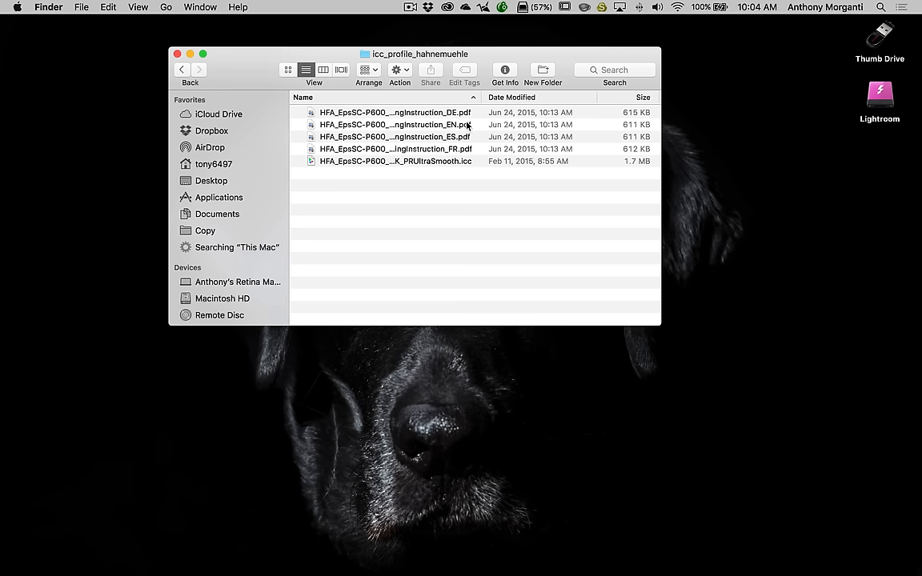
pyautogui.moveTo(478, 158)
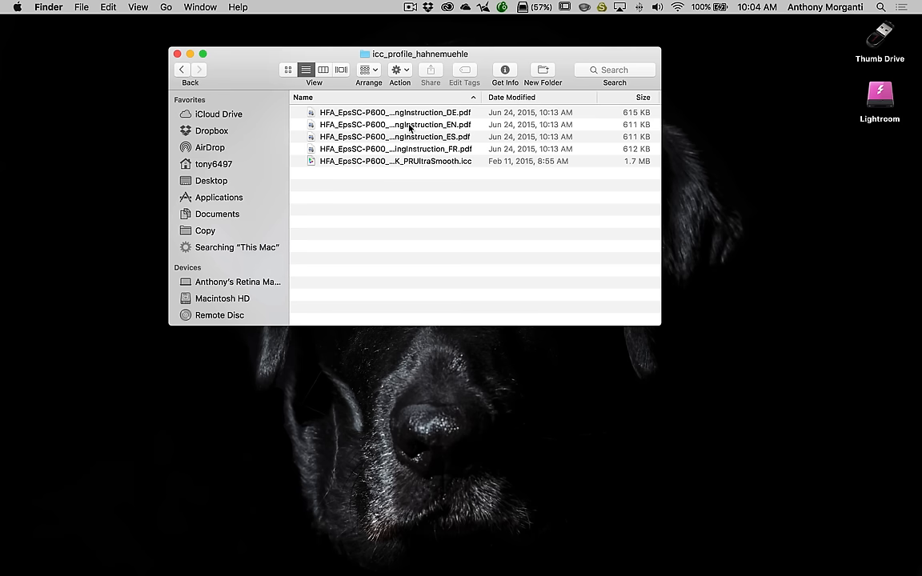
# - Open HandlingInstruction_EN.pdf in Preview and scroll through the SC-P600 instructions
pyautogui.doubleClick(394, 124)
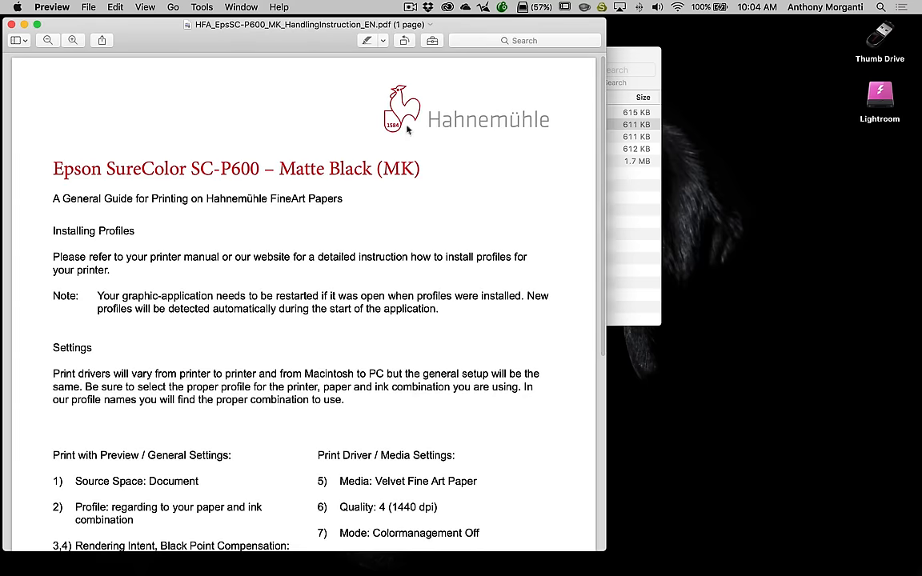
pyautogui.scroll(-3)
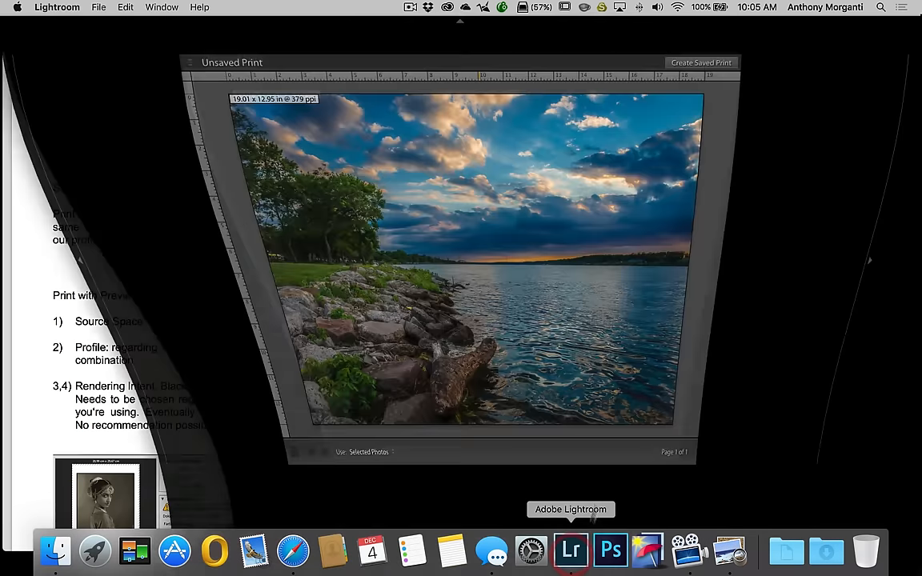
# - Open Lightroom's Print dialog on the Print Settings pane with EPSON SC-P600 as printer
pyautogui.click(860, 464)
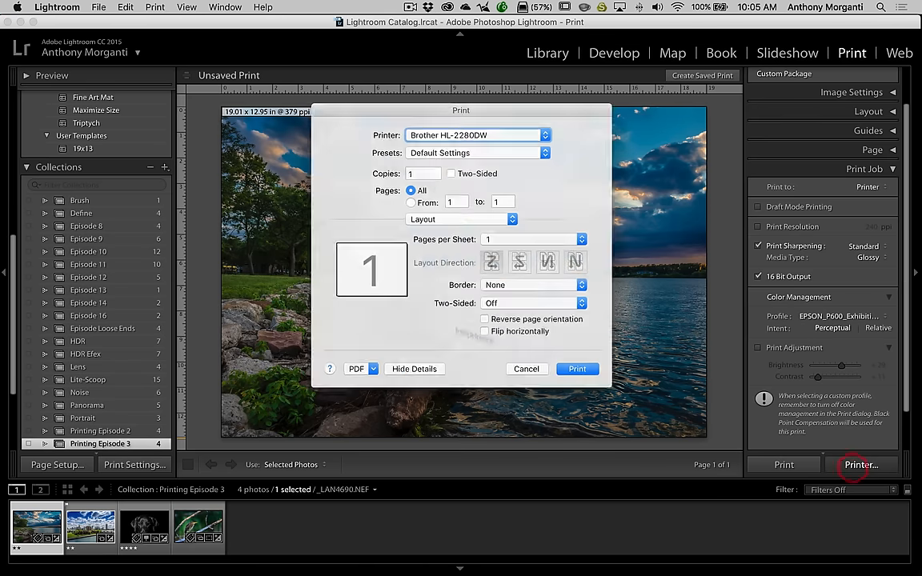
pyautogui.click(460, 219)
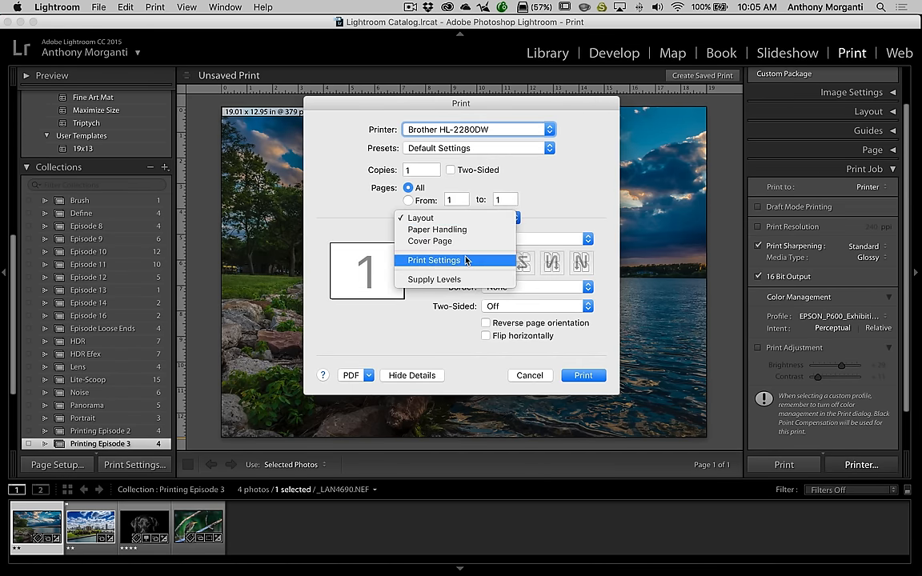
pyautogui.click(434, 260)
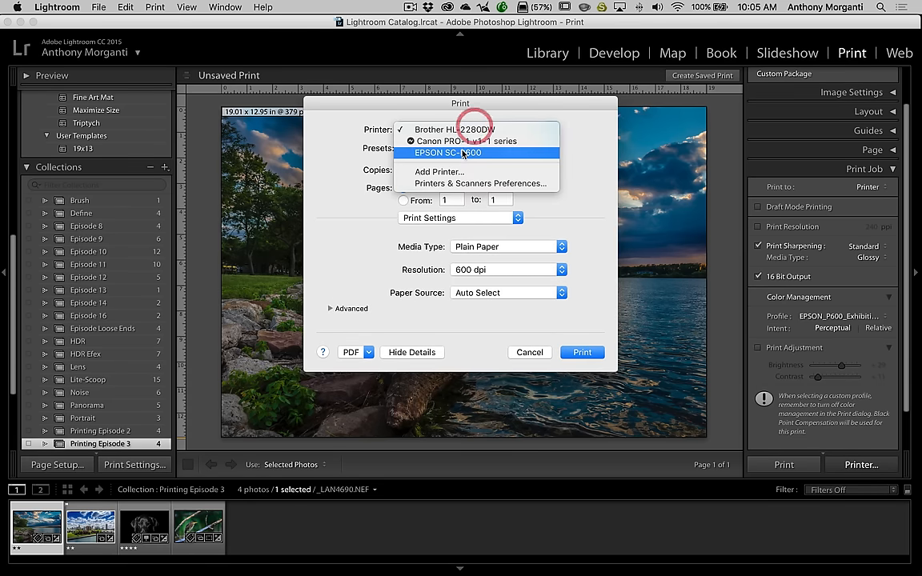
pyautogui.click(448, 153)
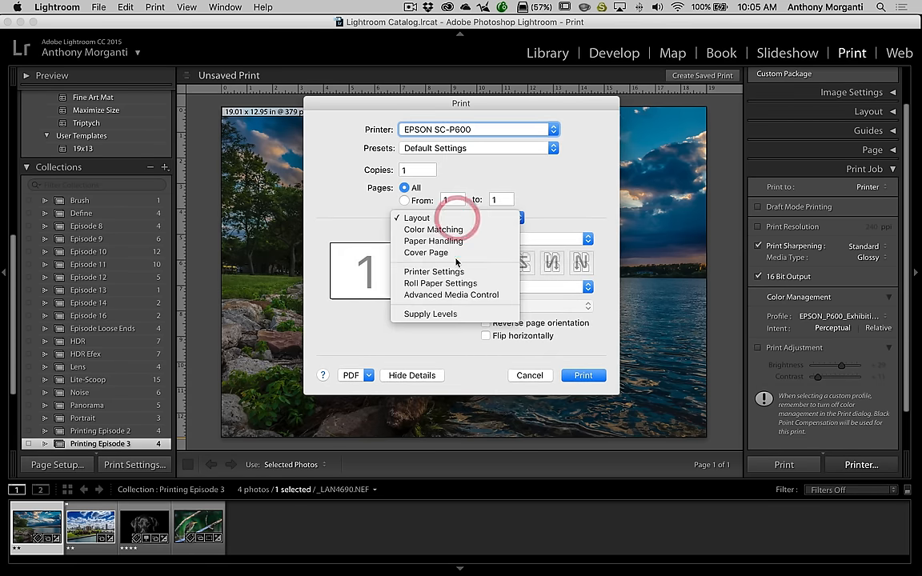
# - Set the Printer Settings media type to Velvet Fine Art Paper
pyautogui.click(434, 271)
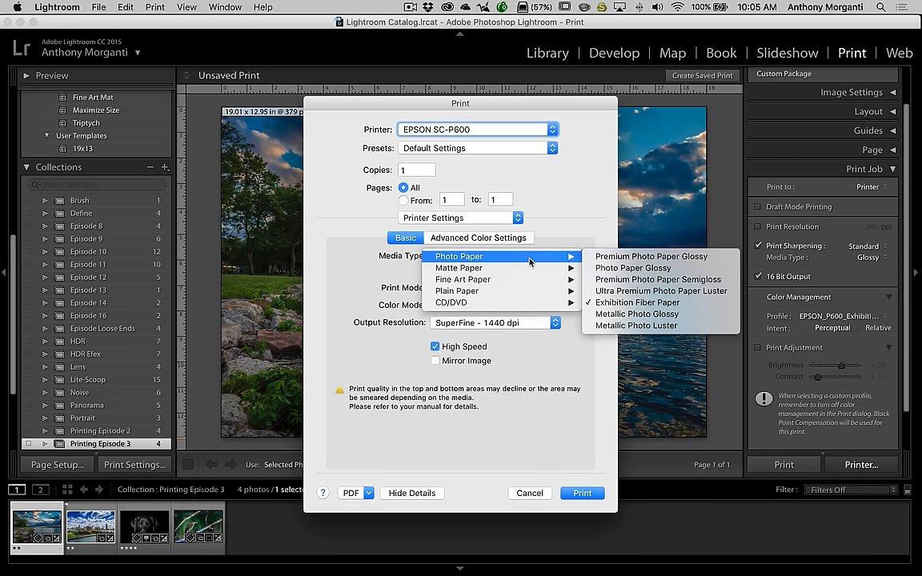
pyautogui.moveTo(459, 268)
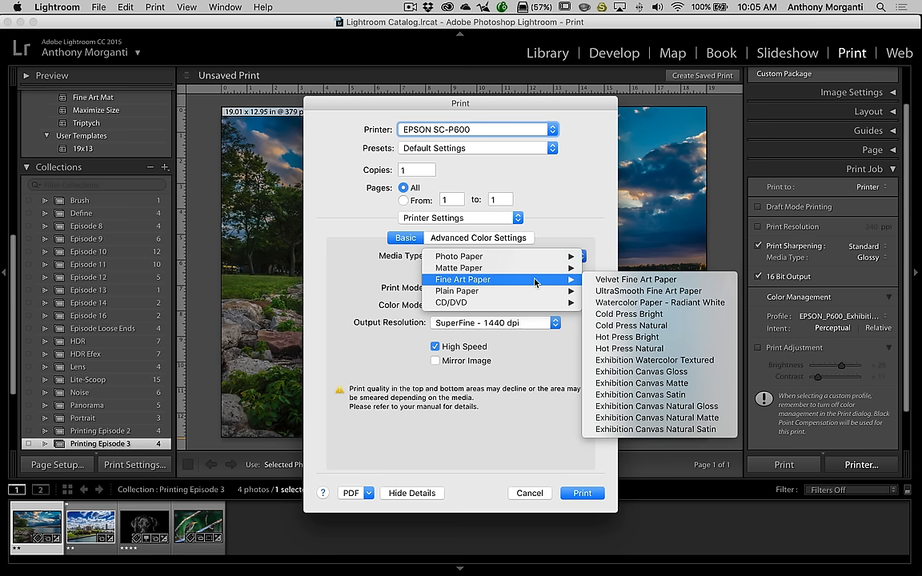
pyautogui.click(635, 279)
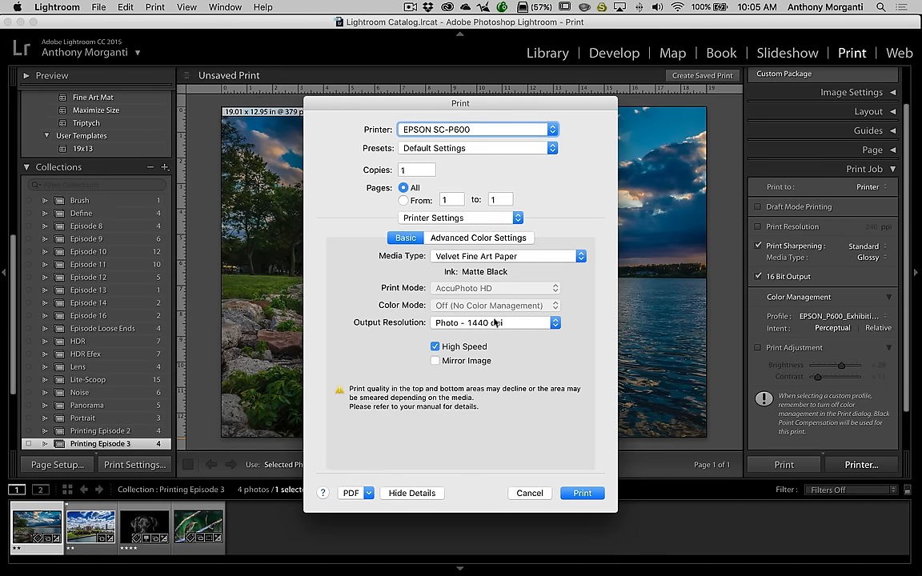
pyautogui.moveTo(454, 230)
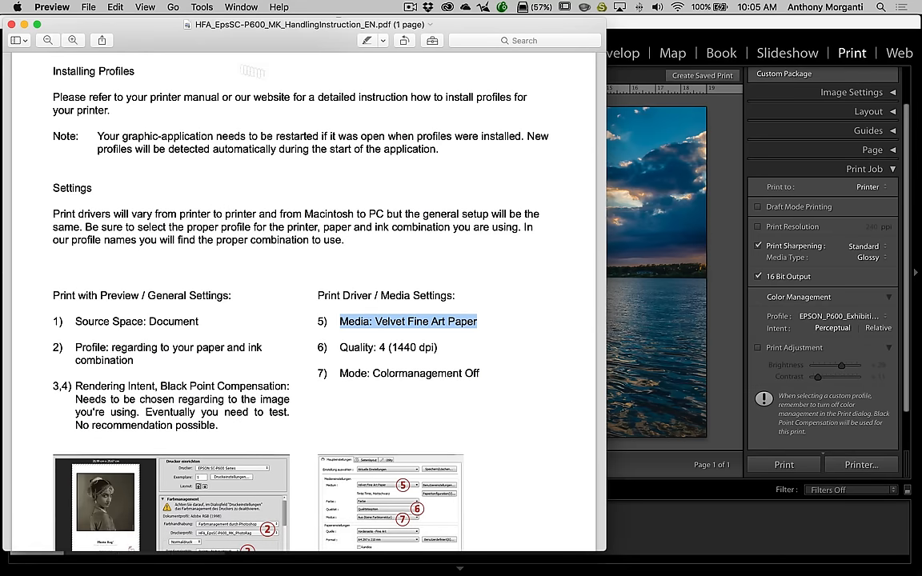
# - Read the Print Driver / Media Settings recommendations in Preview, then close the document
pyautogui.scroll(-3)
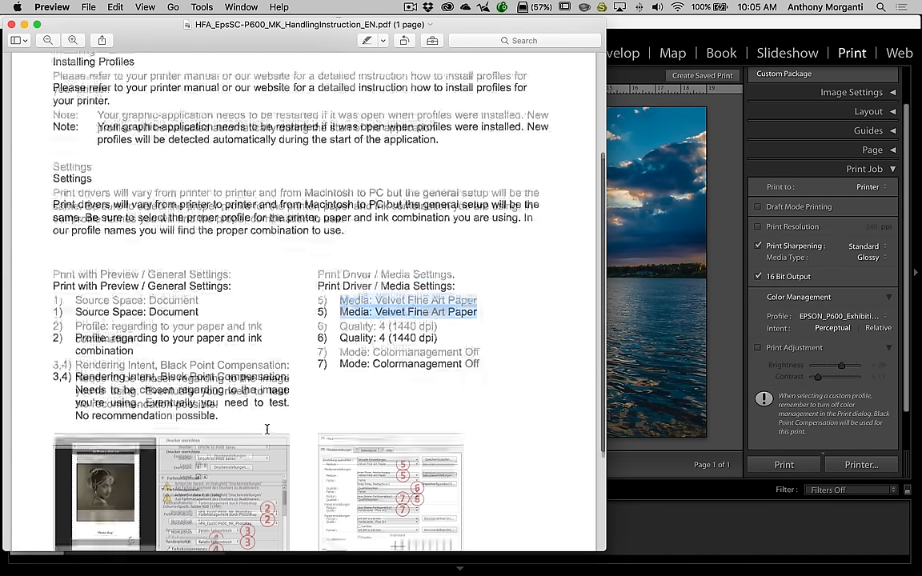
pyautogui.scroll(-3)
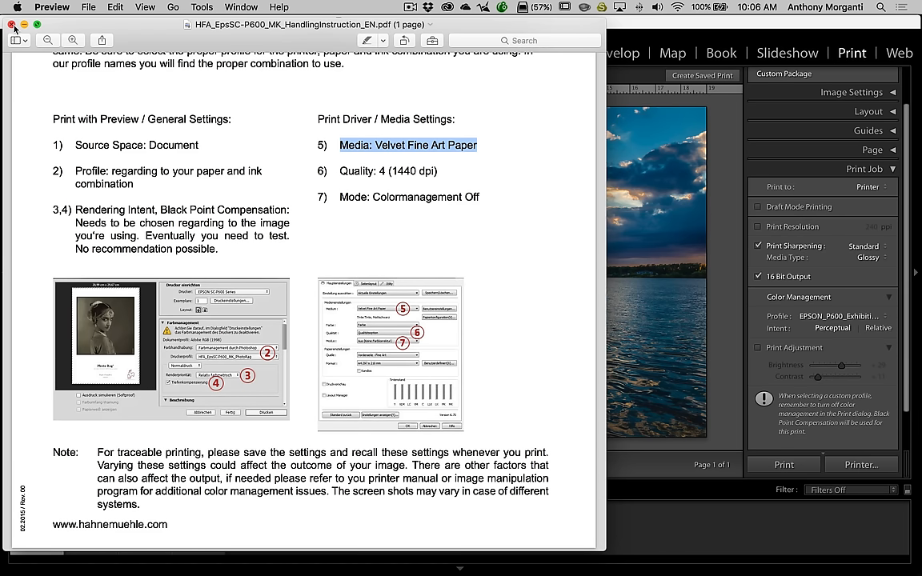
pyautogui.click(13, 24)
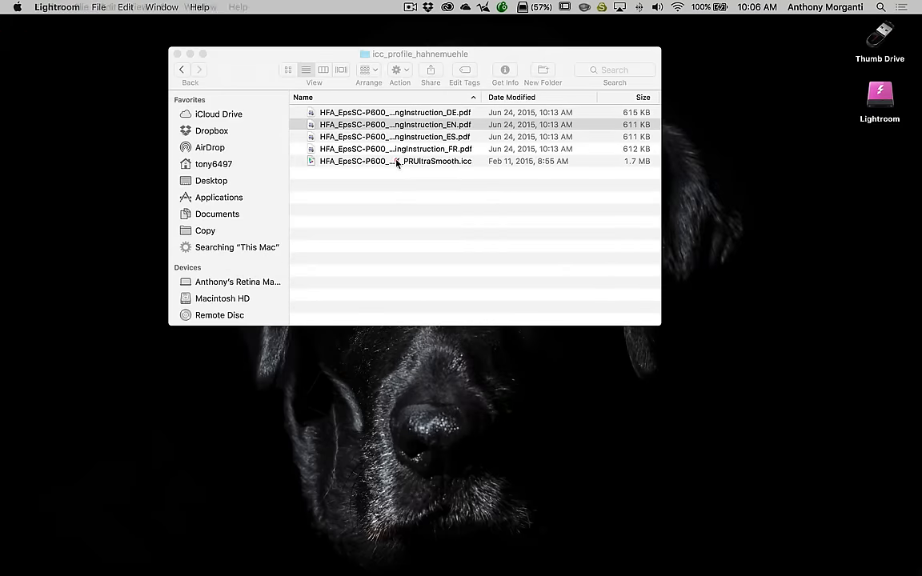
# - Drag HFA_EpsSC-P600_MK_PRUltraSmooth.icc from the Hahnemühle folder onto the desktop and view its context menu
pyautogui.moveTo(396, 161); pyautogui.dragTo(813, 295)
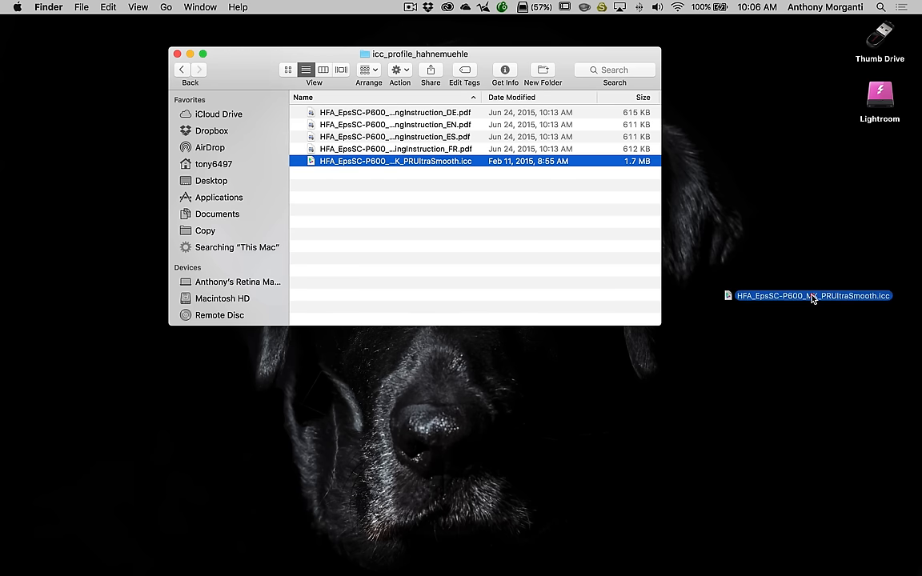
pyautogui.moveTo(395, 161); pyautogui.dragTo(813, 296)
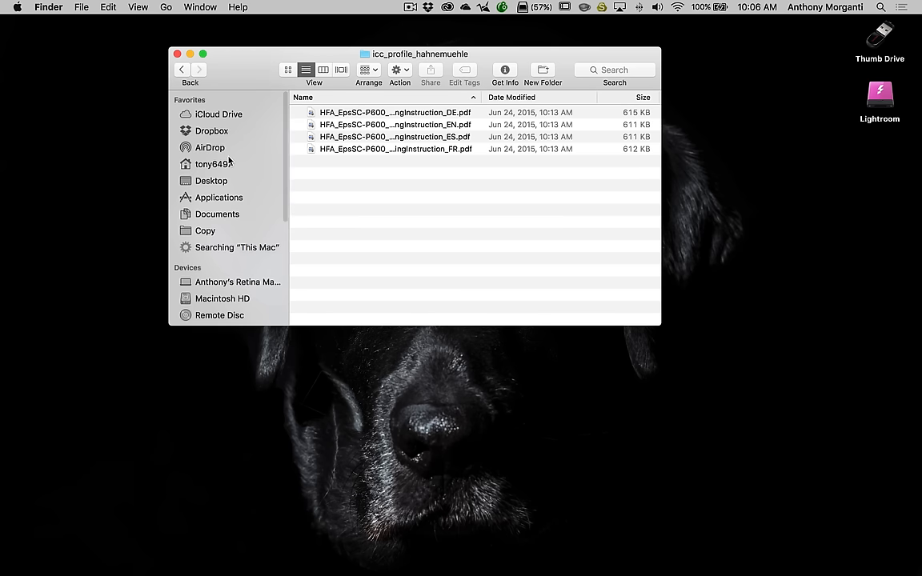
pyautogui.scroll(-3)
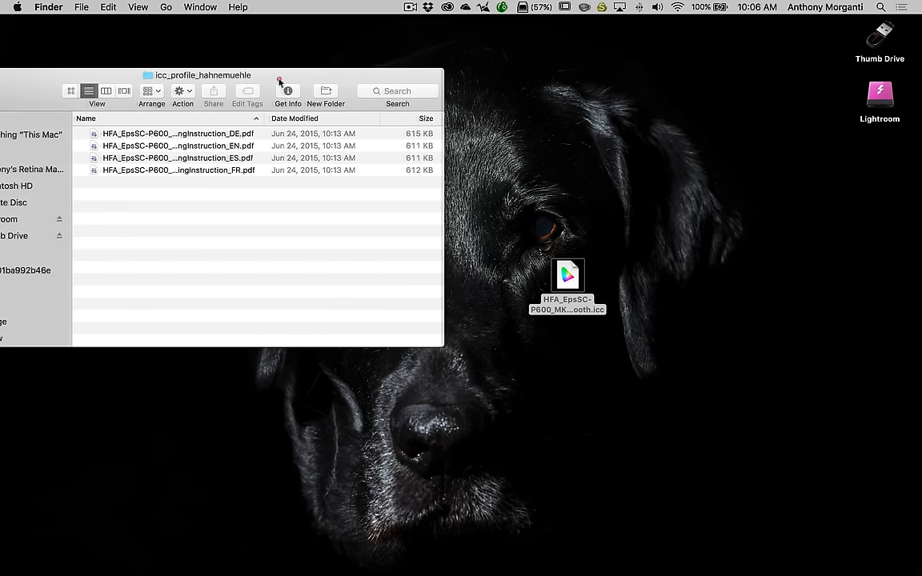
pyautogui.moveTo(568, 284); pyautogui.dragTo(802, 164)
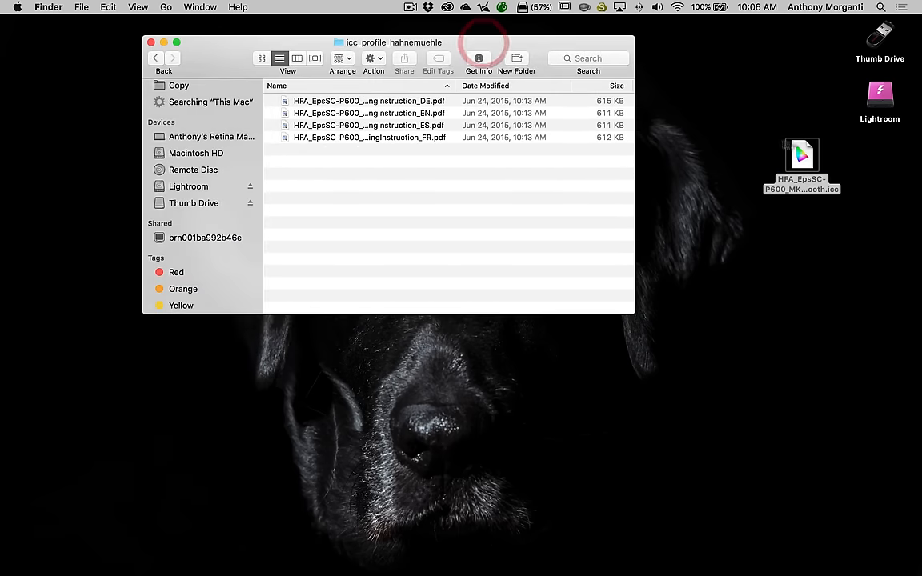
pyautogui.rightClick(802, 154)
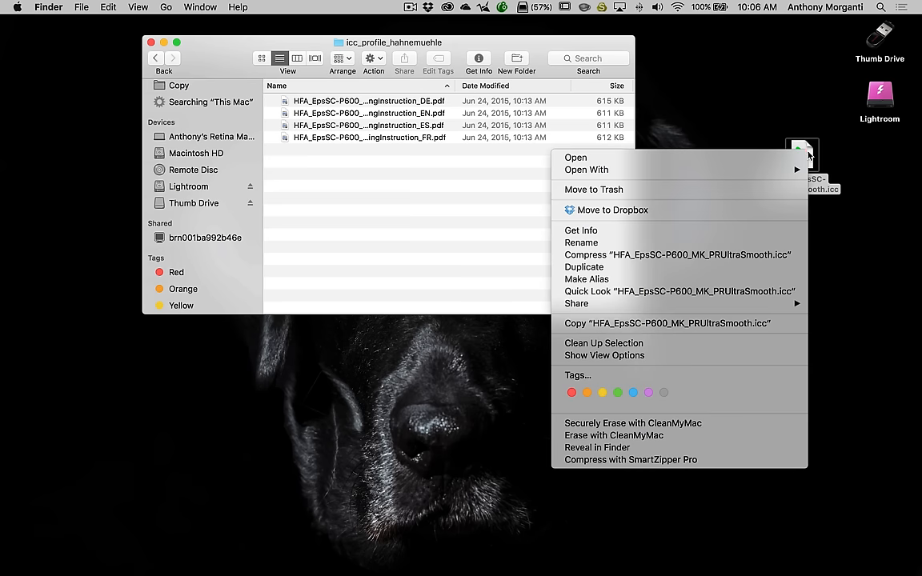
pyautogui.moveTo(576, 158)
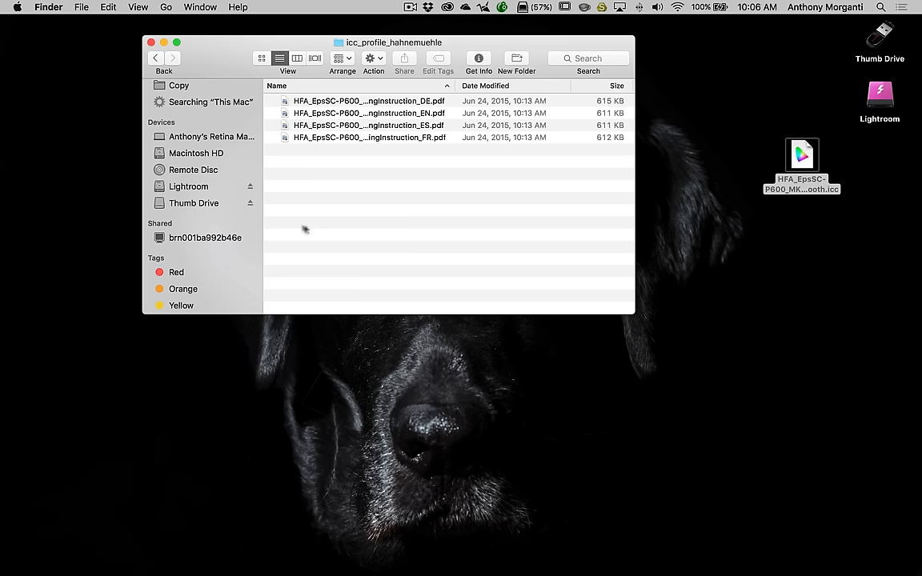
pyautogui.scroll(-3)
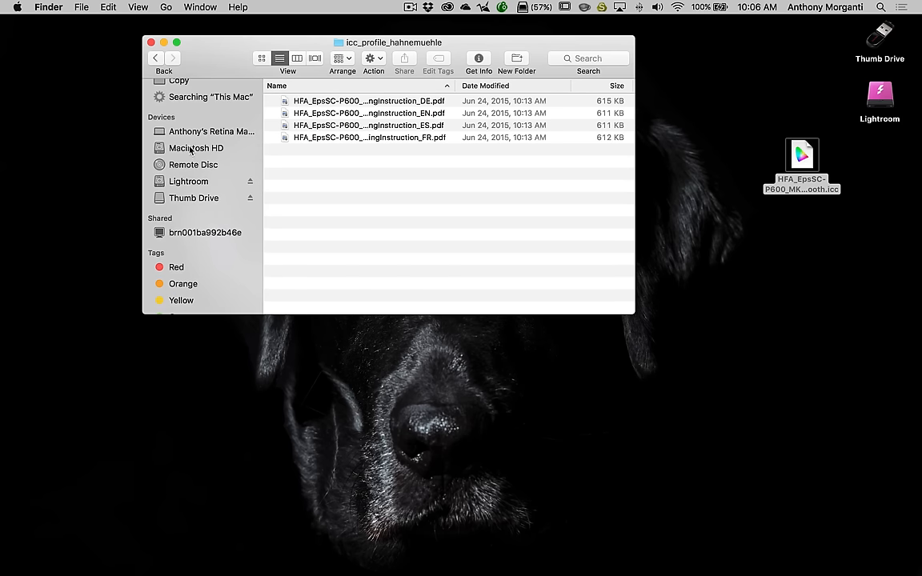
# - Open the Library > ColorSync > Profiles folder on Macintosh HD
pyautogui.click(196, 148)
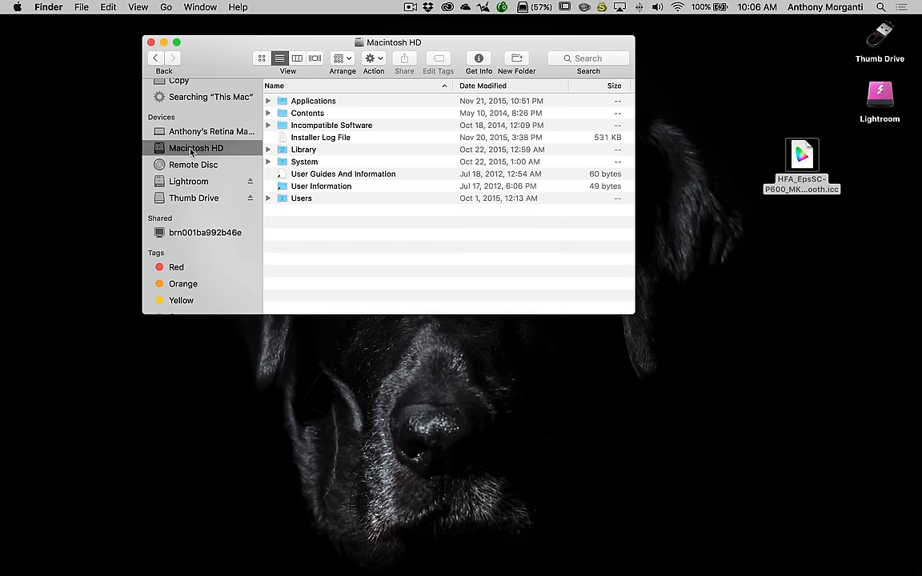
pyautogui.doubleClick(303, 150)
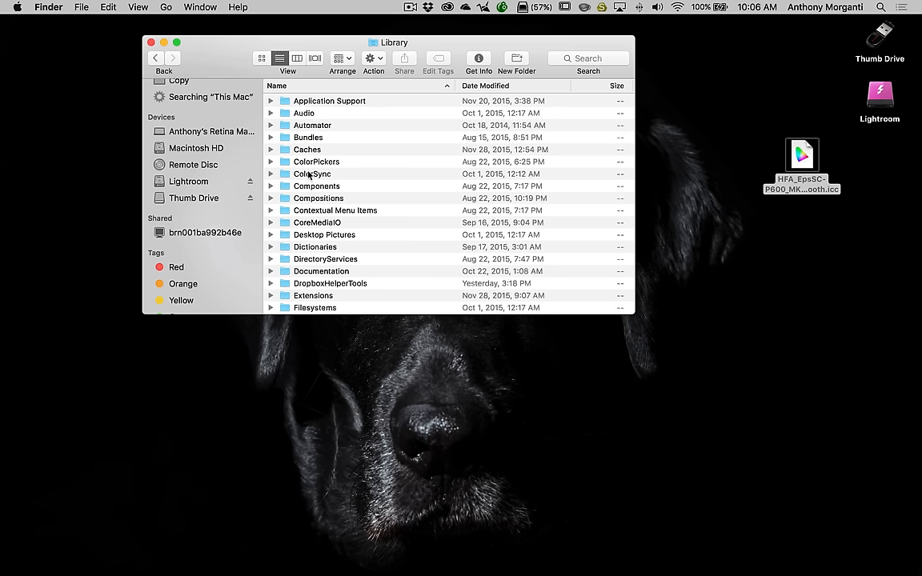
pyautogui.doubleClick(313, 174)
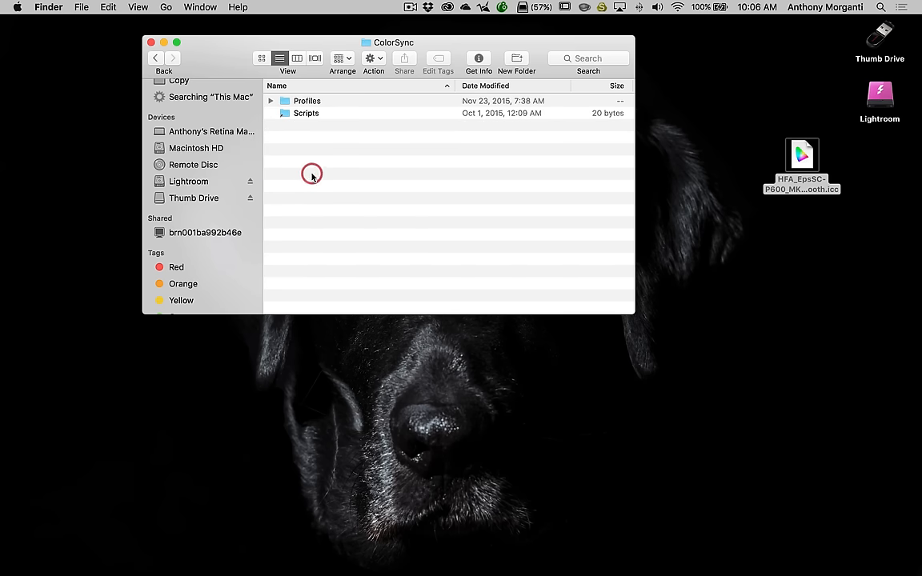
pyautogui.click(307, 101)
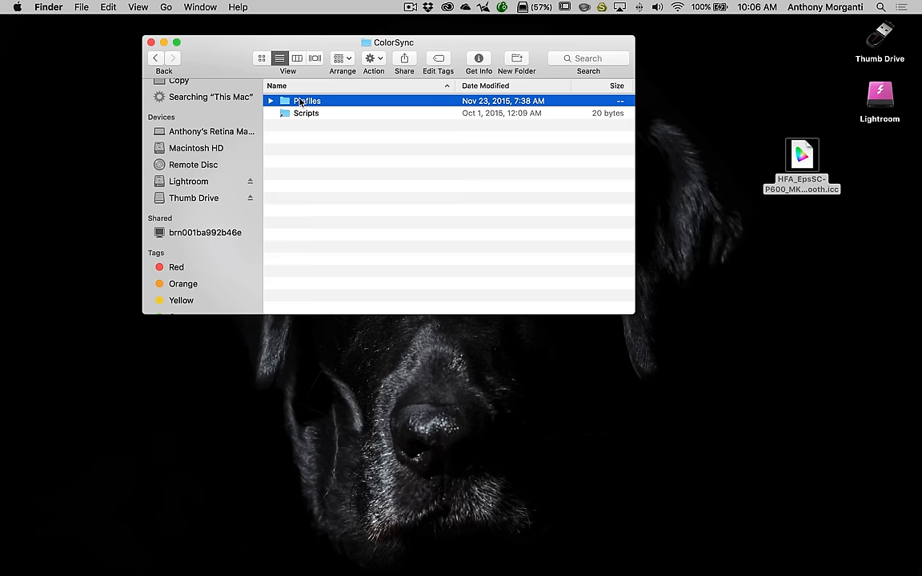
pyautogui.doubleClick(307, 100)
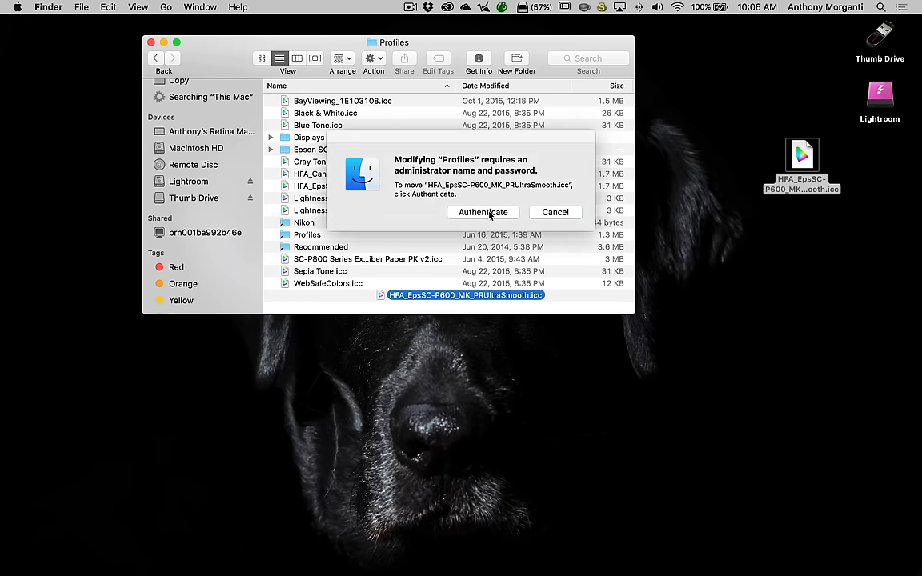
# - Authenticate with the administrator password to move the .icc profile into Profiles
pyautogui.click(483, 212)
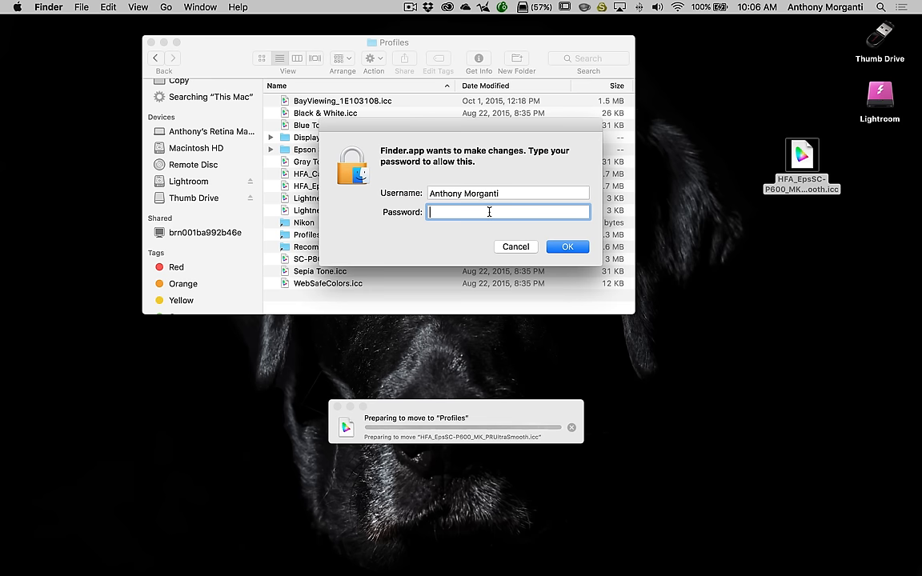
pyautogui.write('••••')
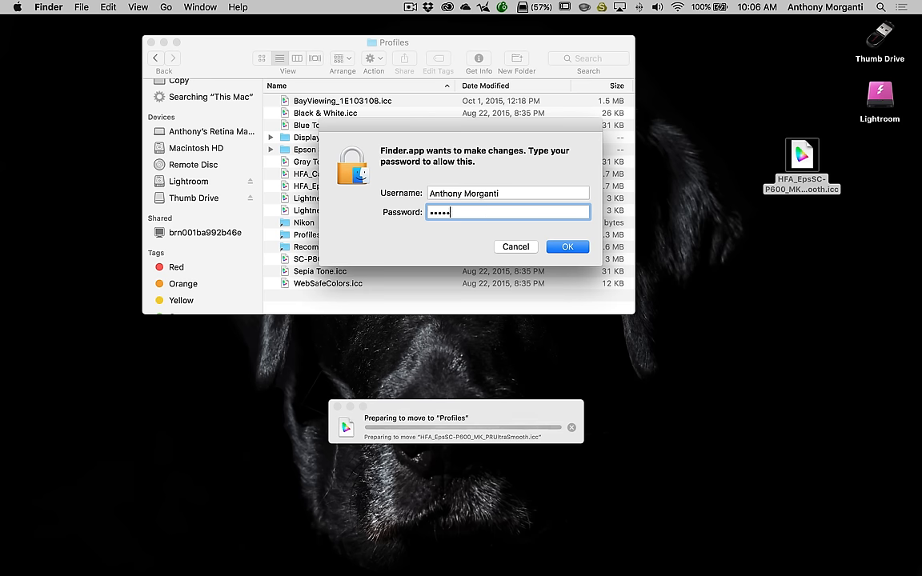
pyautogui.write('••')
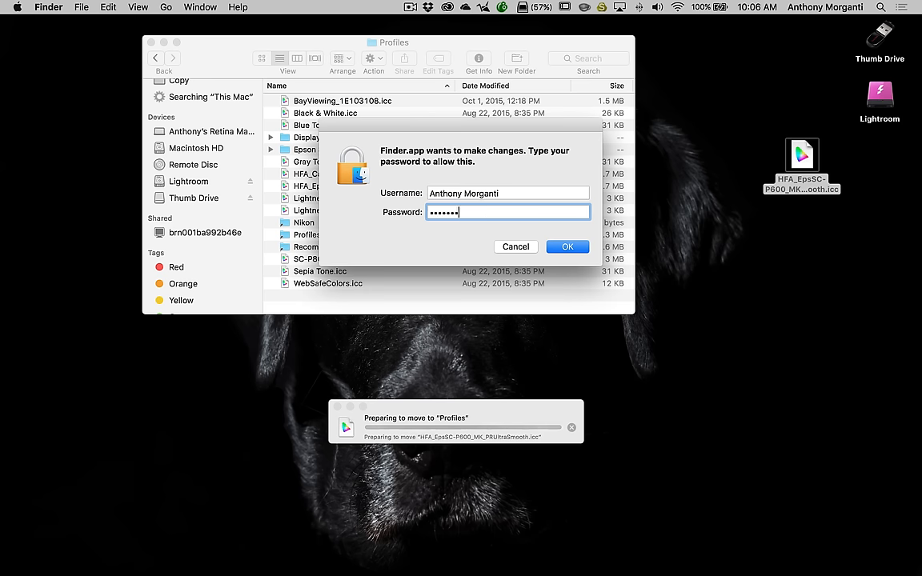
pyautogui.click(566, 246)
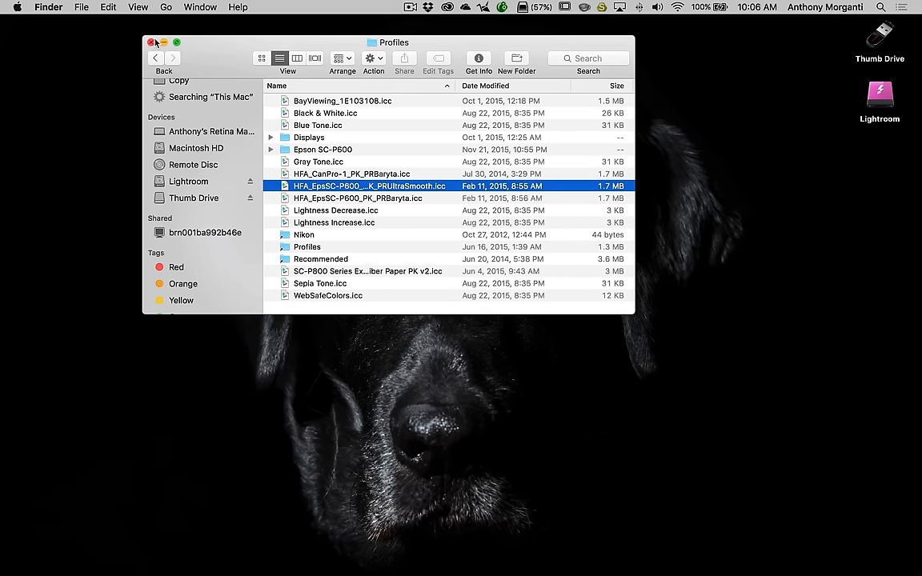
# - Close Finder, browse Lightroom's Other printer profiles list, and cancel, keeping EPSON P600 Exhibition
pyautogui.click(152, 43)
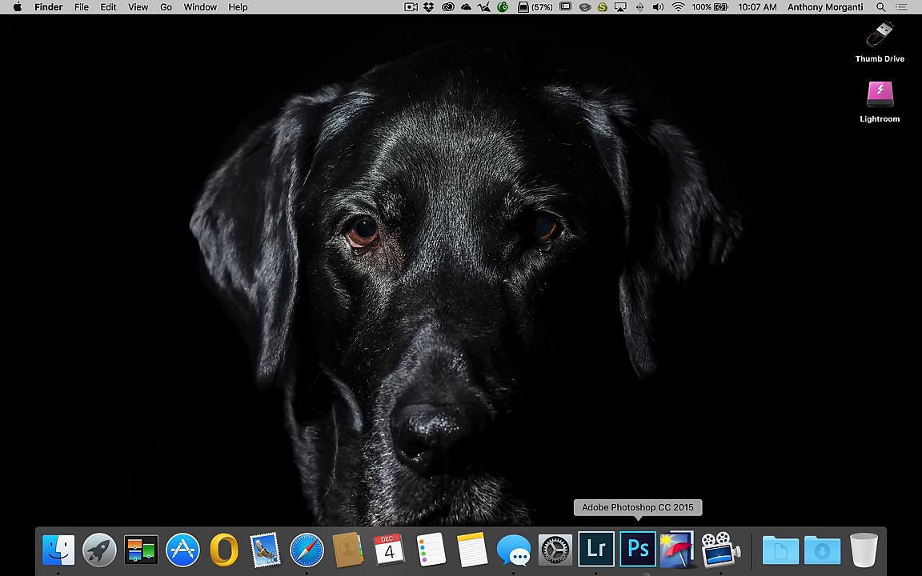
pyautogui.moveTo(596, 550)
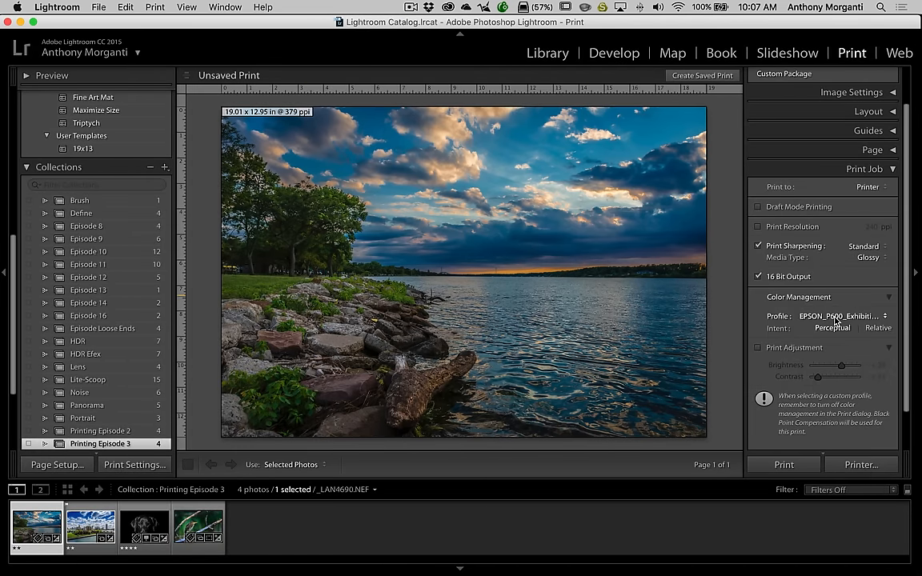
pyautogui.click(828, 316)
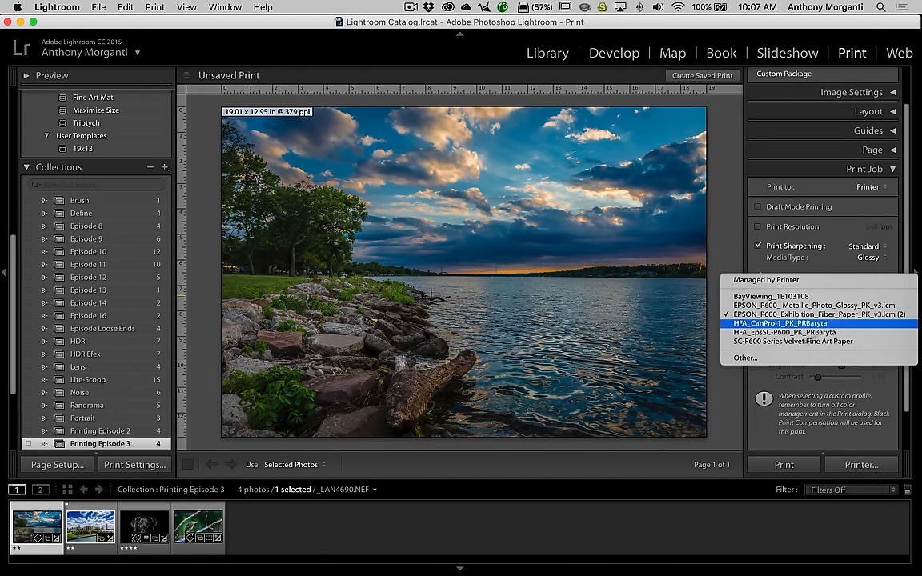
pyautogui.click(745, 357)
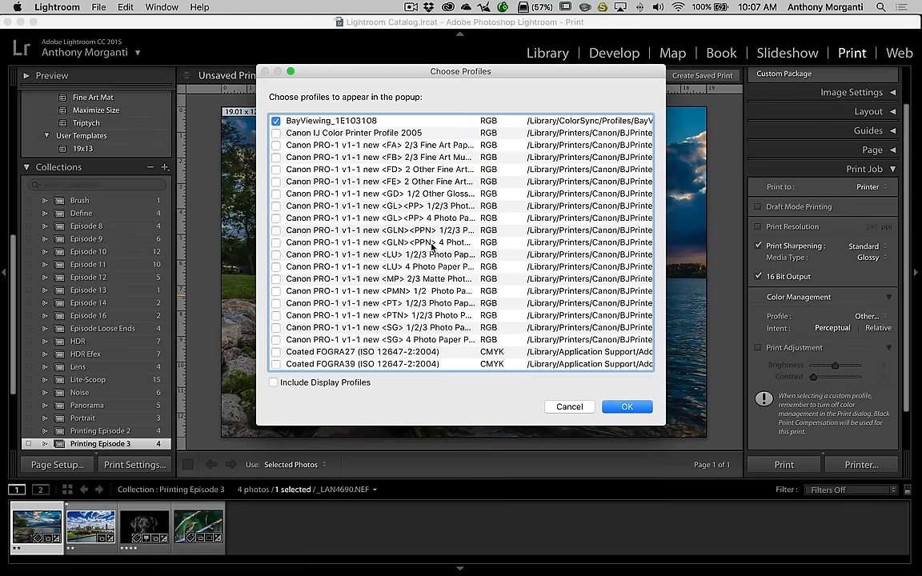
pyautogui.scroll(-3)
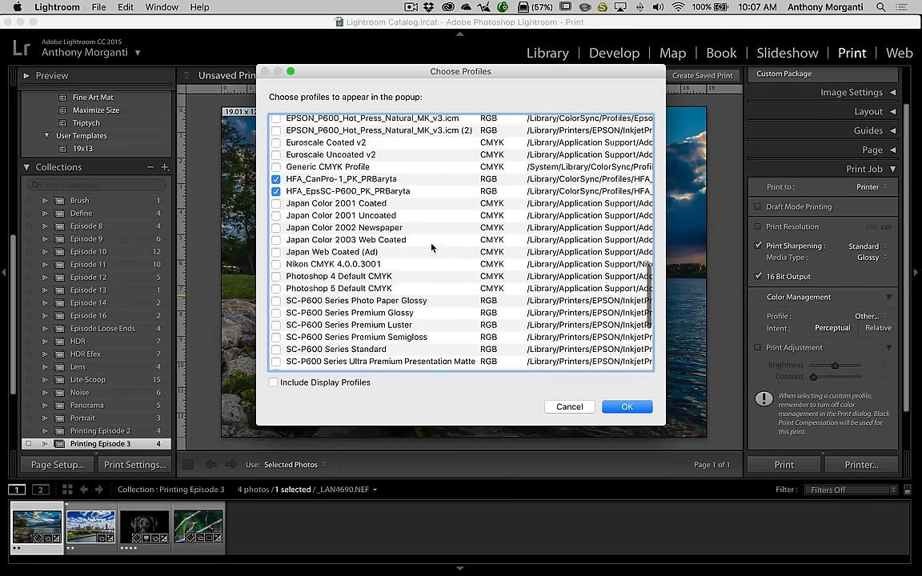
pyautogui.scroll(-3)
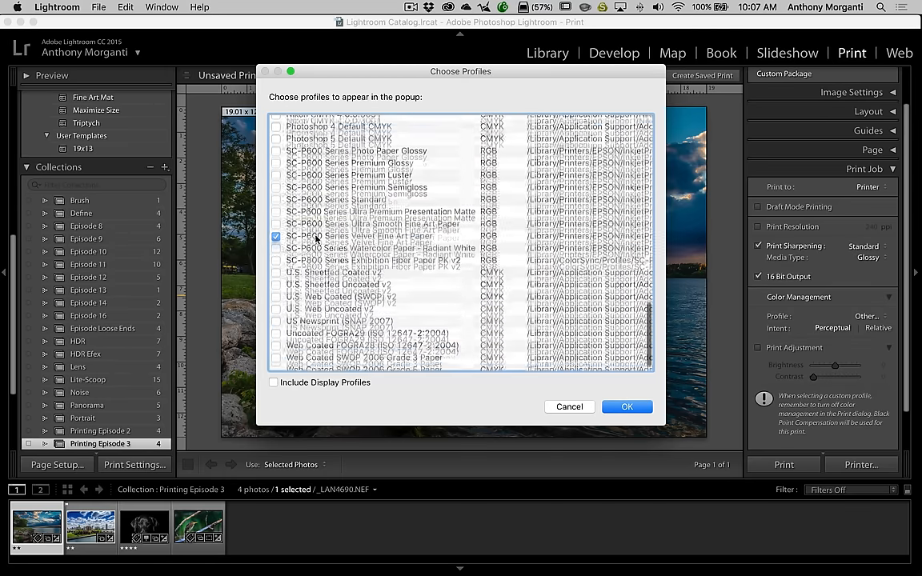
pyautogui.scroll(3)
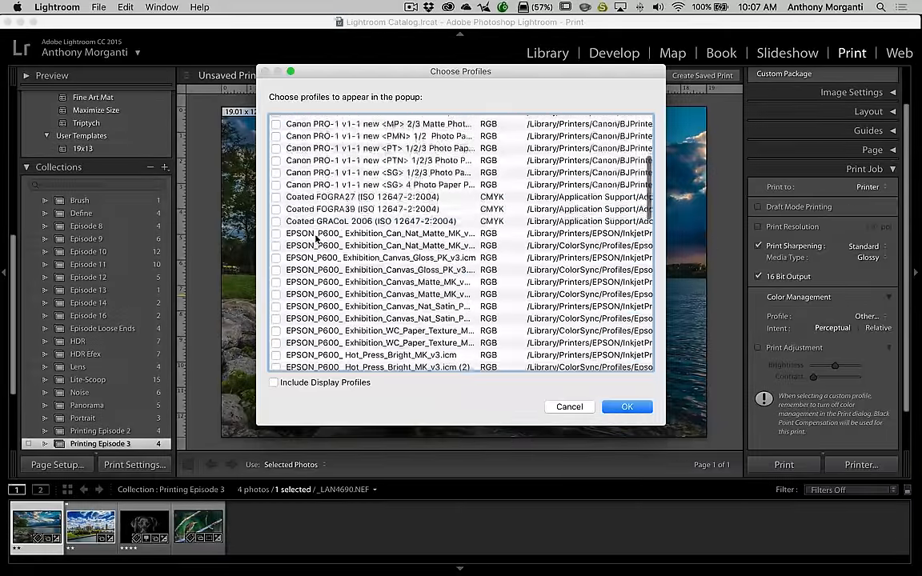
pyautogui.scroll(3)
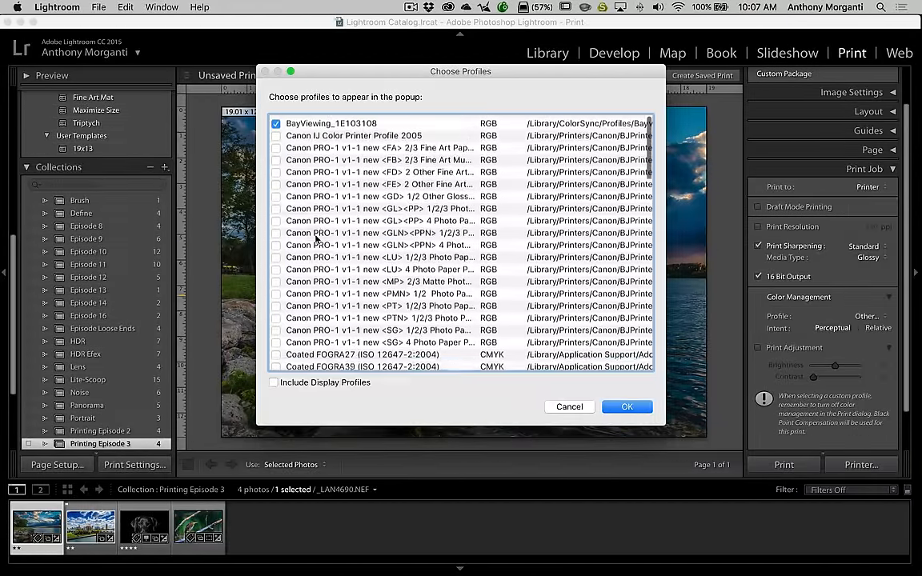
pyautogui.scroll(-3)
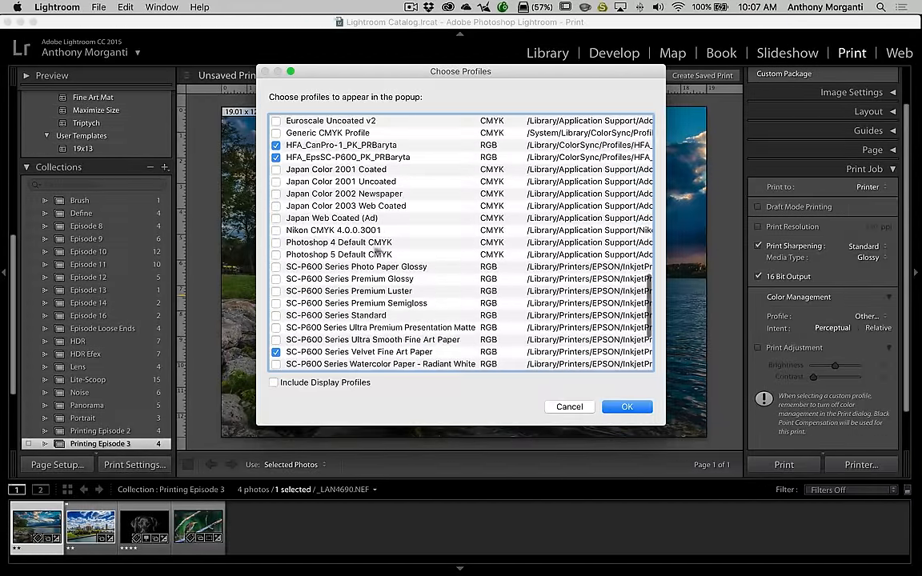
pyautogui.click(627, 406)
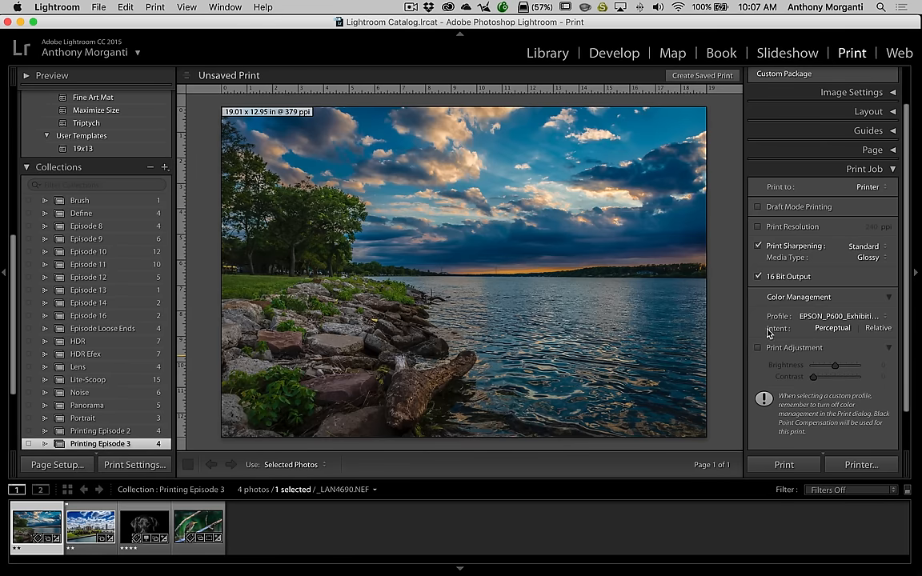